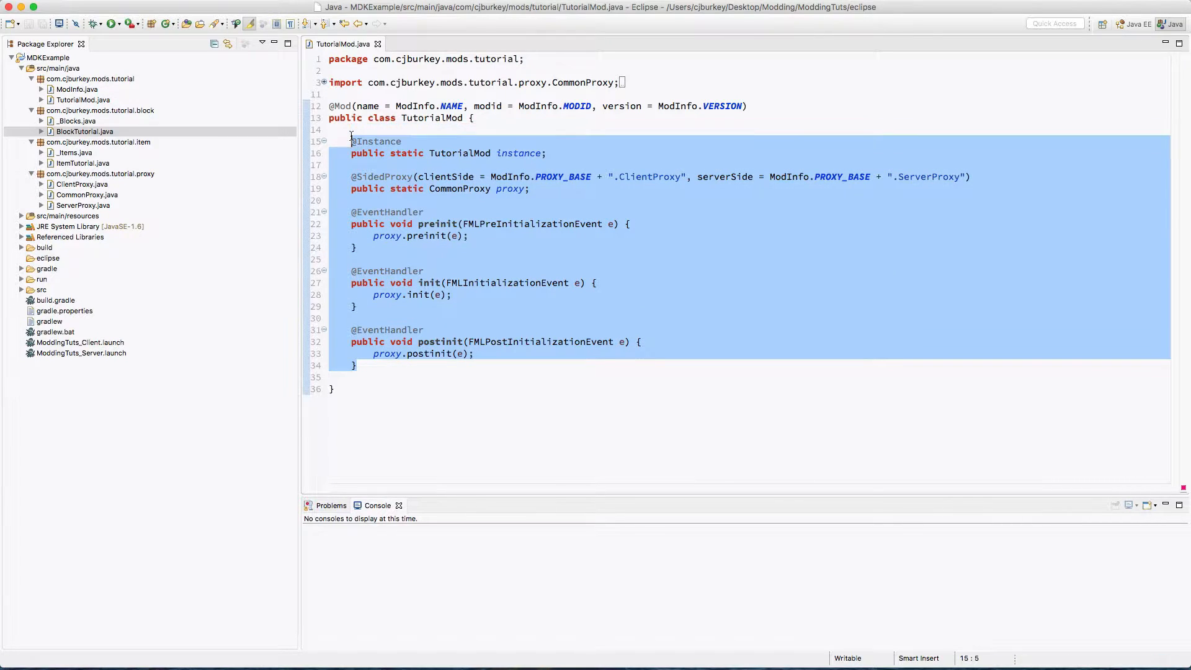
# - Clear the TutorialMod code selection and select the block package as the new package's starting point
pyautogui.click(529, 188)
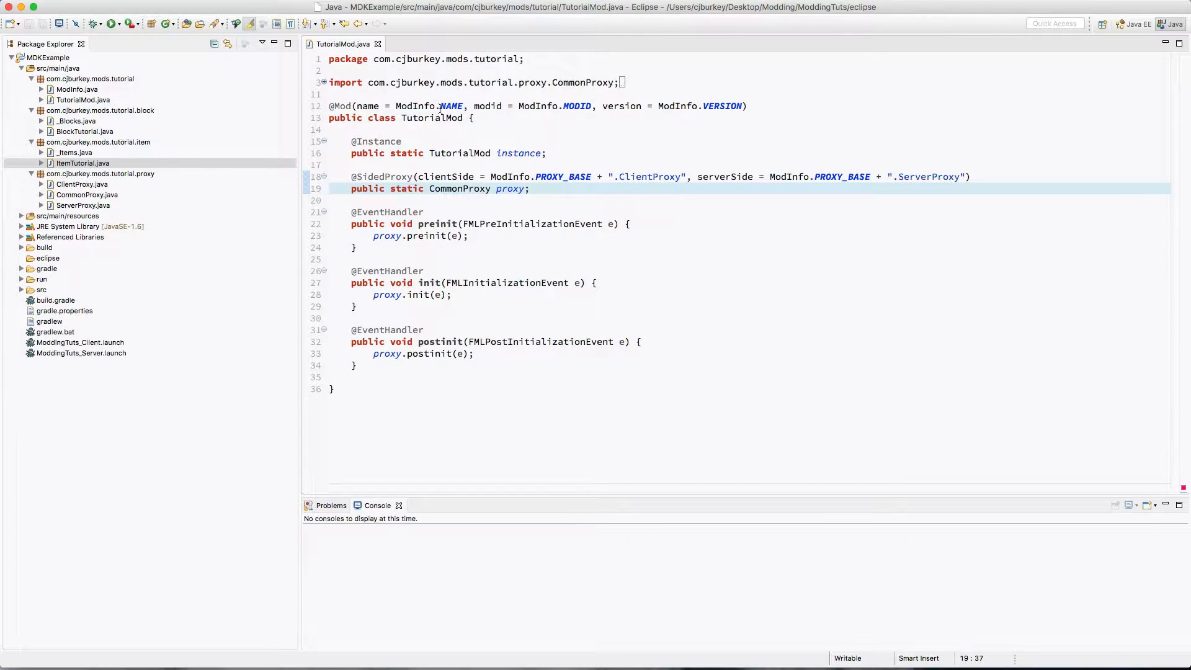
pyautogui.click(99, 110)
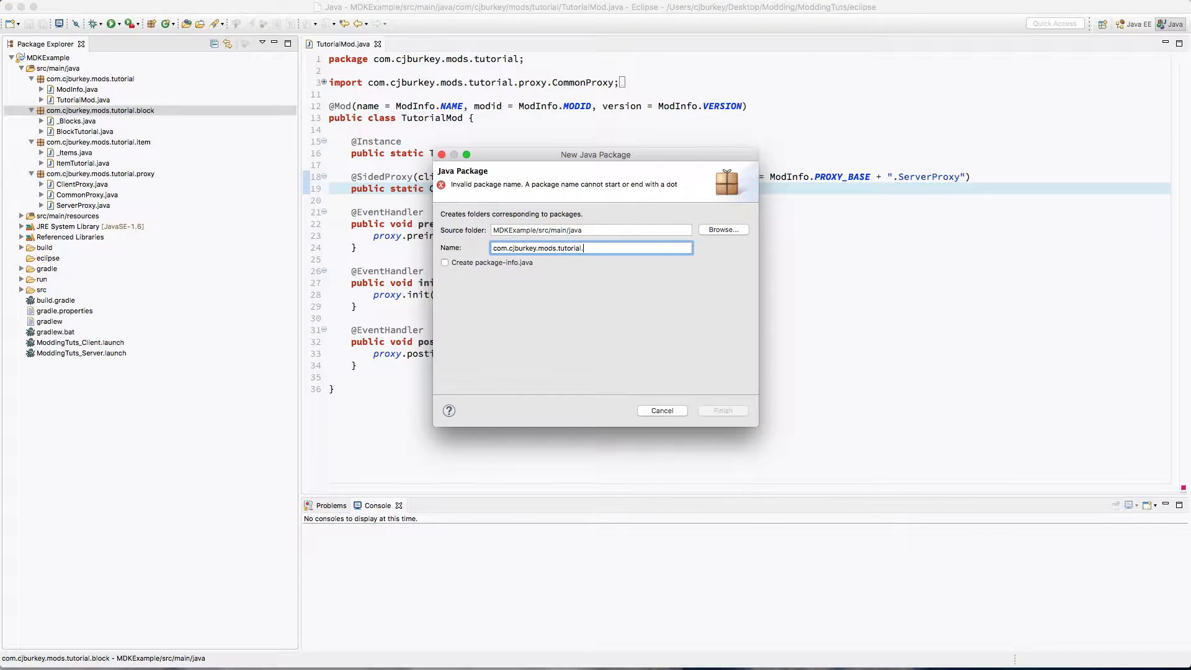
# - Finish the tile package and create TileEntityTutorial extending TileEntity
pyautogui.click(721, 410)
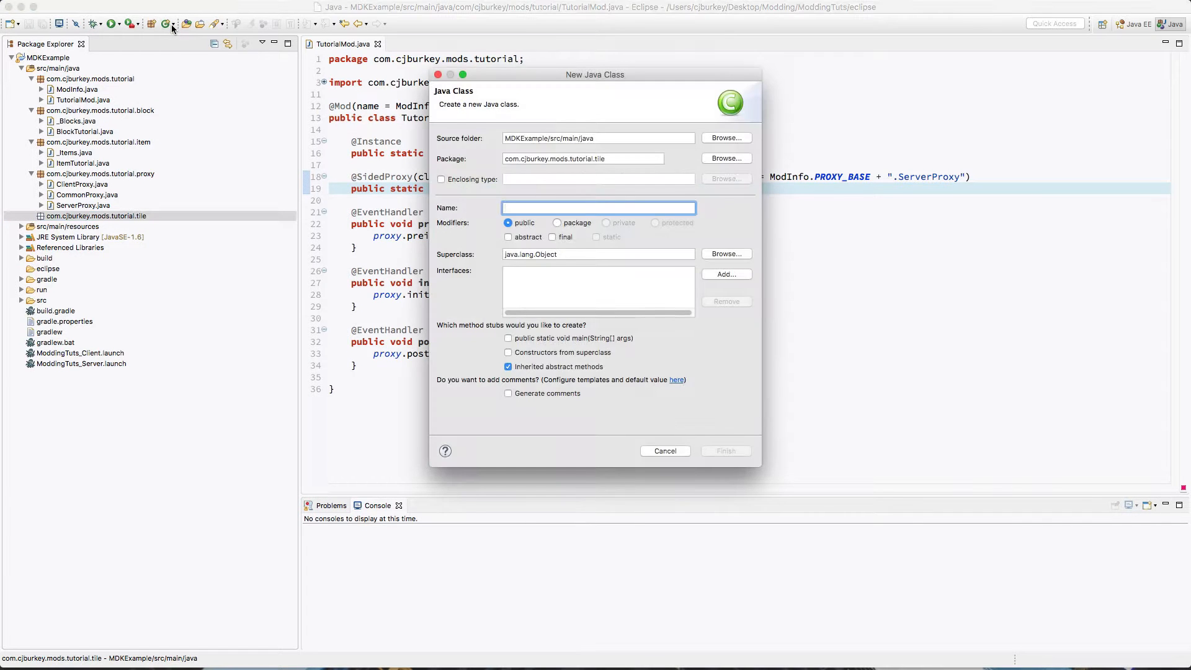
pyautogui.write('TileEntityTutorial')
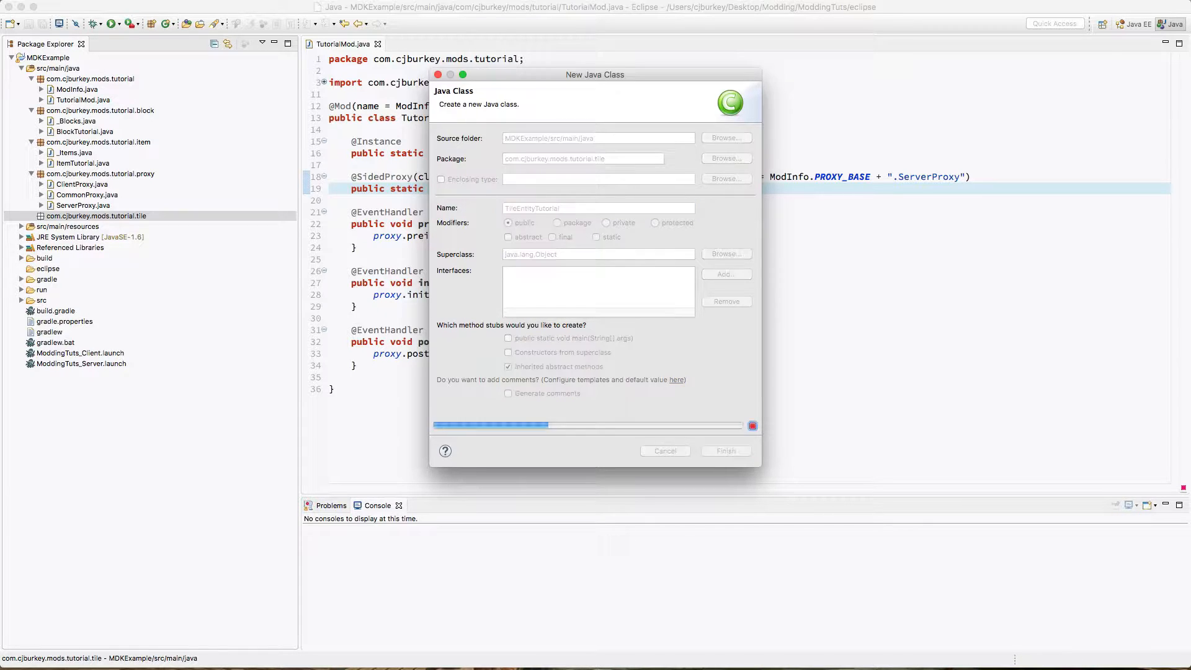
pyautogui.click(725, 450)
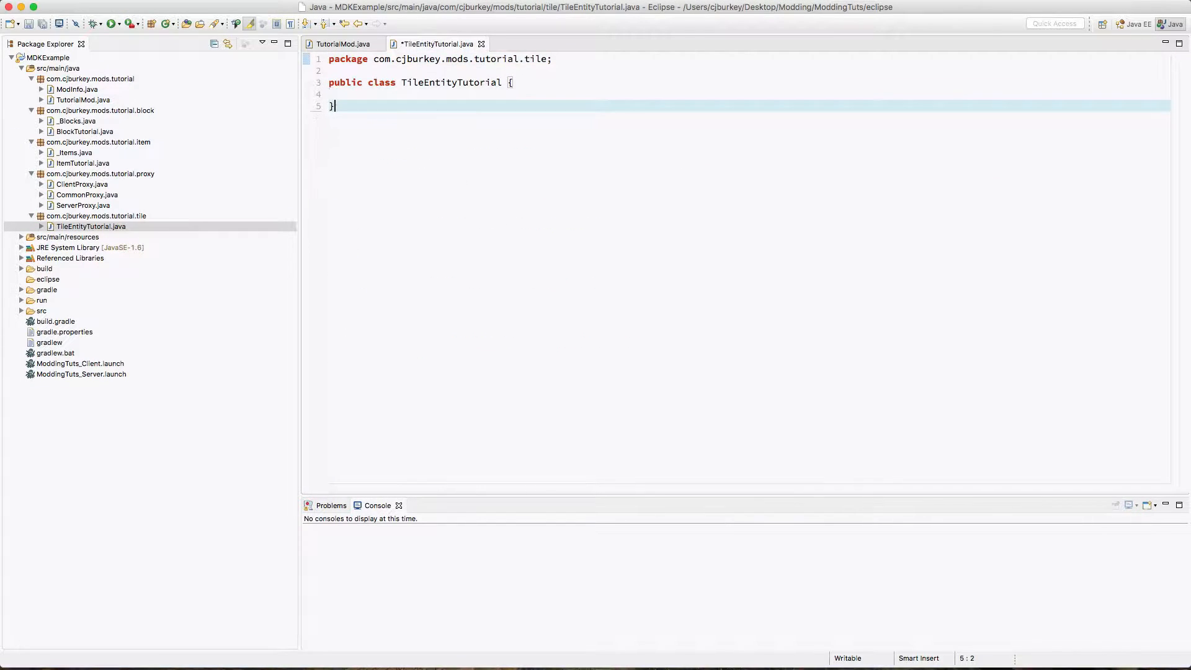
pyautogui.write('e')
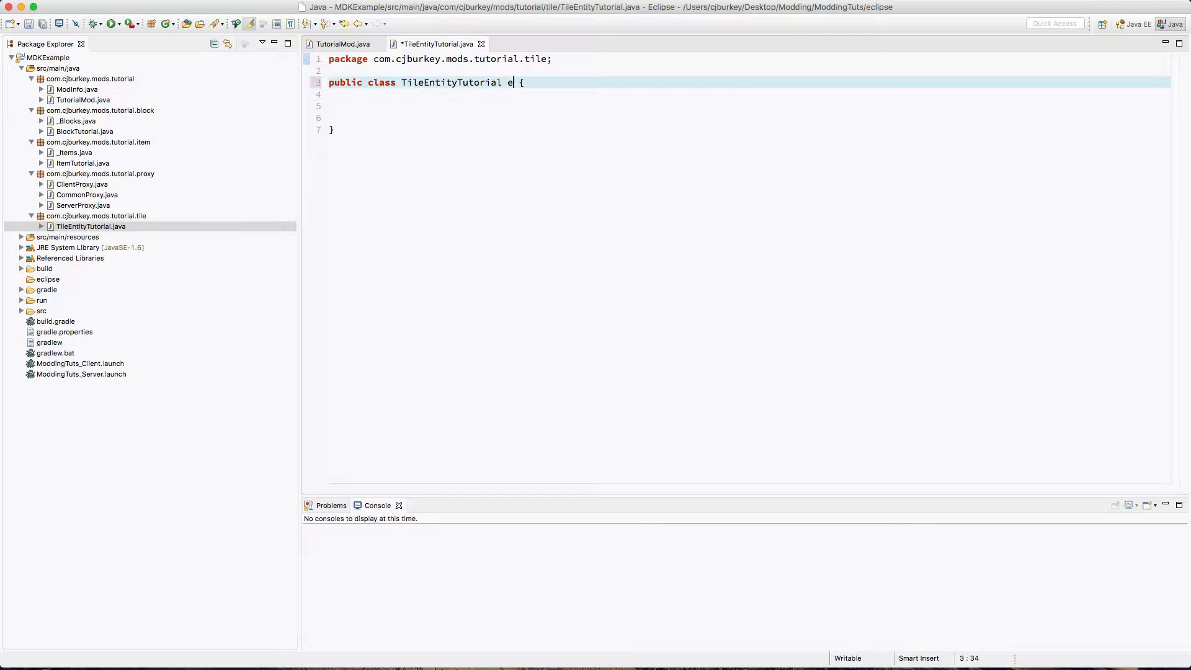
pyautogui.write('xtends TileEnt')
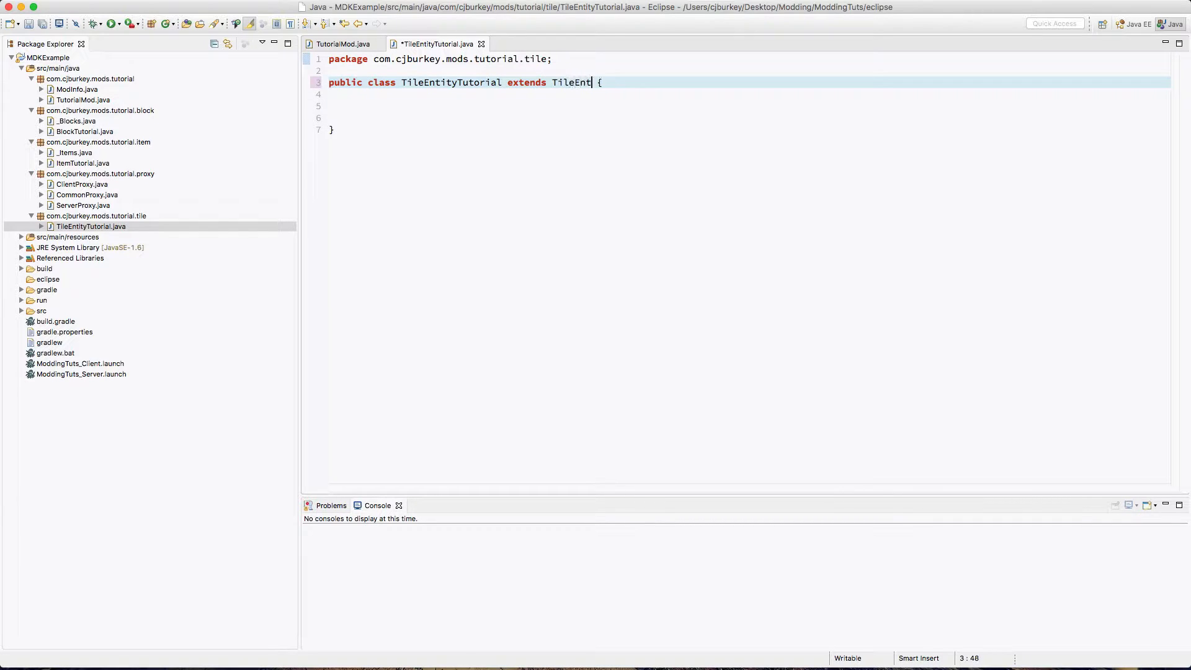
pyautogui.write('ity')
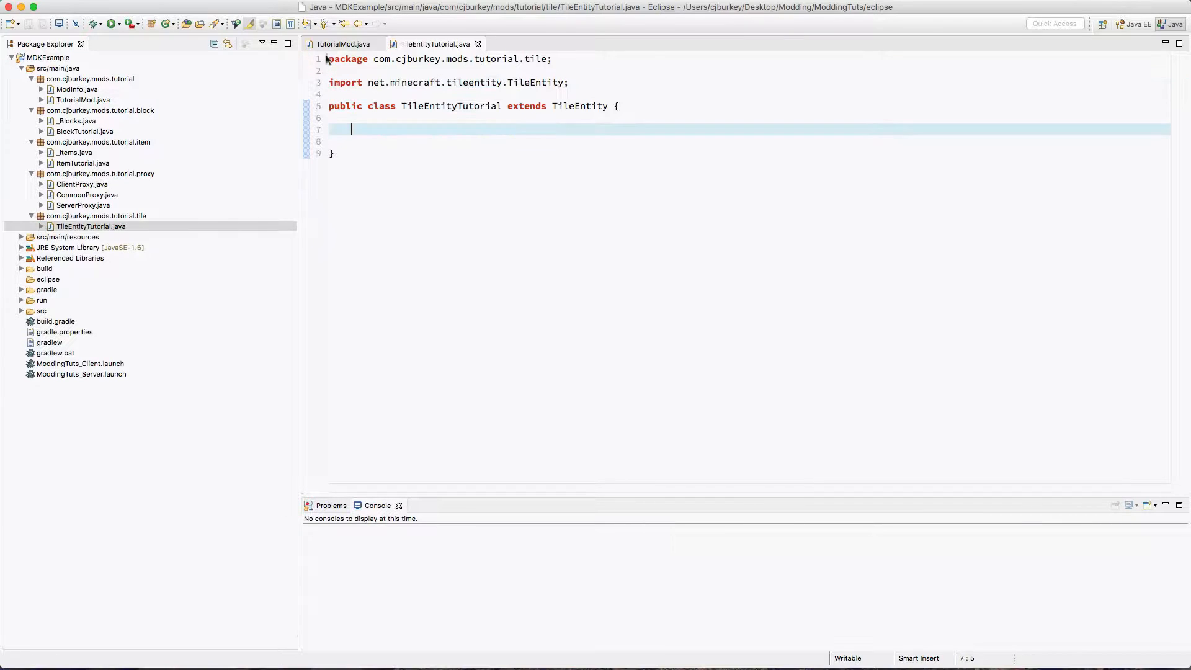
# - Check CommonProxy's preinit, then add a _Tiles class to the tile package
pyautogui.click(343, 43)
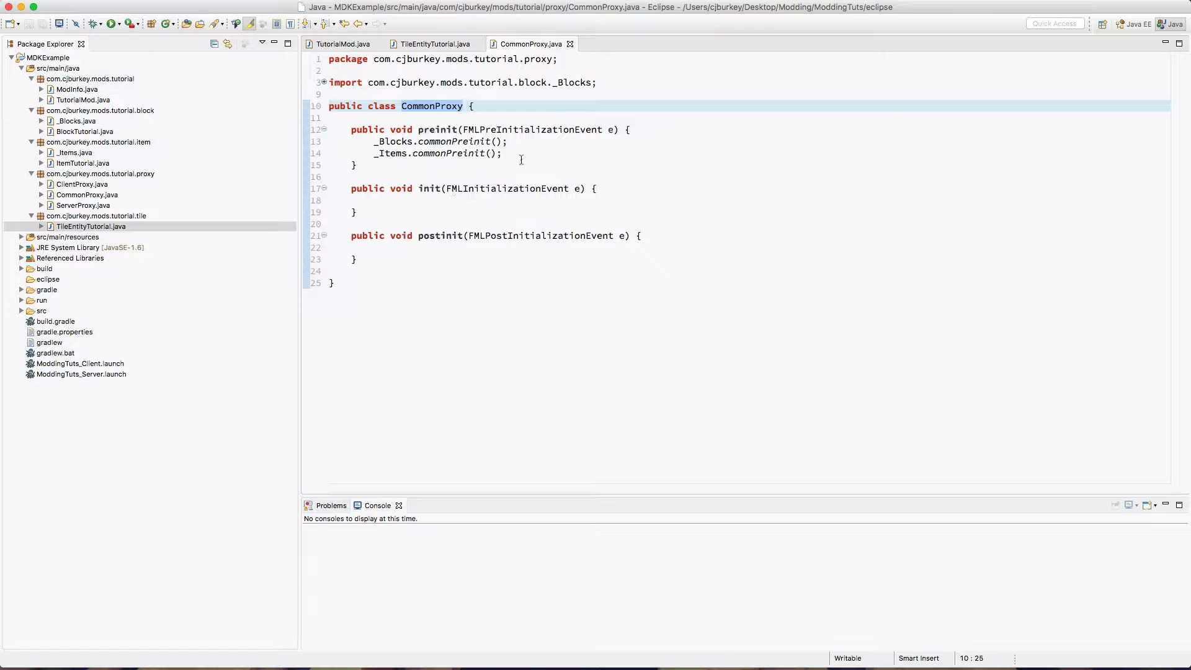
pyautogui.click(632, 129)
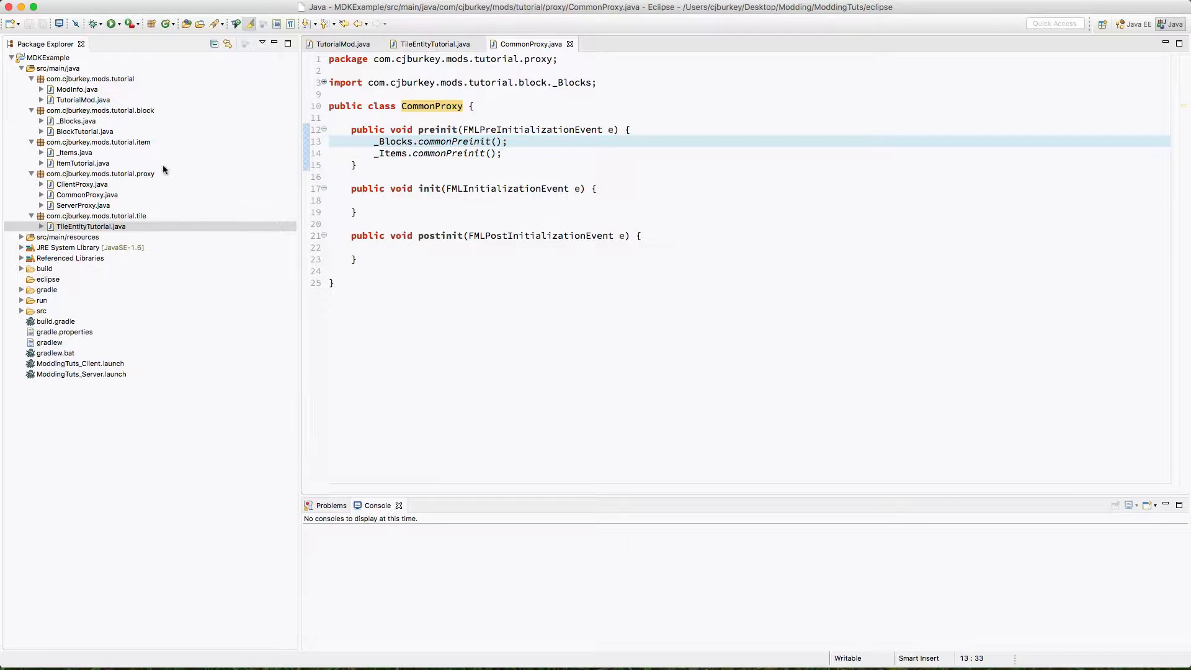
pyautogui.click(95, 216)
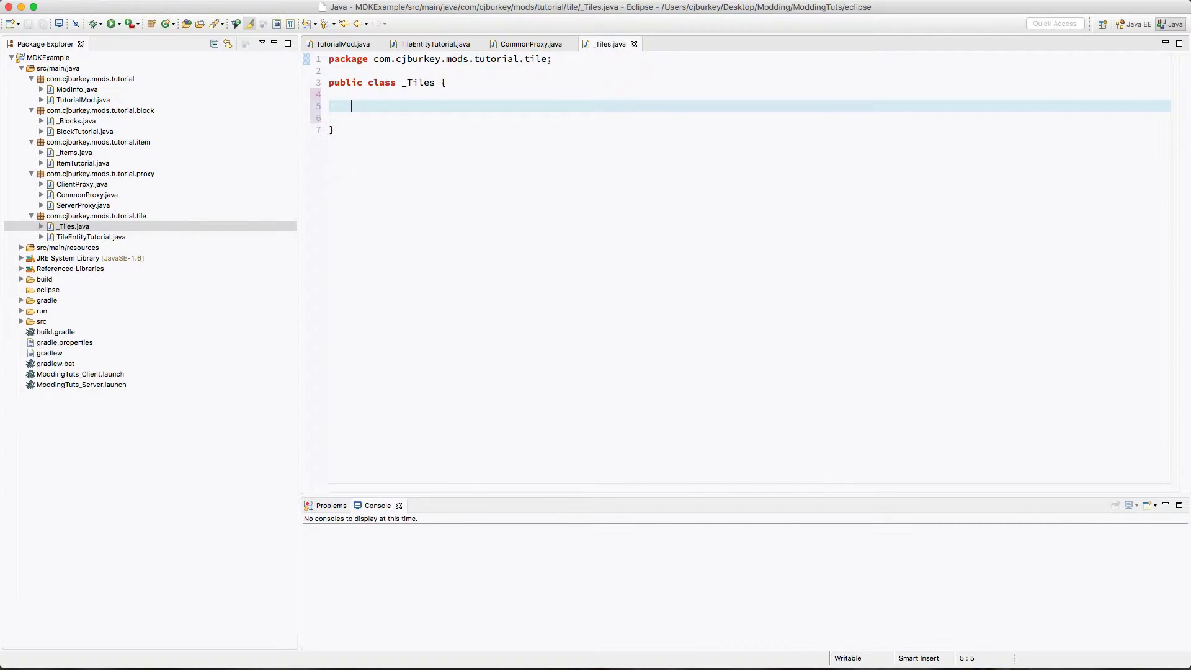
# - Write commonPreinit() calling GameRegistry.registerTileEntity(TileEntityTutorial.class, "tileentity_tutorial")
pyautogui.write('public static final')
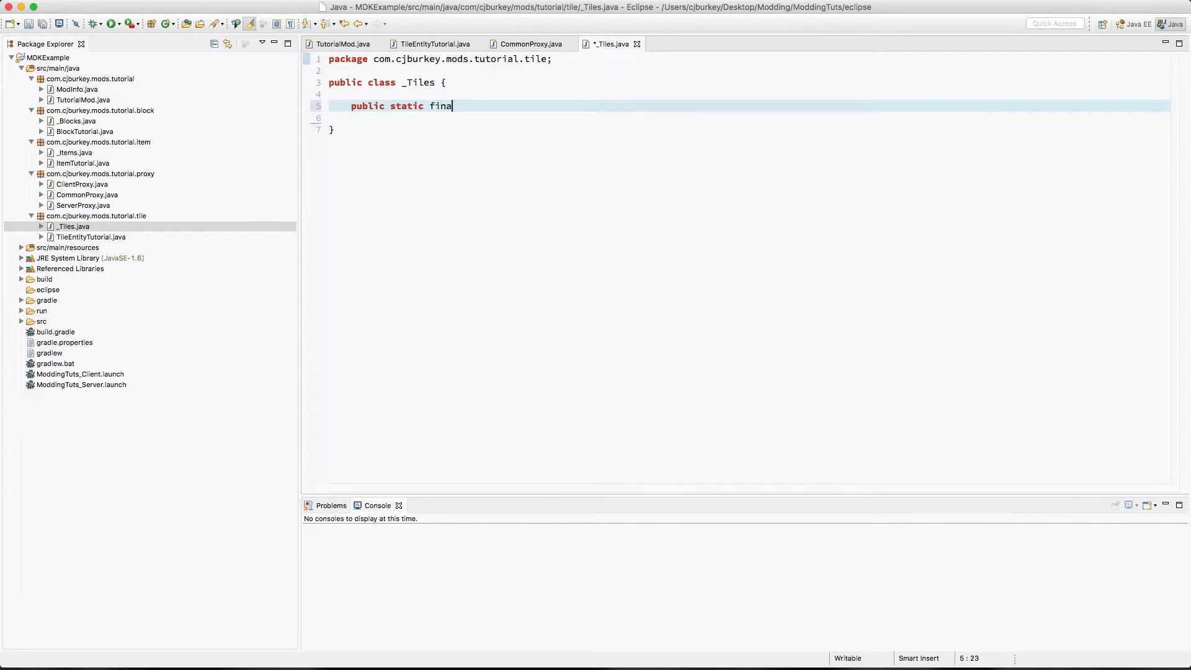
pyautogui.write('l void com')
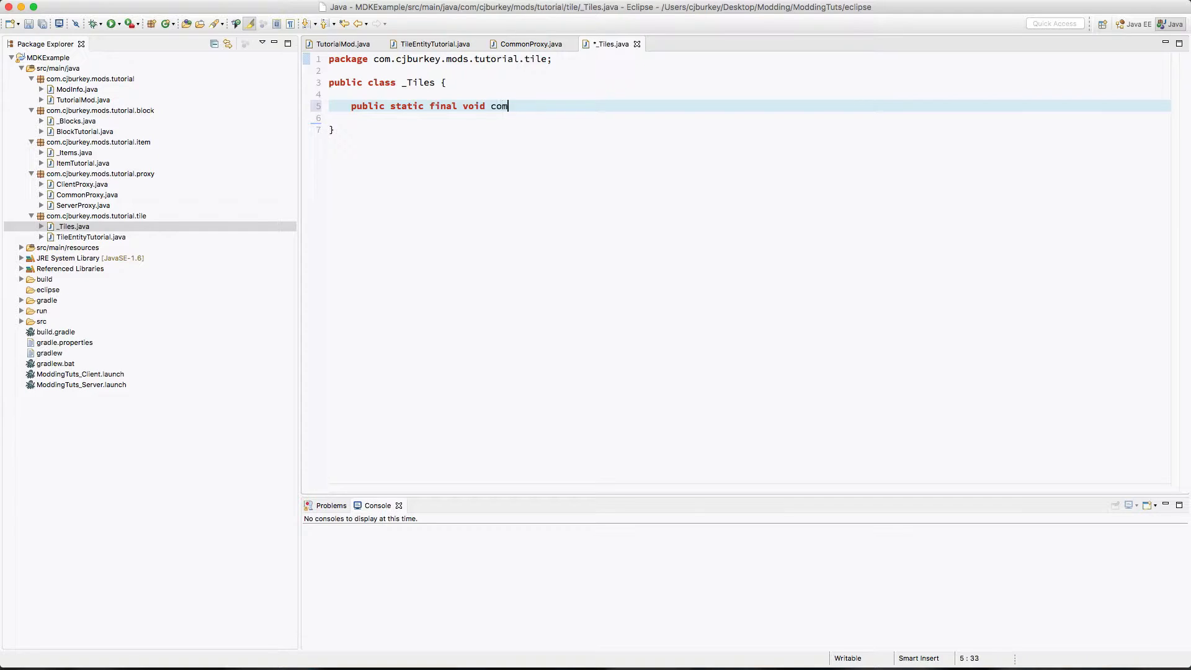
pyautogui.write('monPreinit()')
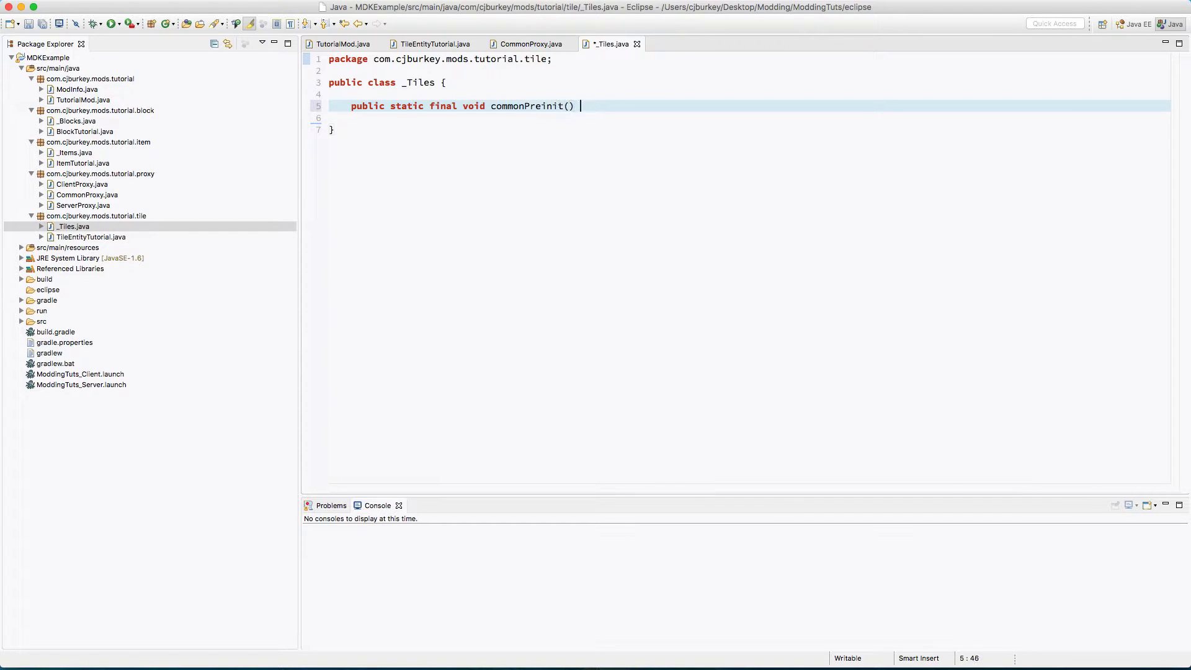
pyautogui.write('{')
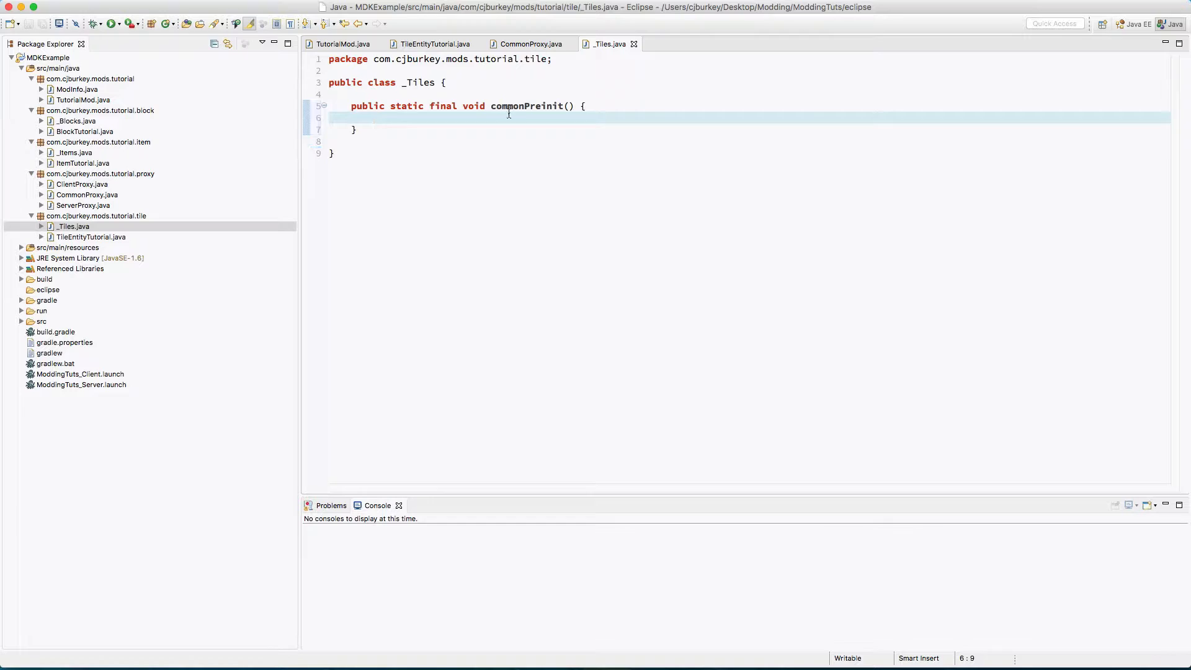
pyautogui.write('Game')
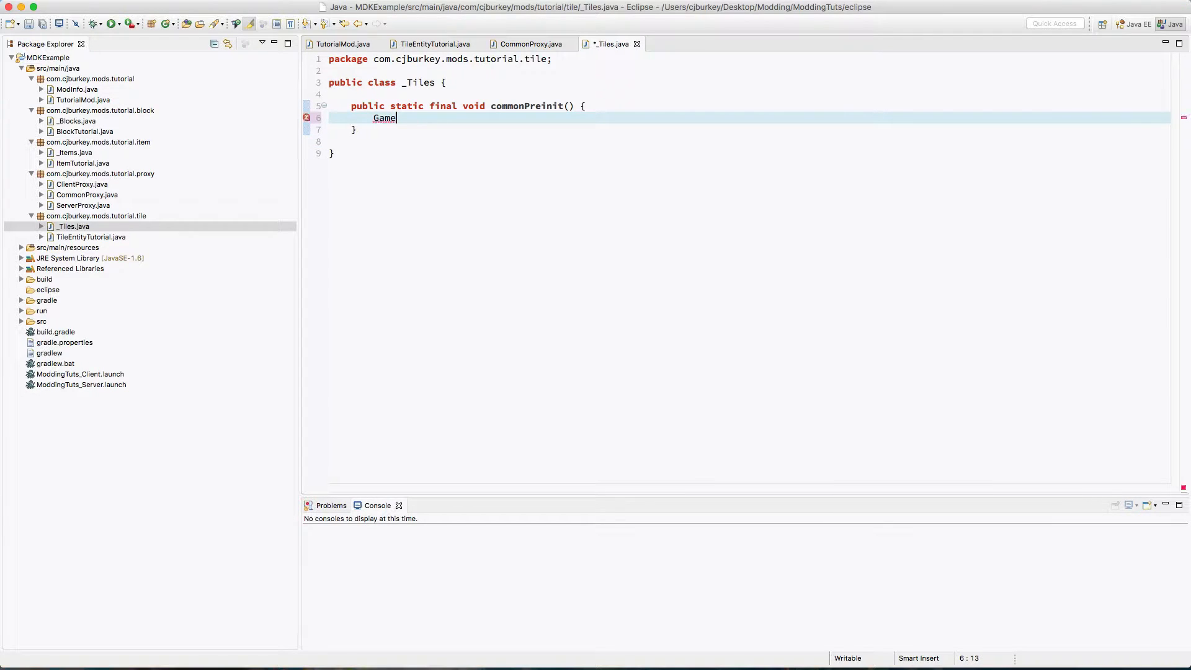
pyautogui.write('Registry.')
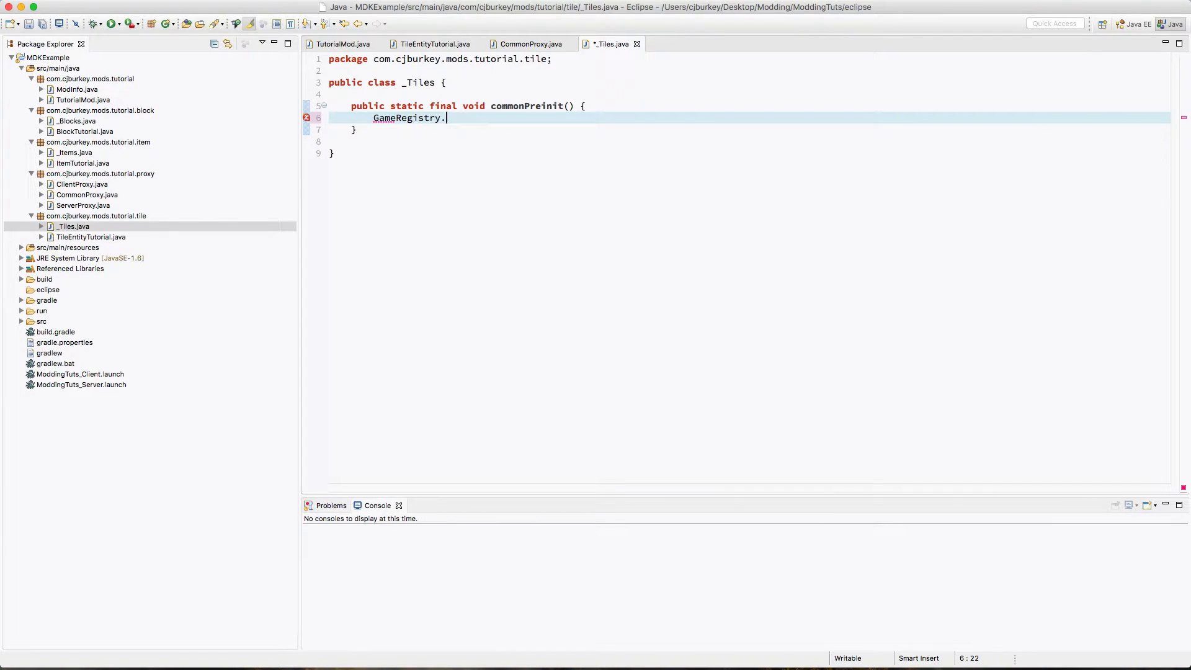
pyautogui.write('reg')
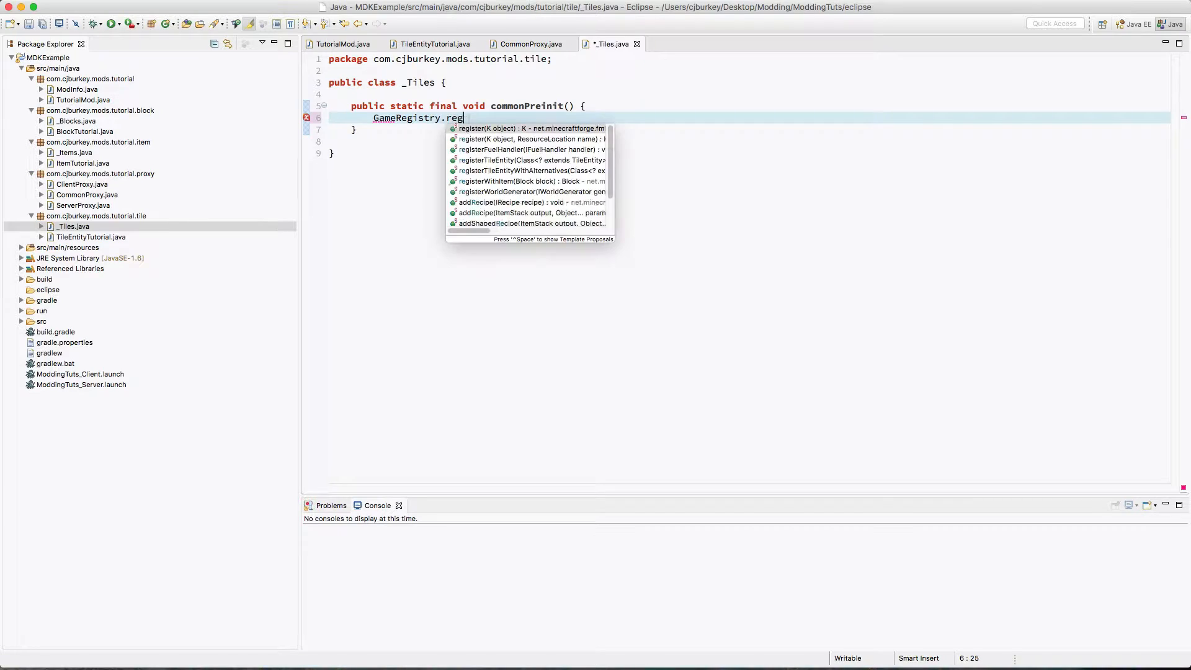
pyautogui.click(529, 160)
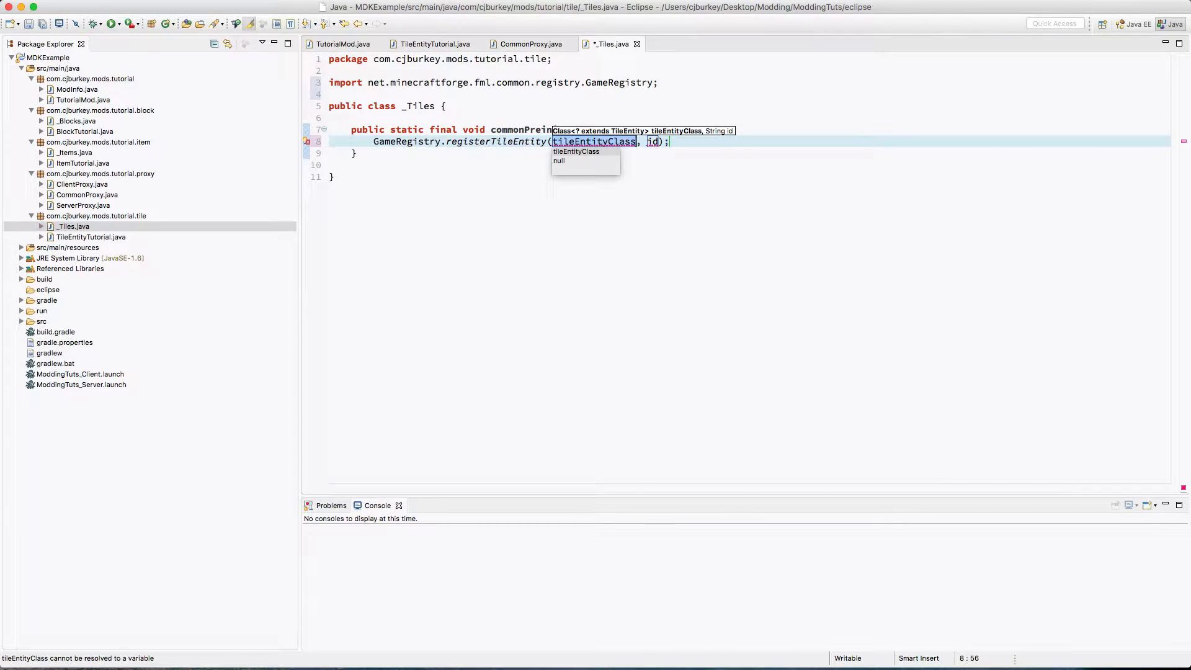
pyautogui.write('TileEntityTutorial.c')
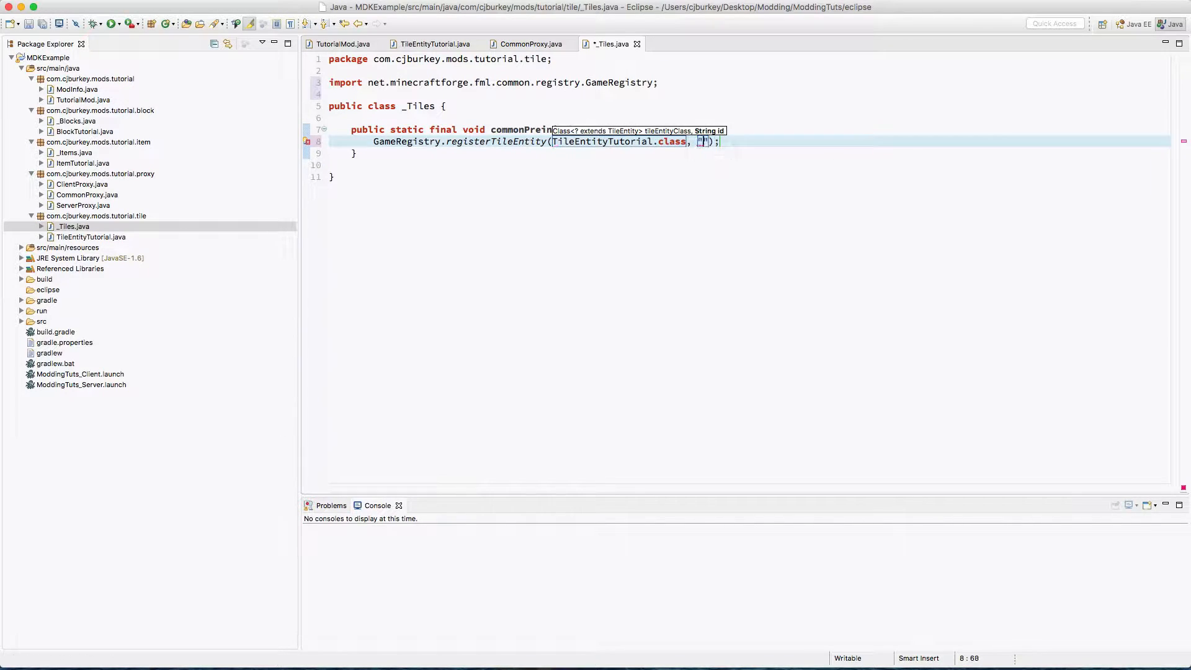
pyautogui.write('tileentity_tutorial')
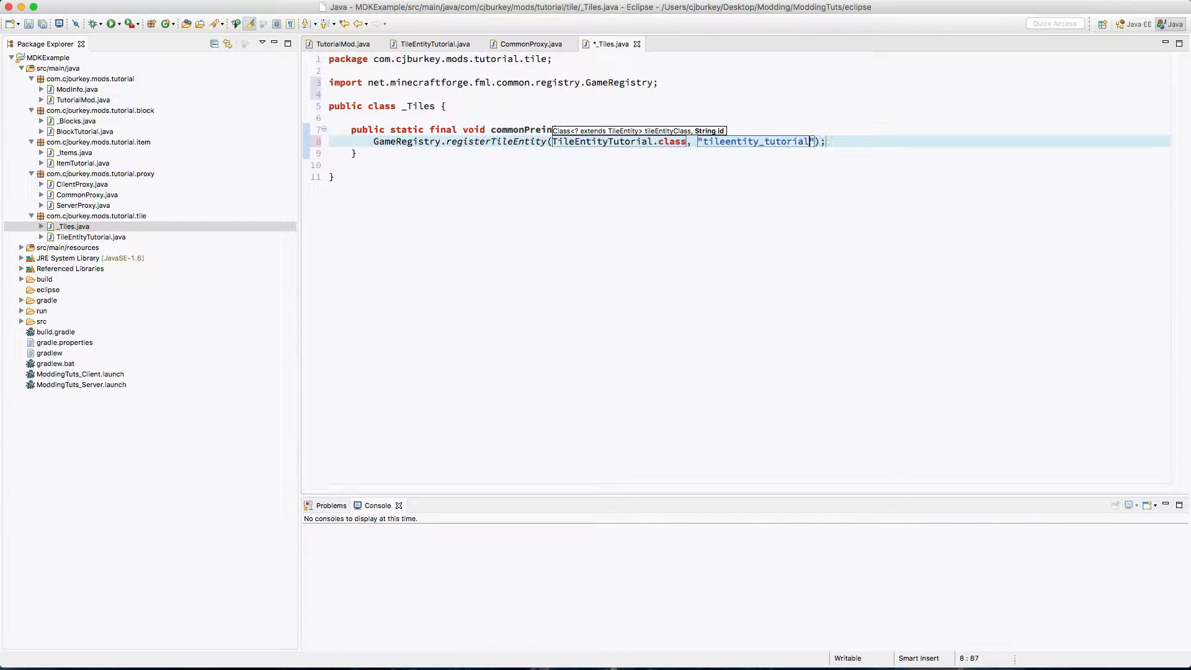
# - Start a _Tiles call in CommonProxy, then switch to BlockTutorial.java
pyautogui.click(529, 44)
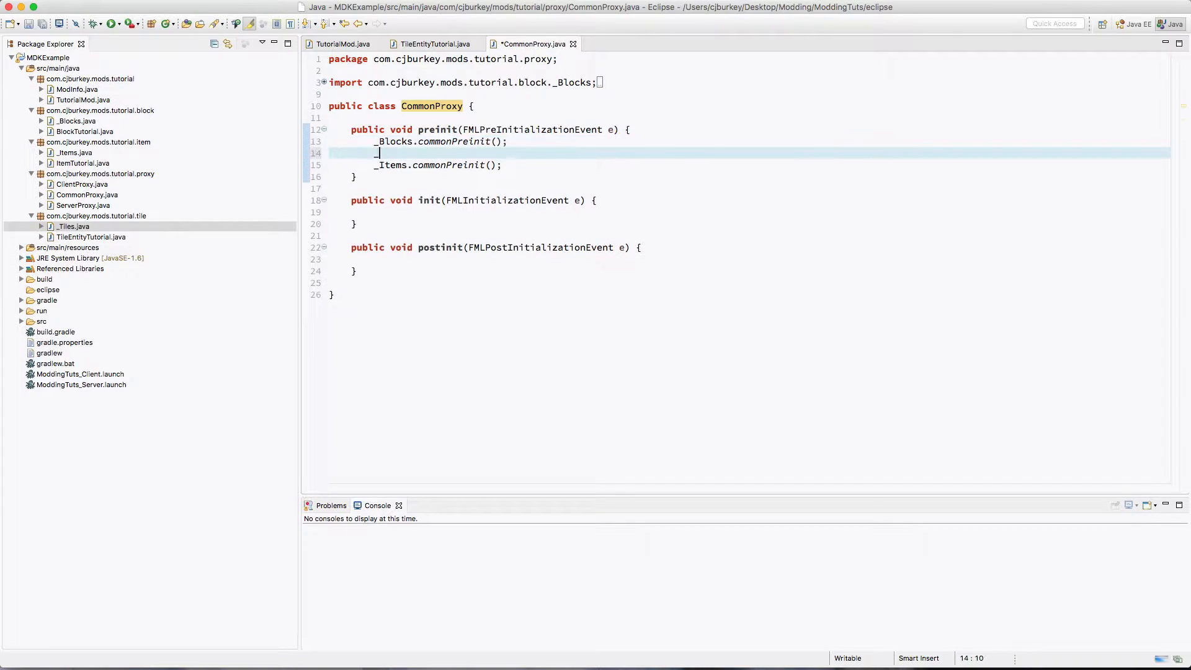
pyautogui.write('_Tiles.')
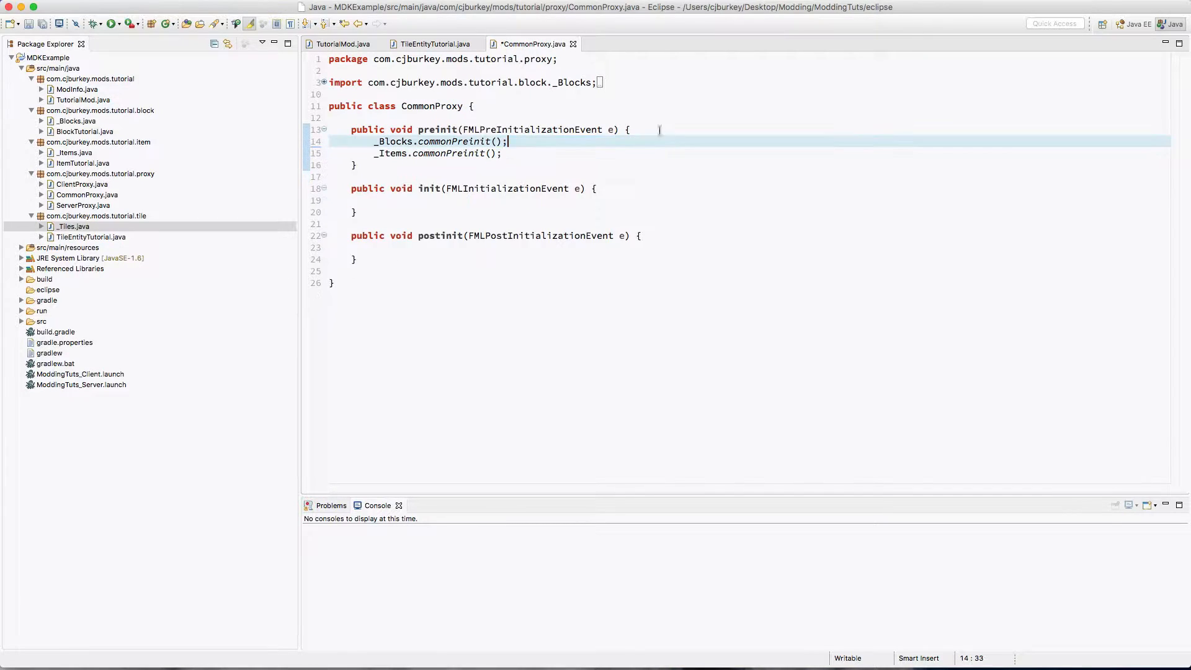
pyautogui.click(84, 130)
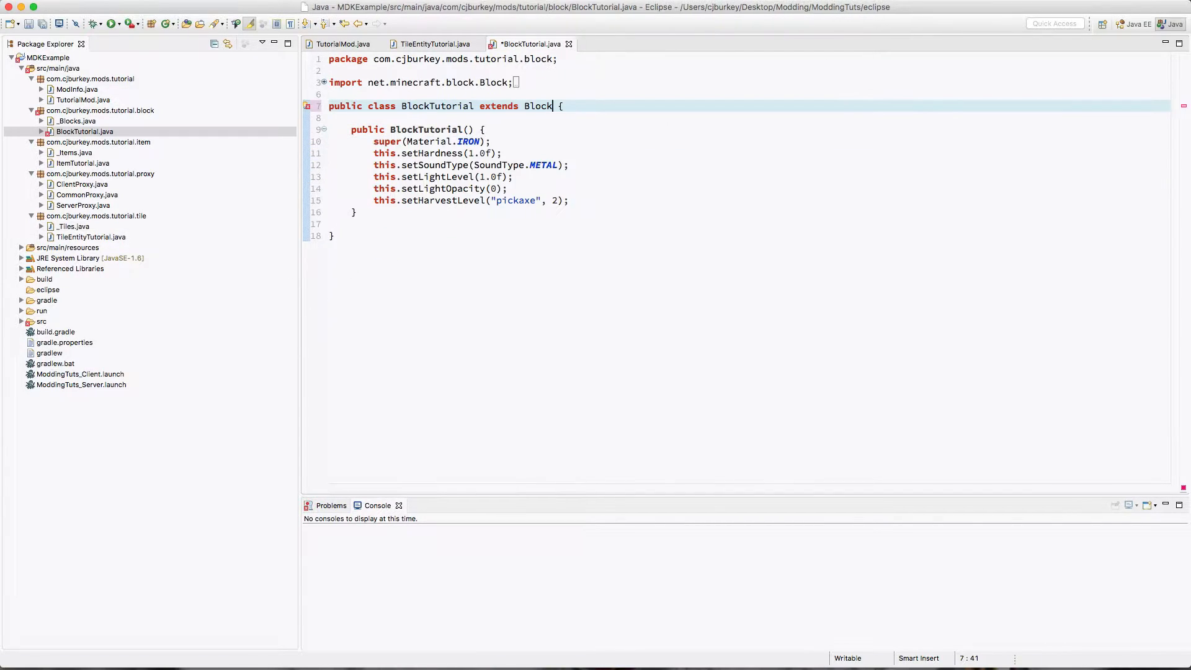
# - Implement ITileEntityProvider so createNewTileEntity returns new TileEntityTutorial(), then close BlockTutorial
pyautogui.write('implent')
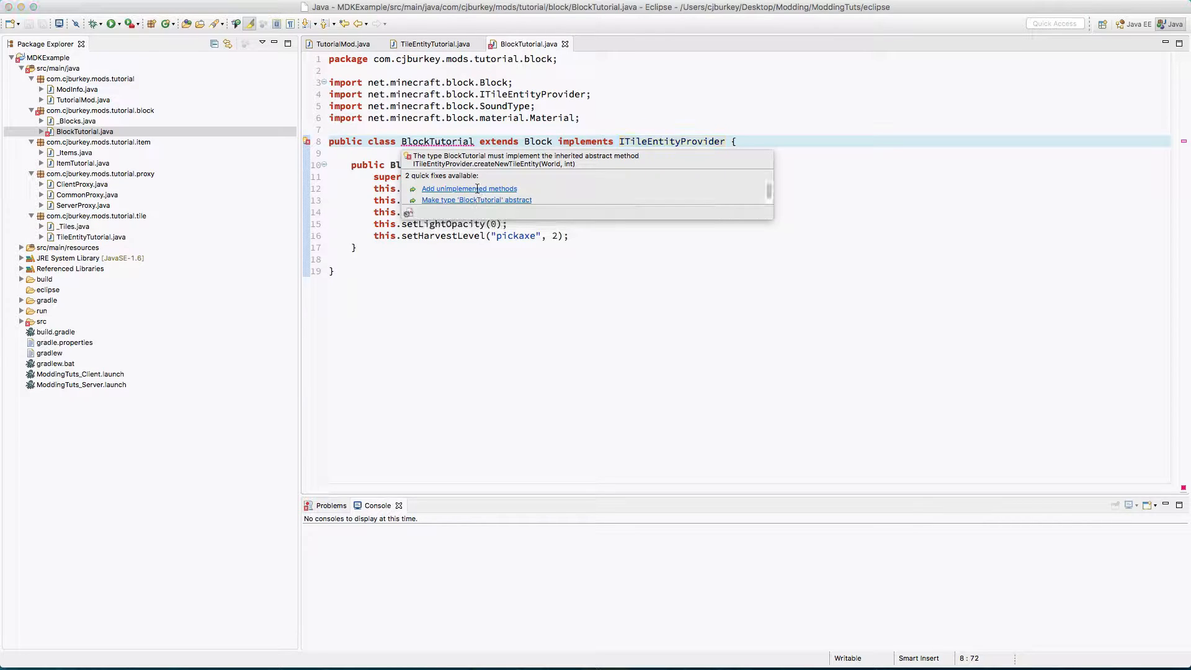
pyautogui.click(469, 189)
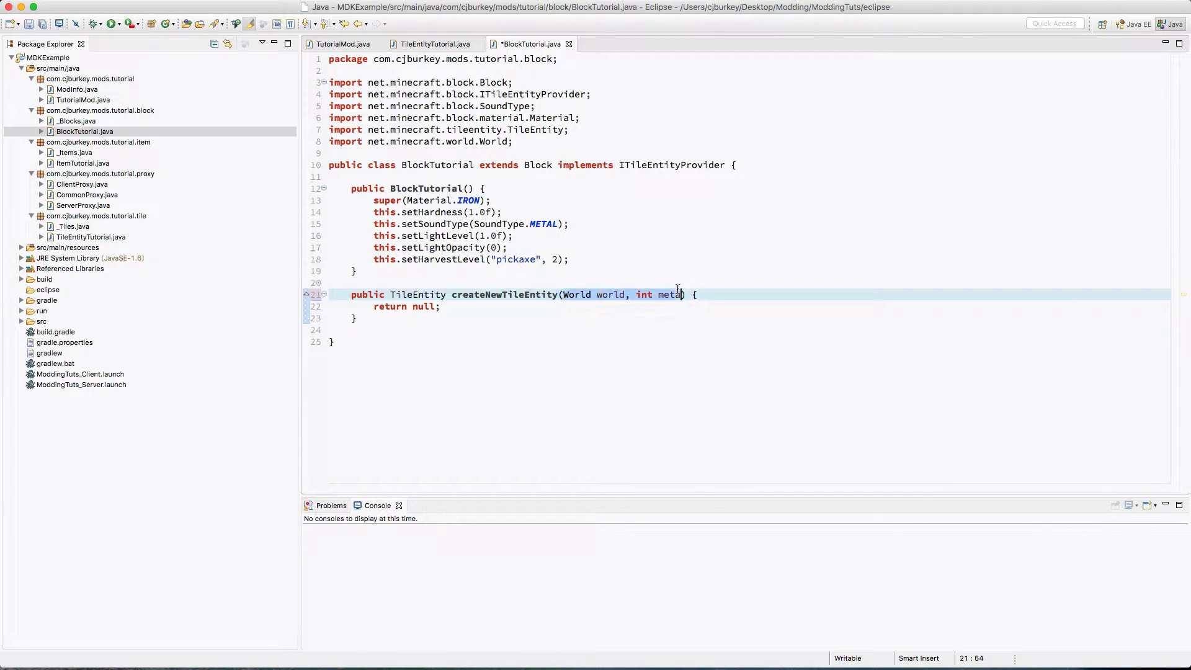
pyautogui.write('datas')
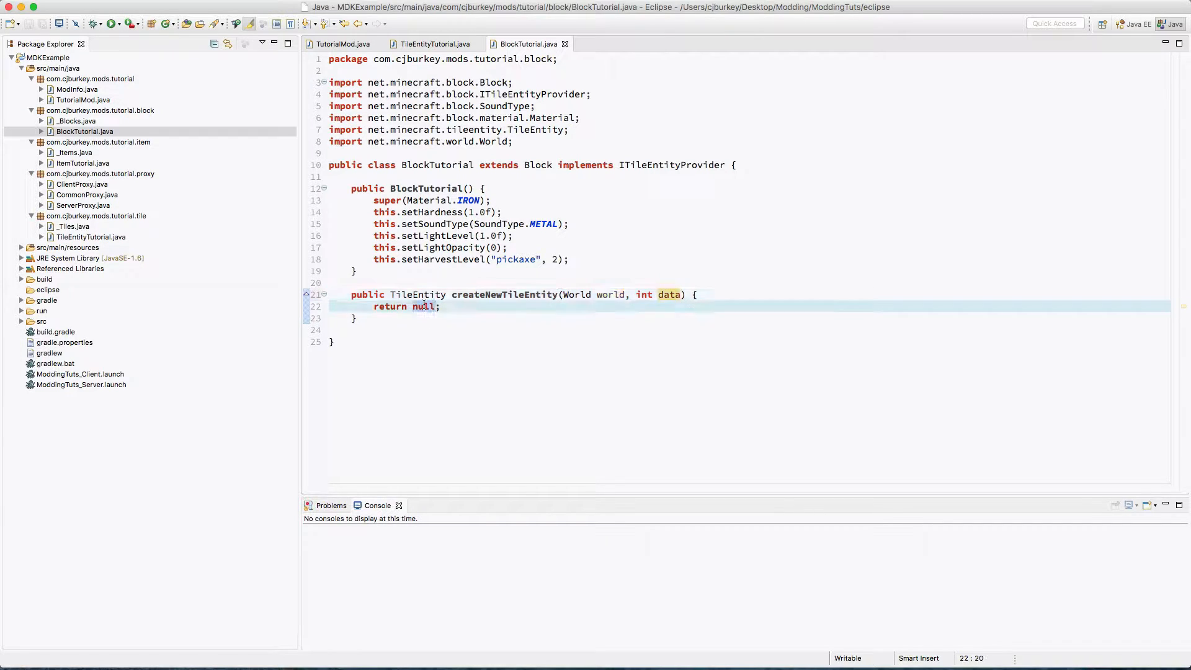
pyautogui.write('new TileT')
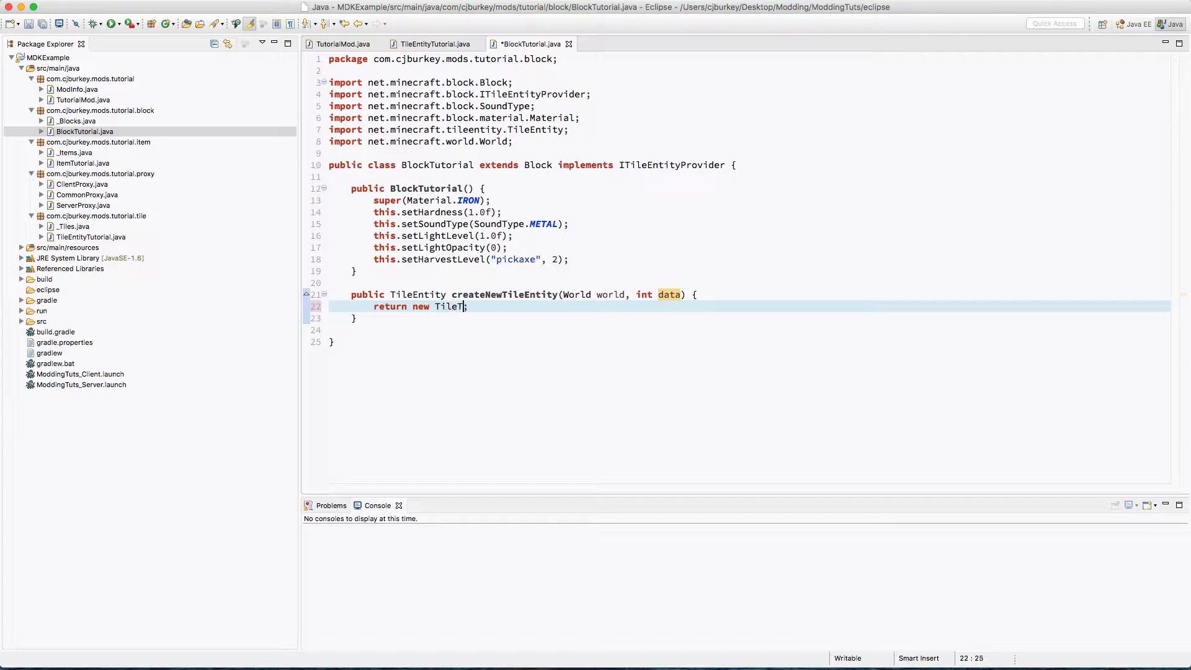
pyautogui.write('Entity')
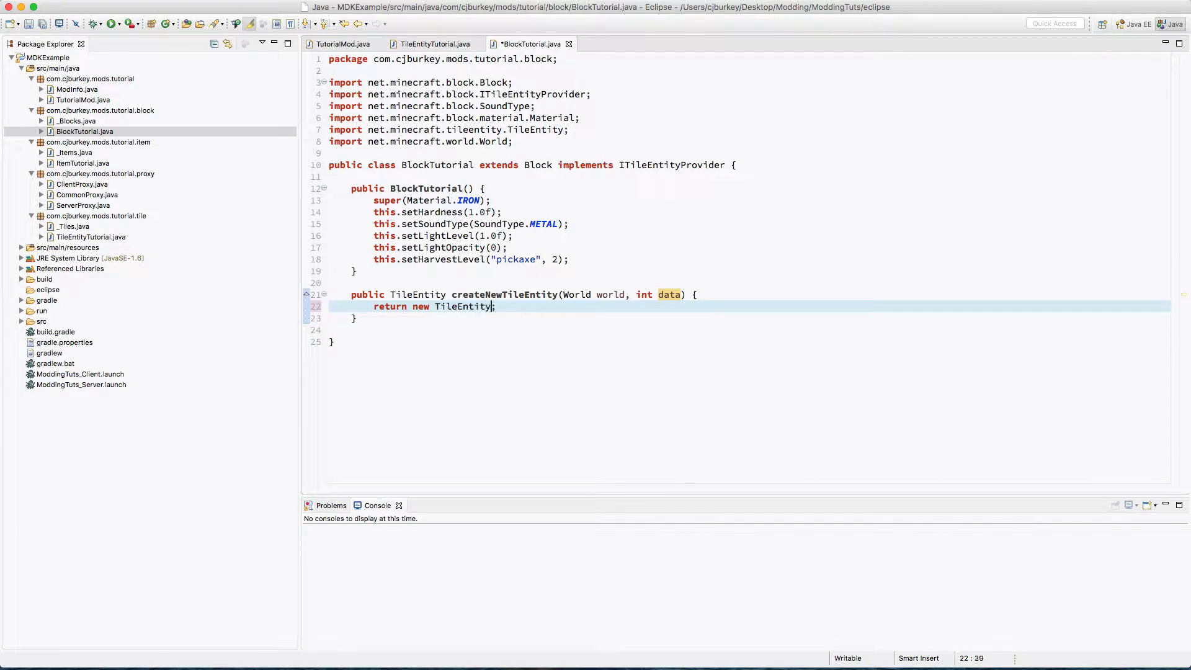
pyautogui.write('Tutorial()')
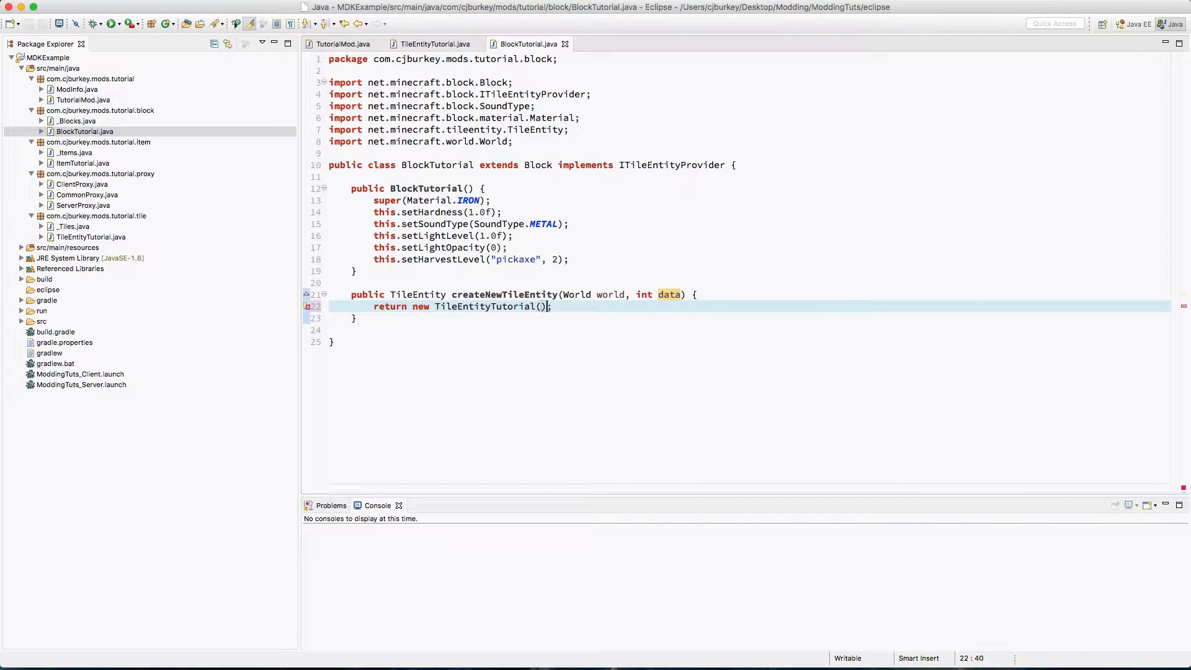
pyautogui.click(342, 43)
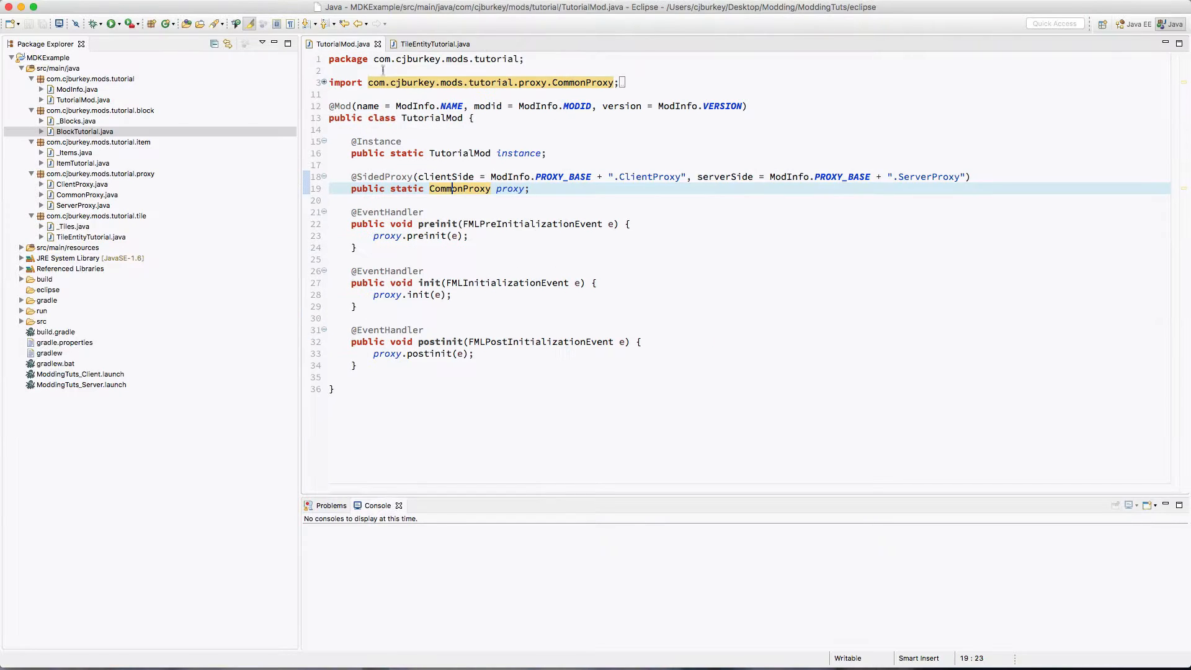
# - Close TutorialMod.java and add 'private int clicks = 0;' to TileEntityTutorial
pyautogui.click(436, 43)
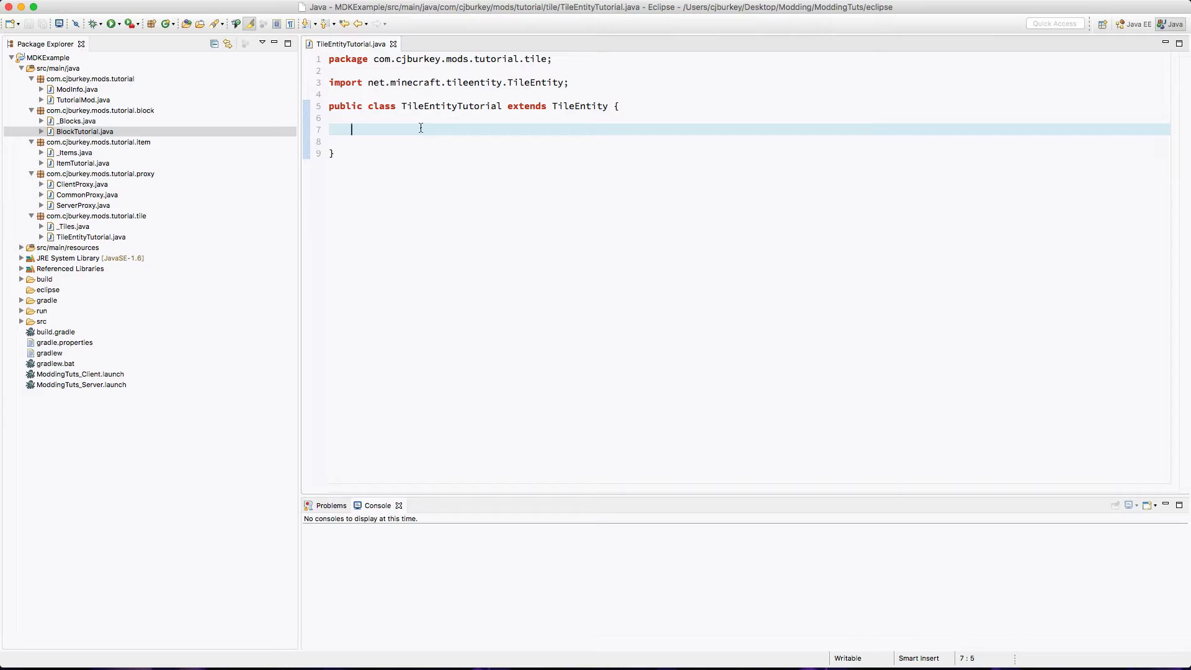
pyautogui.write('p')
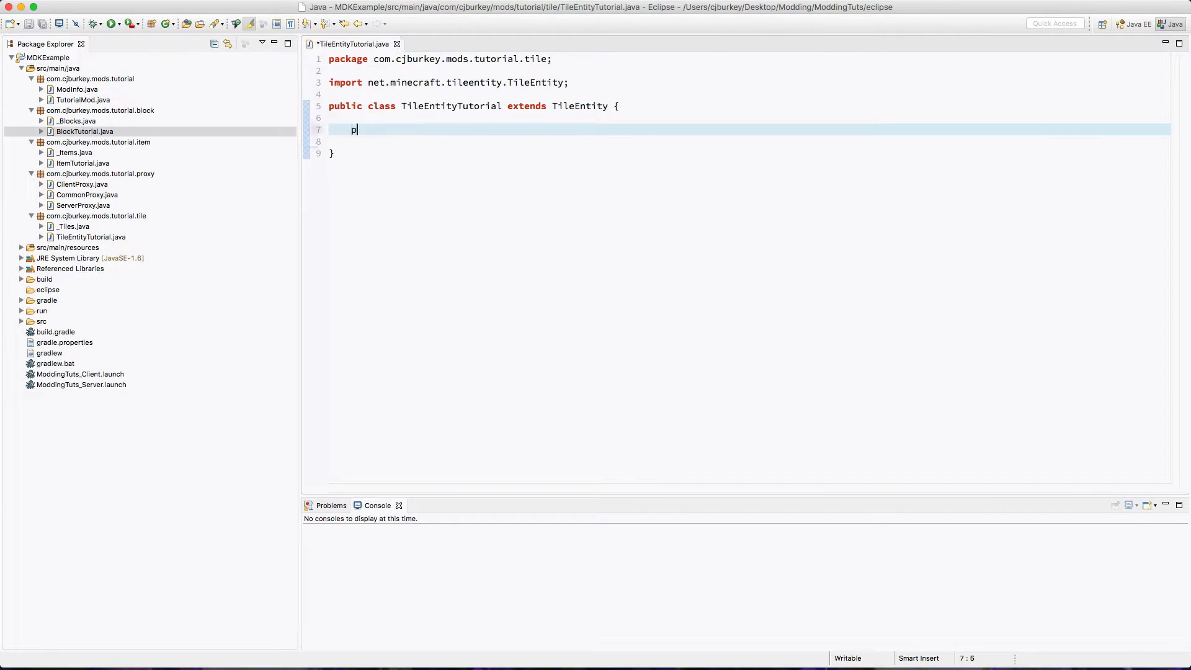
pyautogui.write('rivate int click')
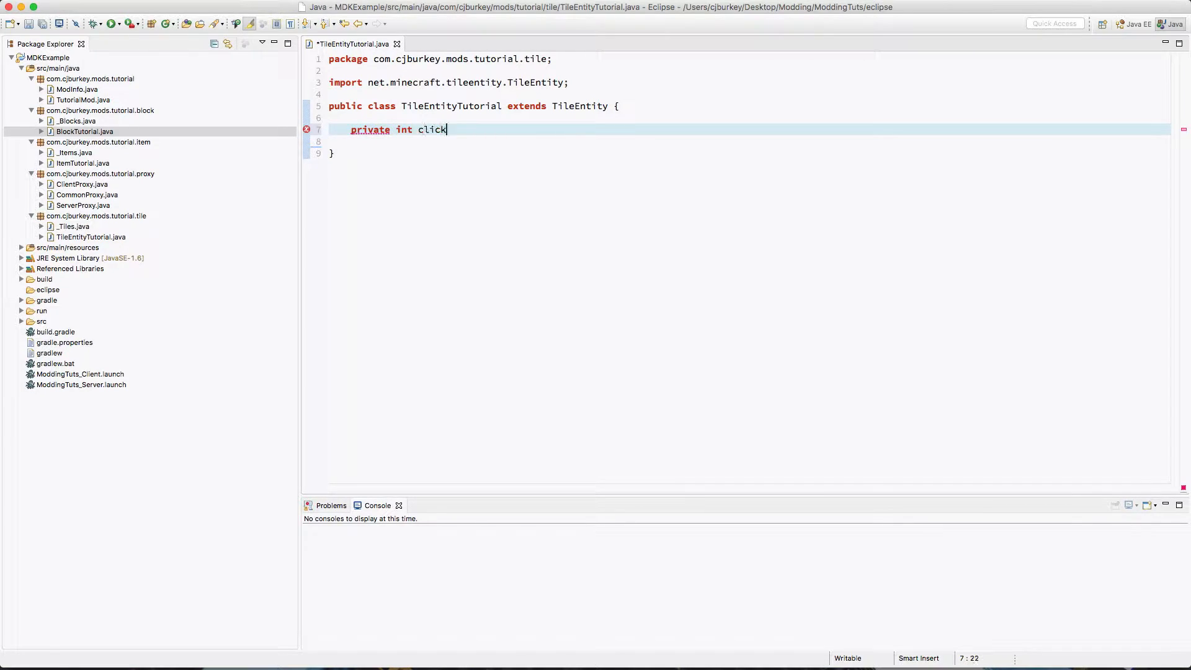
pyautogui.write('s = 0;')
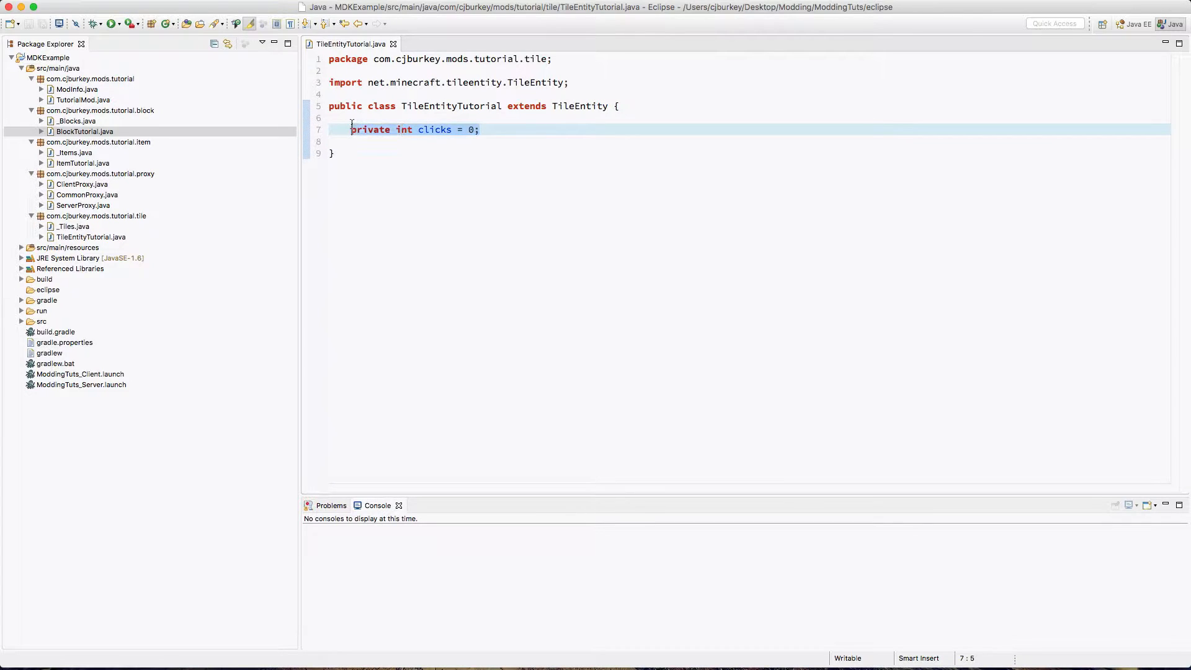
pyautogui.click(478, 129)
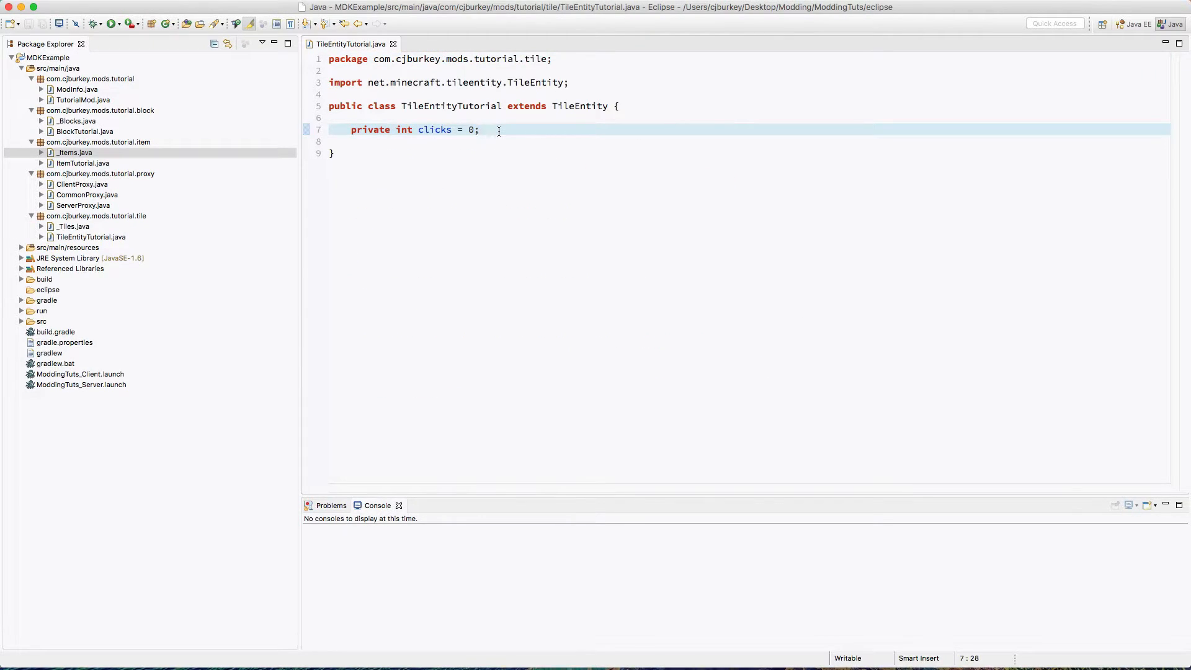
# - Declare the writeToNBT(NBTTagCompound) override calling super and returning the compound
pyautogui.write('public')
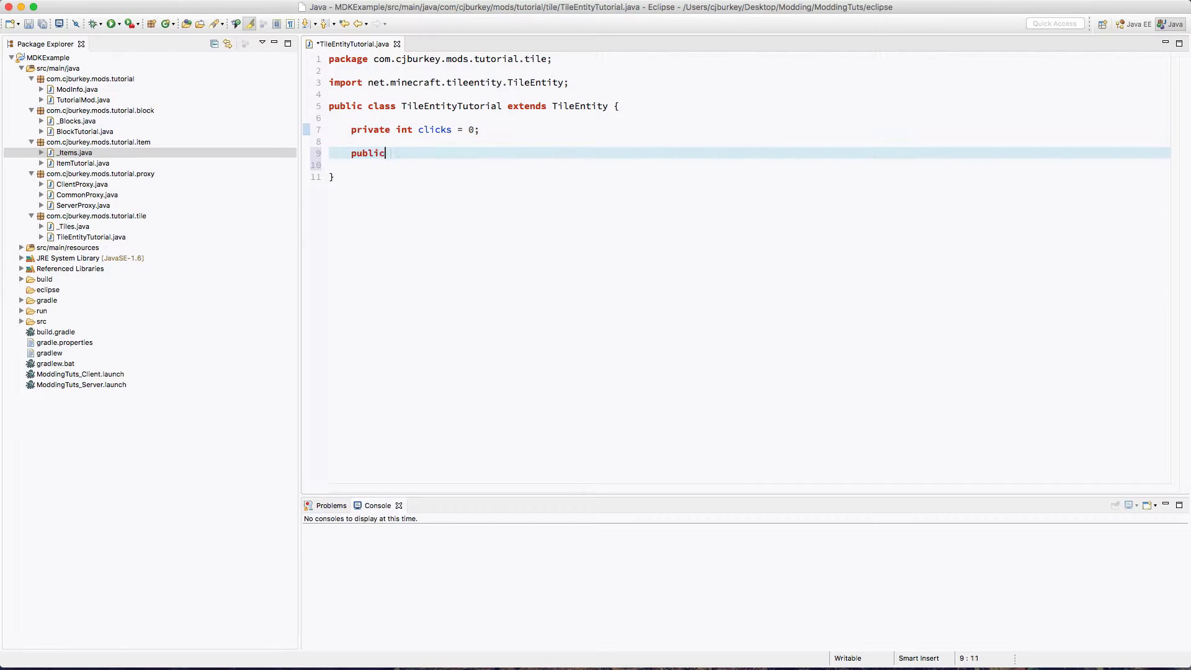
pyautogui.write('NBTTag')
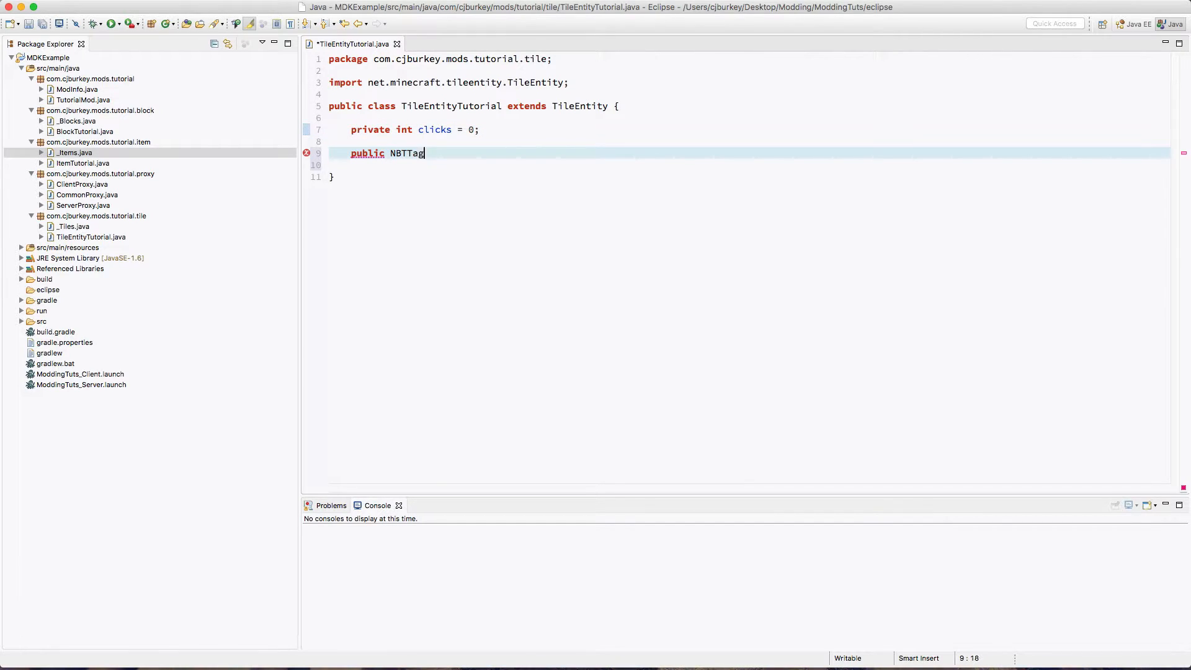
pyautogui.write('Compund')
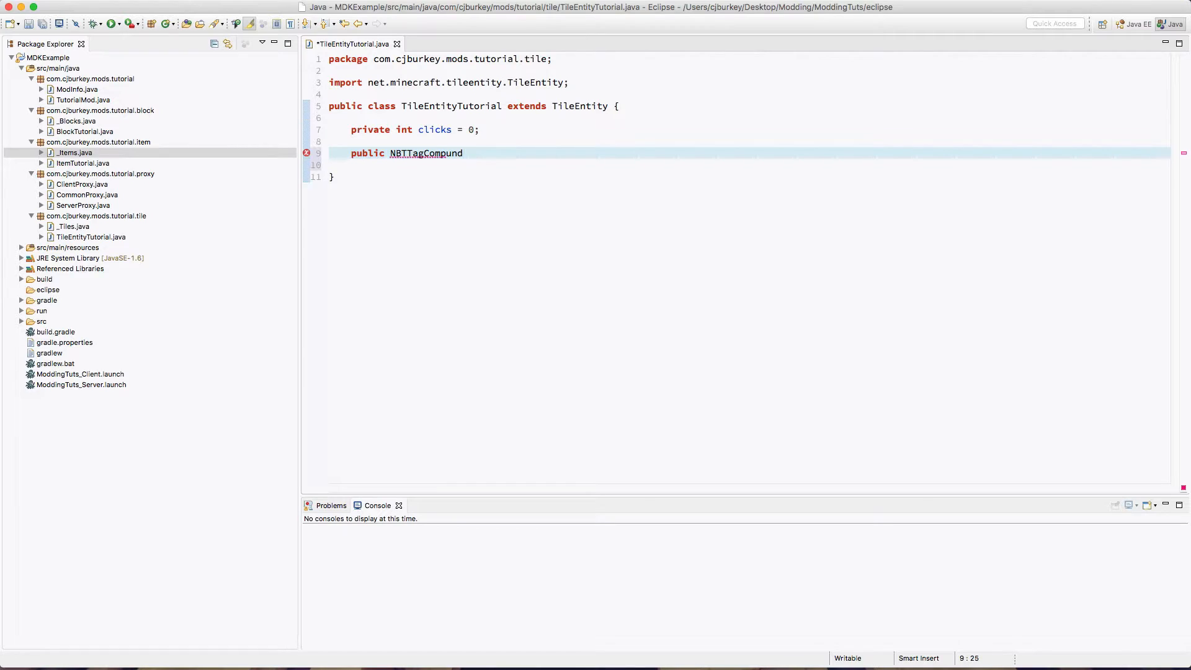
pyautogui.write('w')
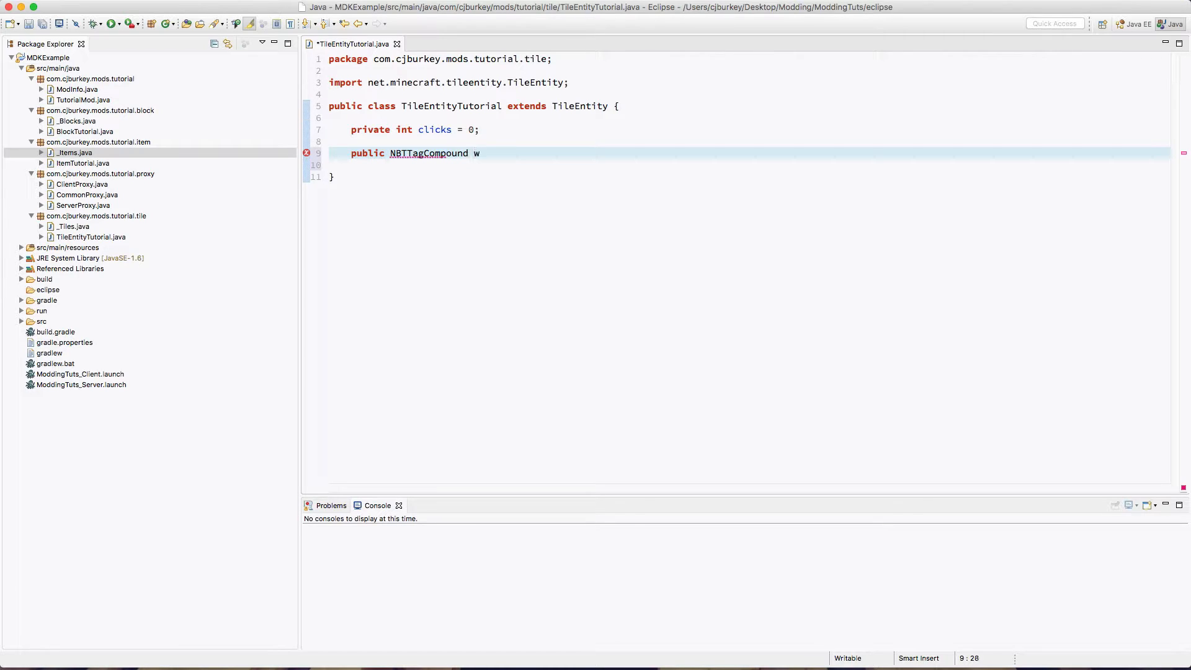
pyautogui.write('riteToNBT()')
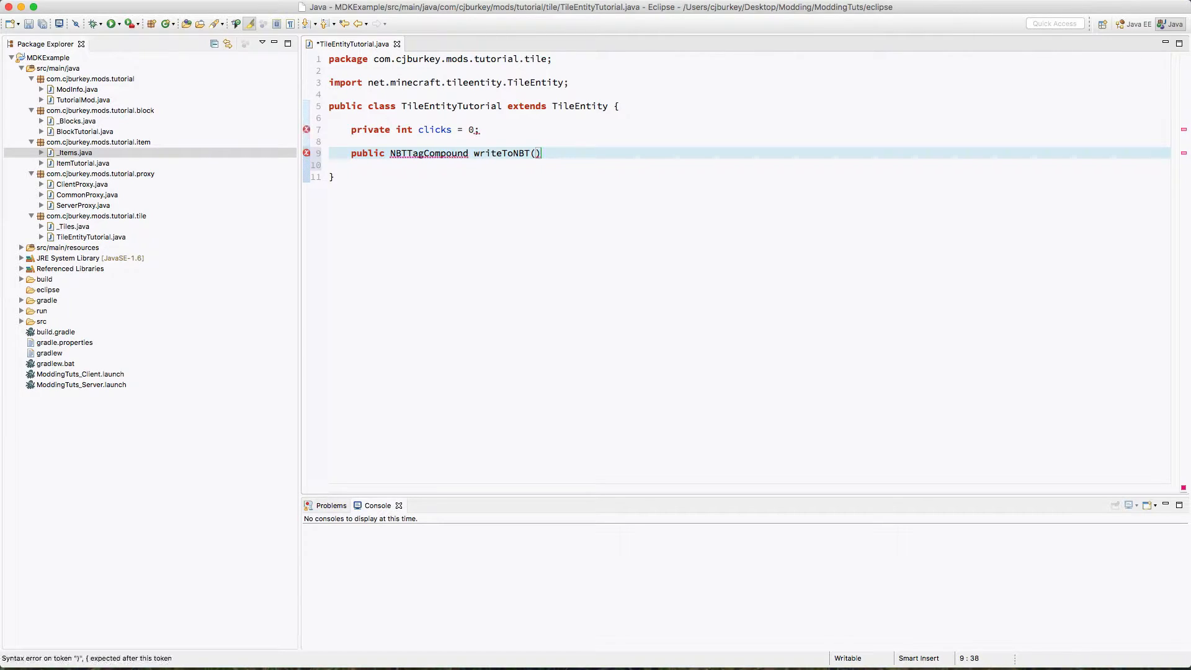
pyautogui.write('NBTTagCompound nbt')
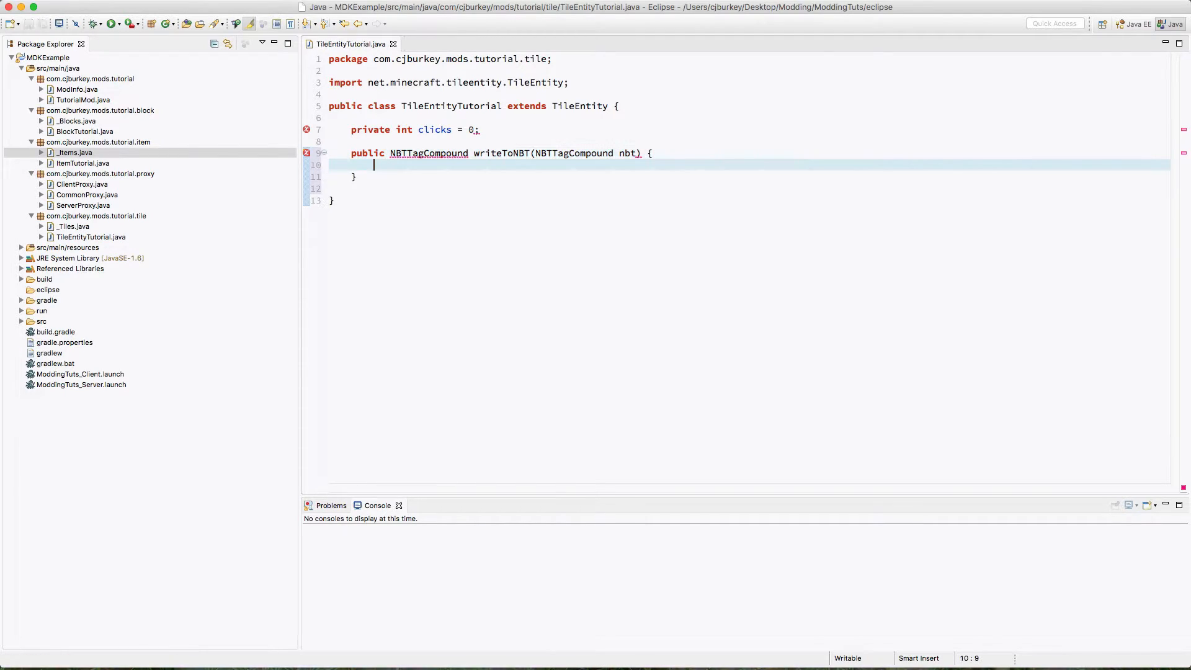
pyautogui.write('super.writeToNBT(nbt);')
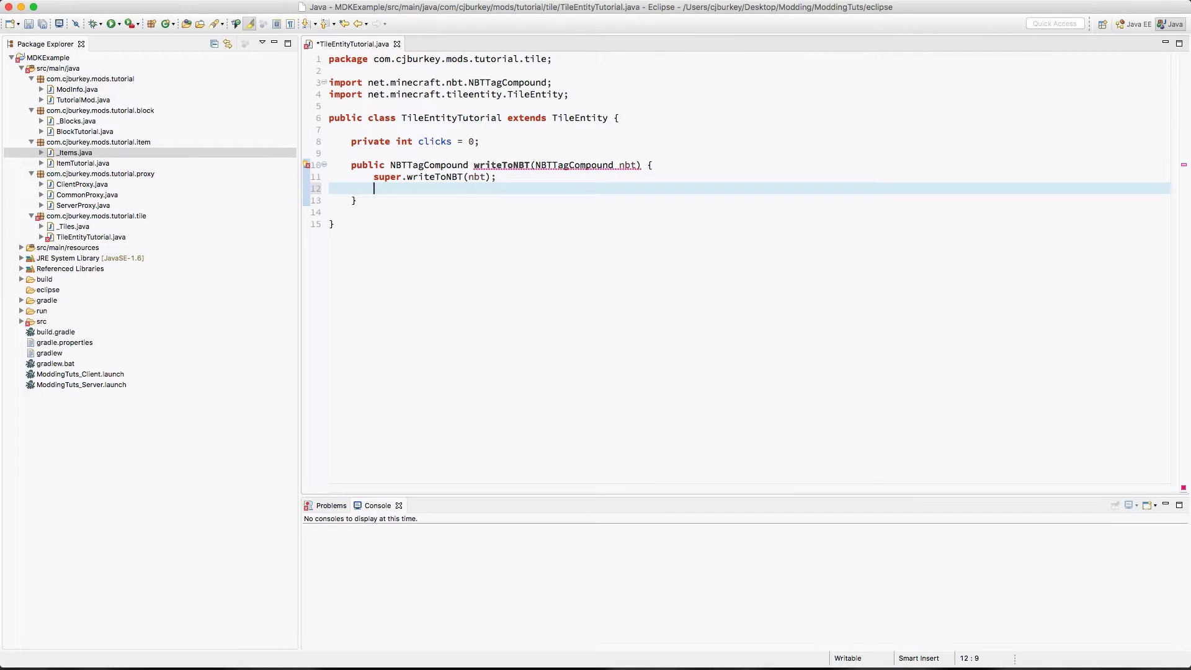
pyautogui.write('return')
pyautogui.write('if(nbt ')
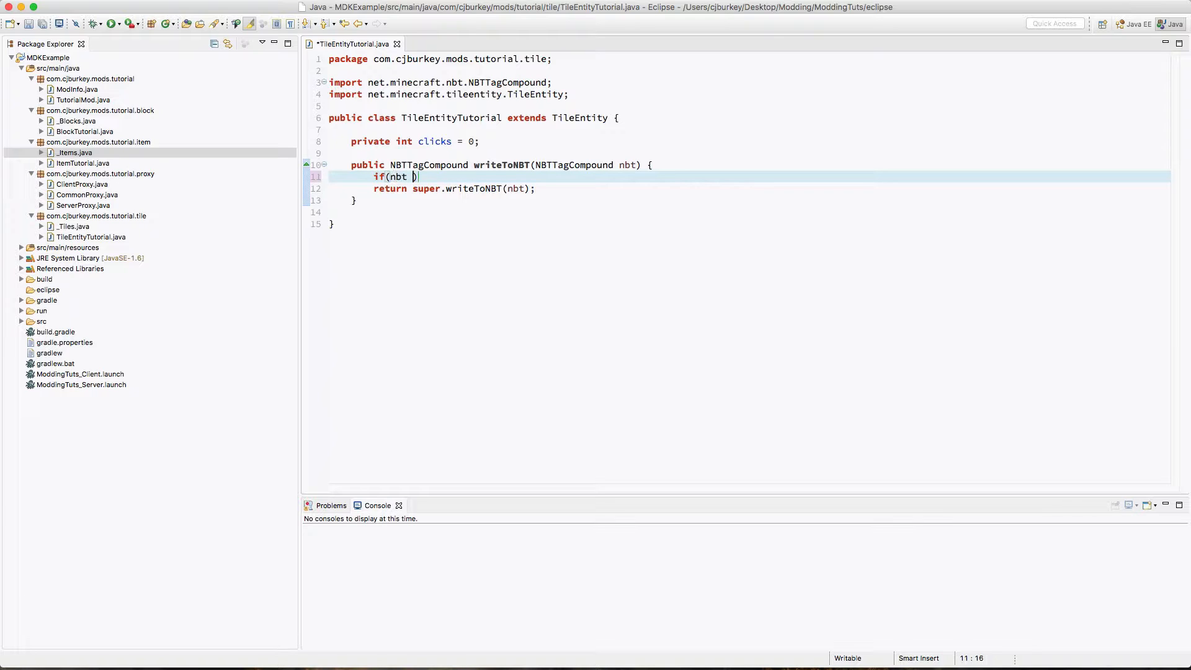
# - Create nbt when null and store this.clicks with nbt.setInteger("clicks")
pyautogui.write('== null) nbt = new')
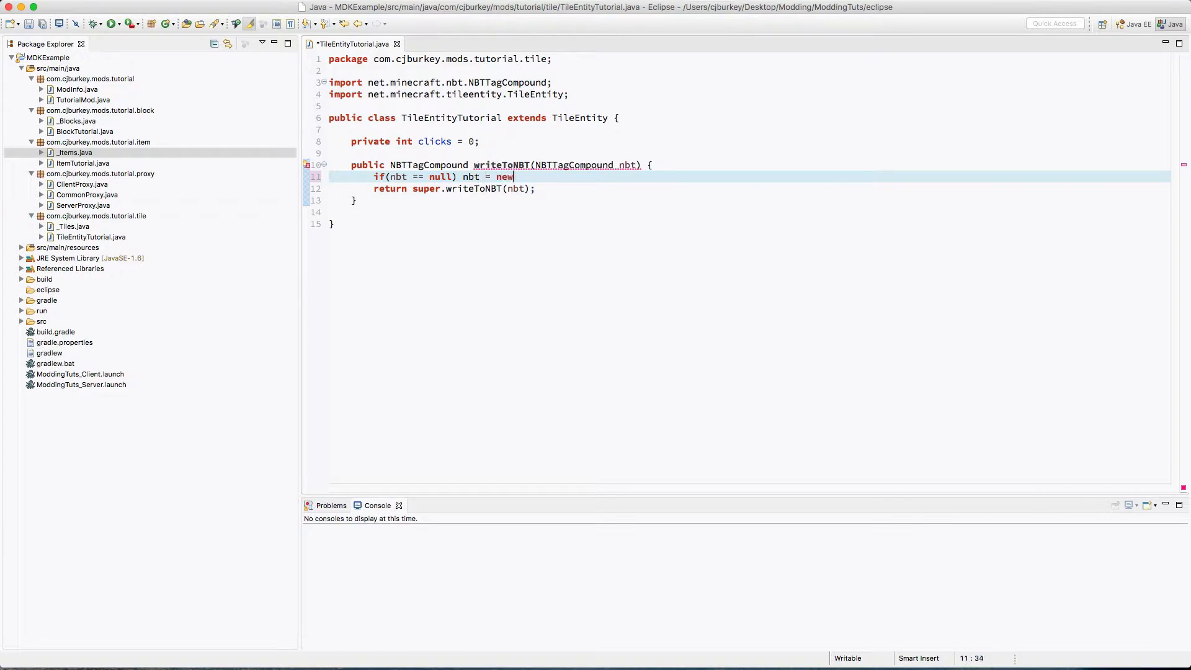
pyautogui.write('NBTTagComp')
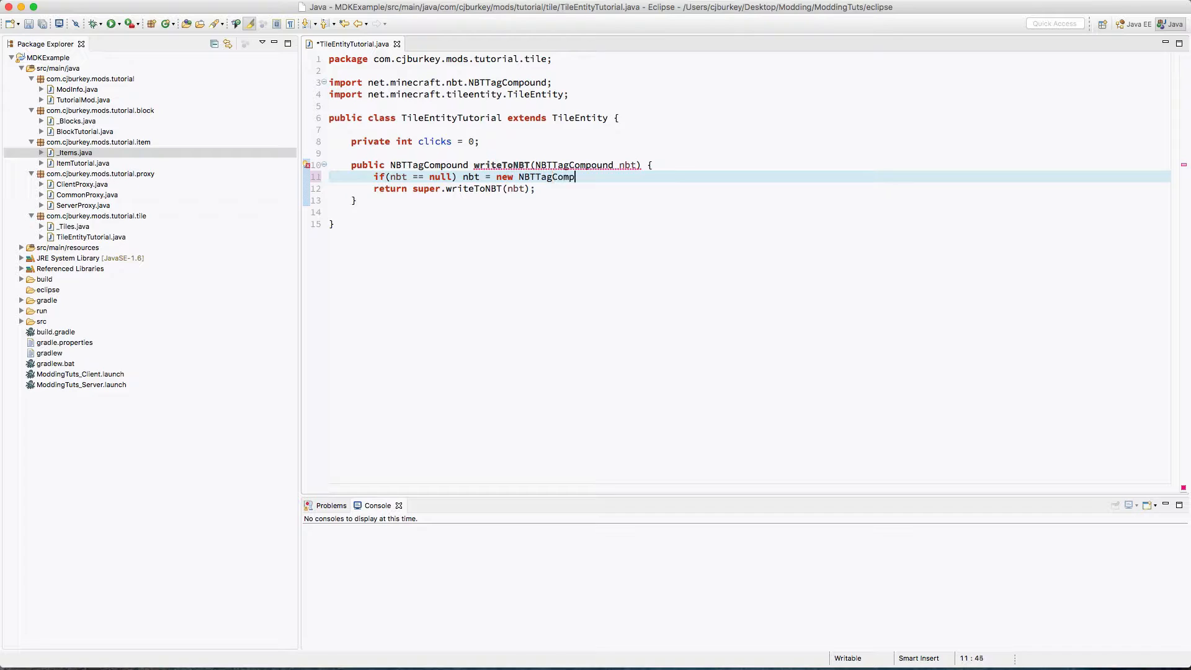
pyautogui.write('ound()')
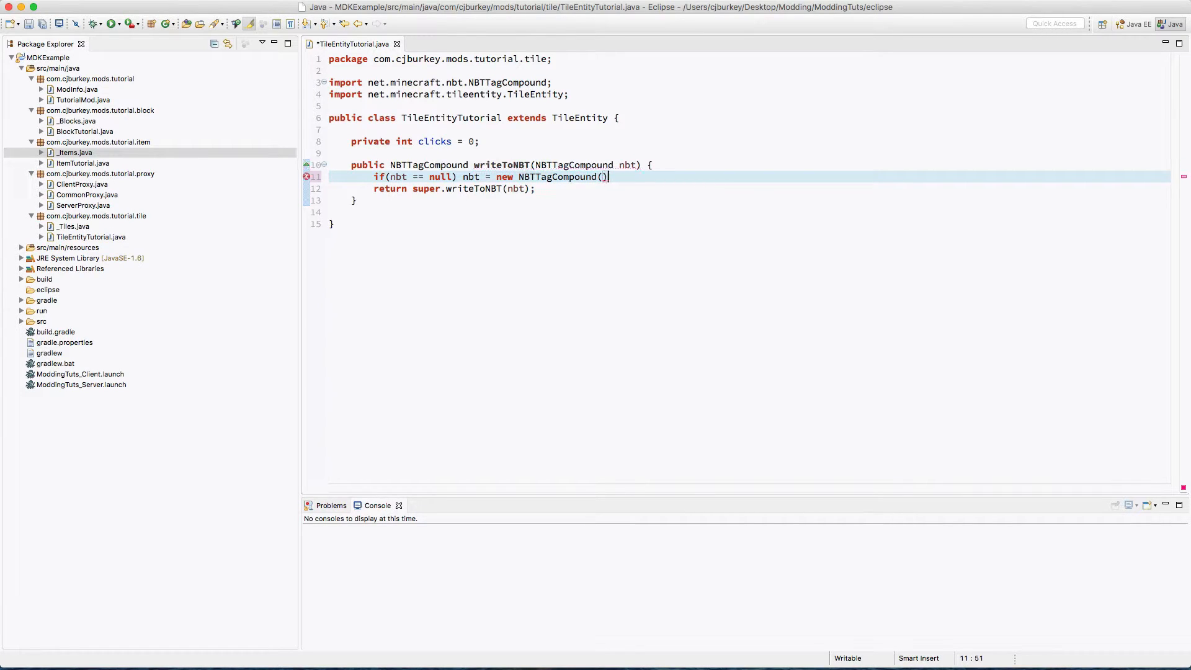
pyautogui.write('nbt.s')
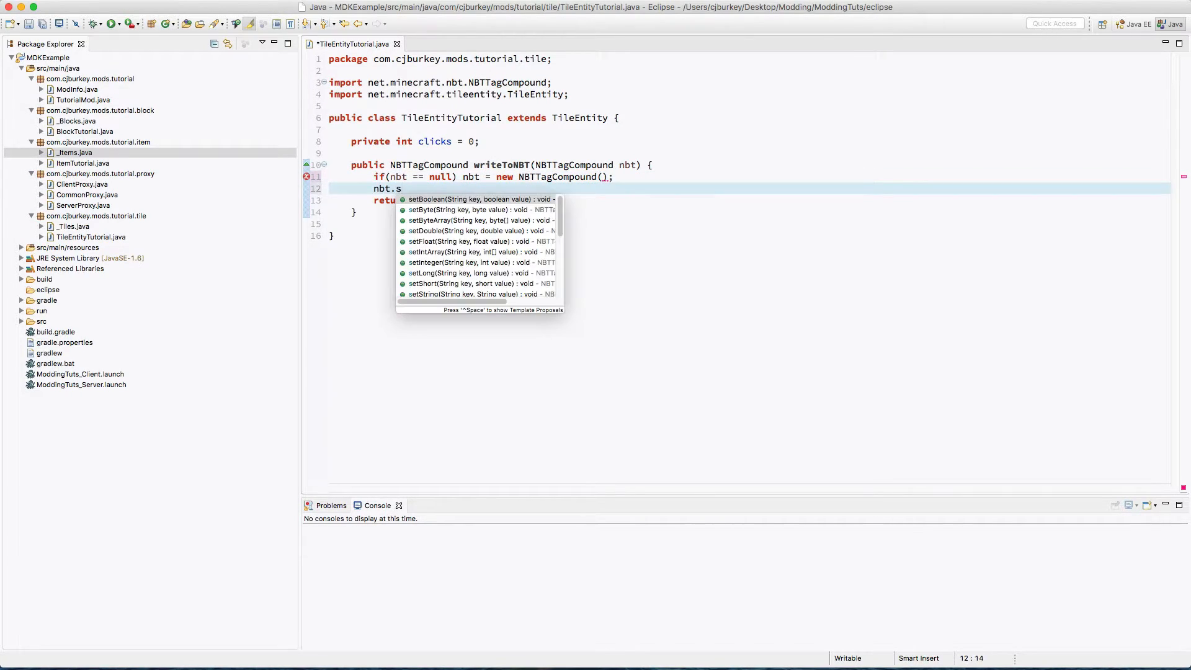
pyautogui.write('etIntArr, value);')
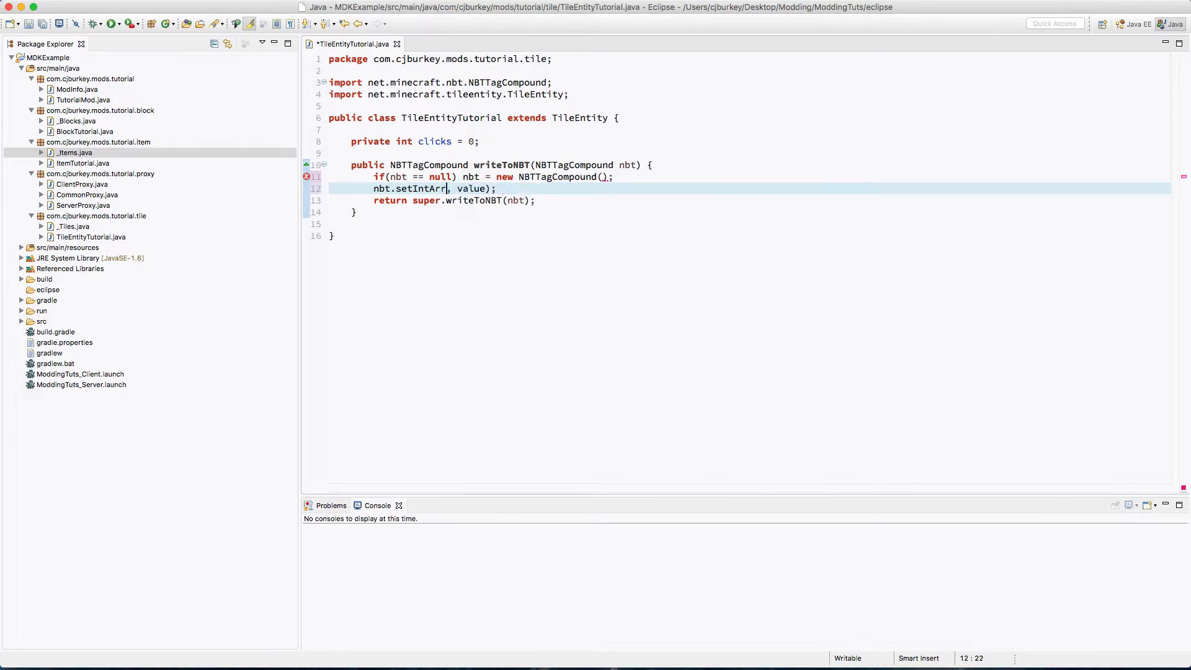
pyautogui.write('setInteger()')
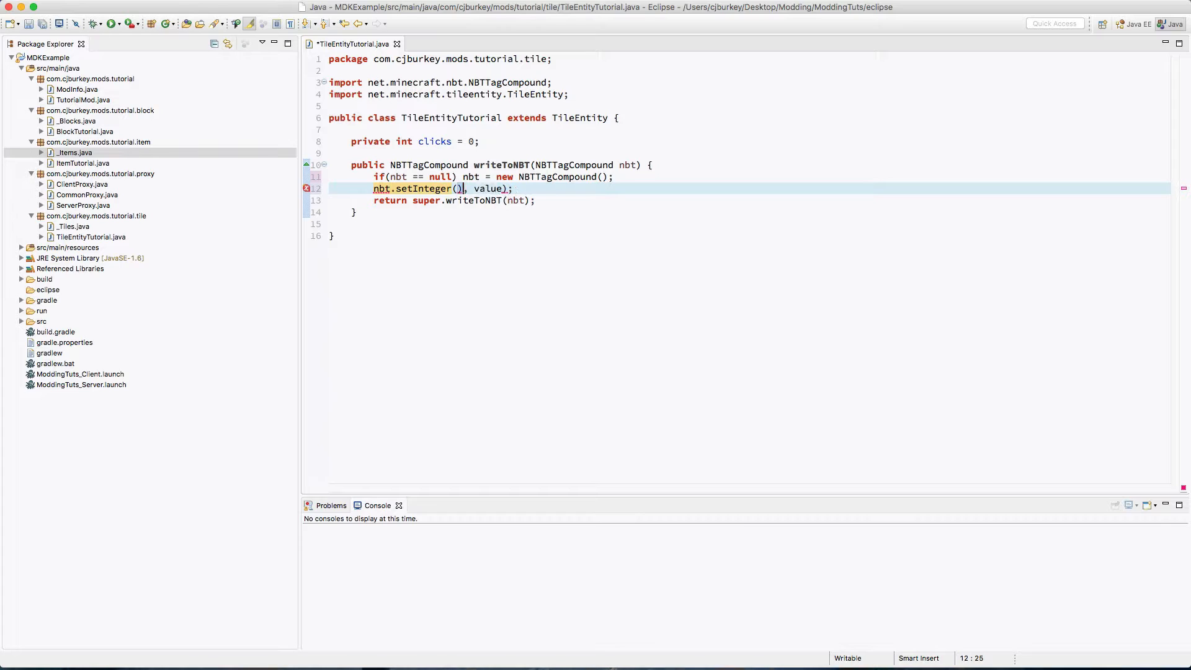
pyautogui.write('"clicks"')
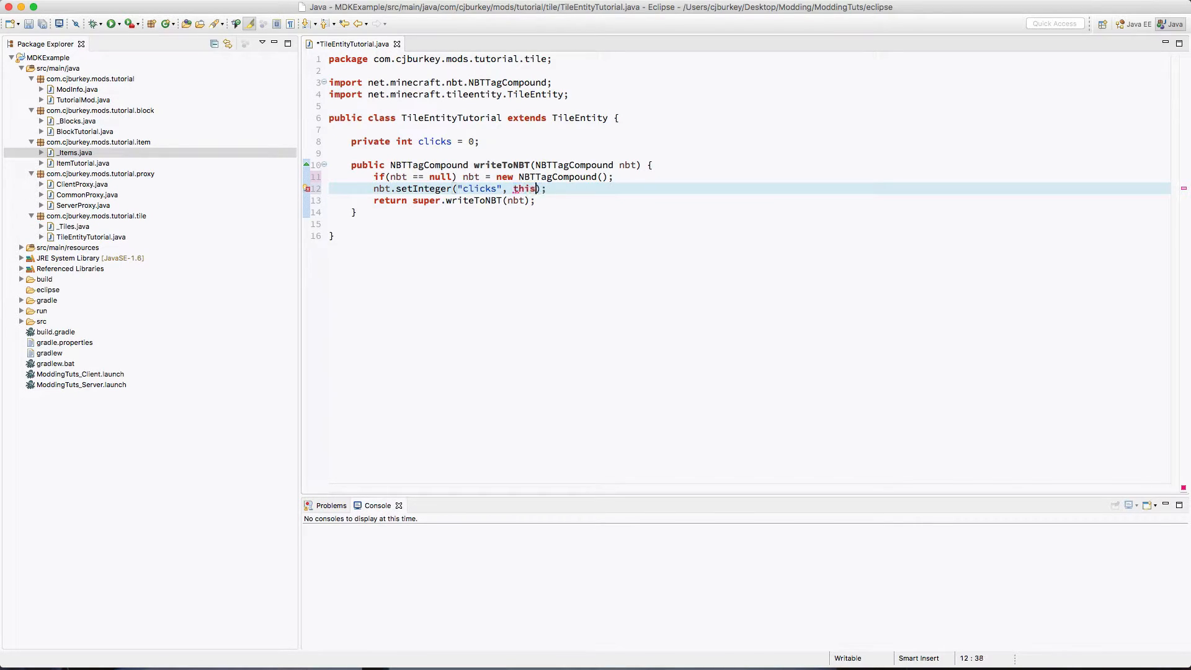
pyautogui.write('.clicks')
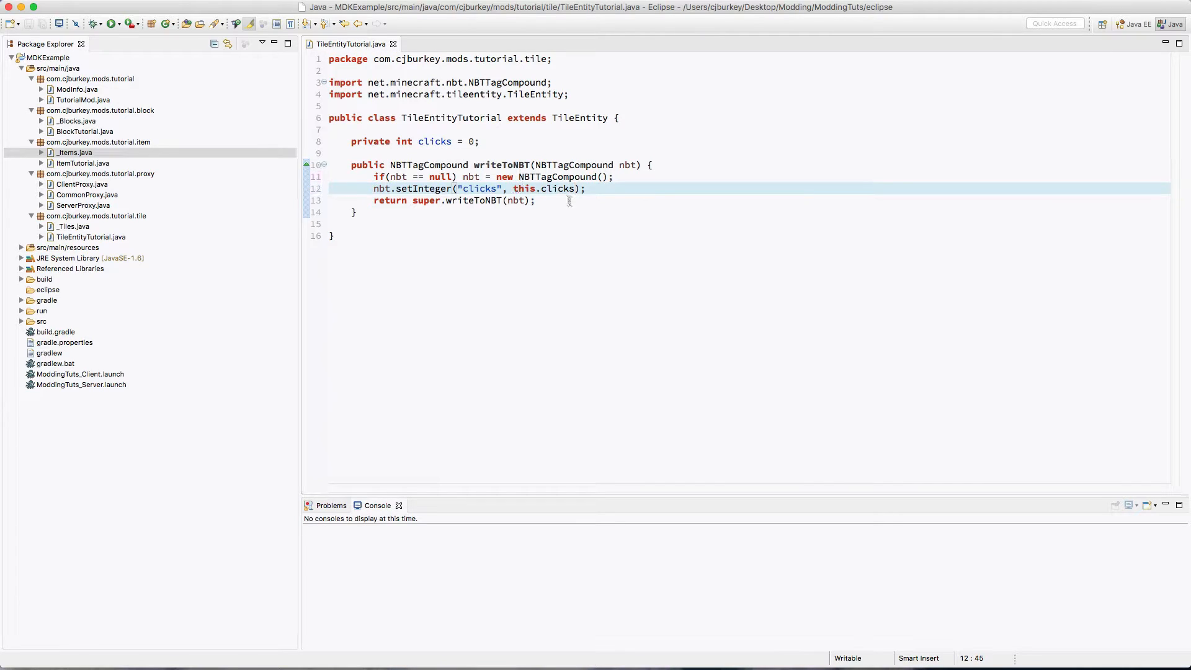
pyautogui.doubleClick(558, 189)
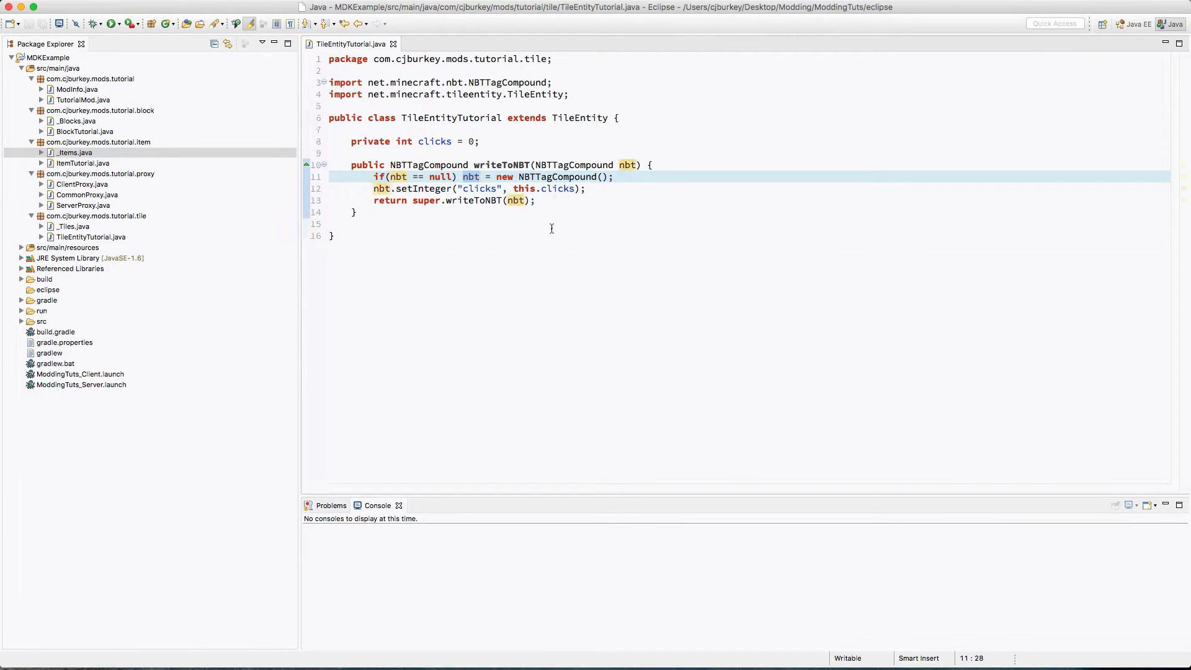
# - Add readFromNBT loading clicks via getInteger("clicks"), then calling super.readFromNBT(nbt)
pyautogui.write('public void')
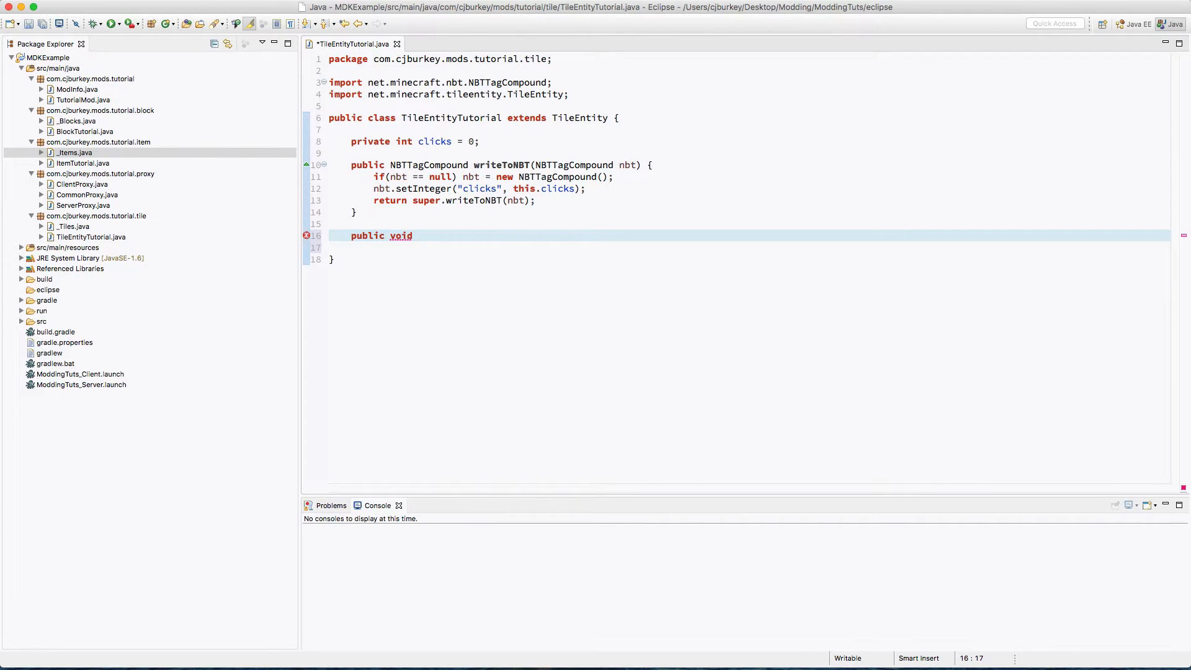
pyautogui.write('readN')
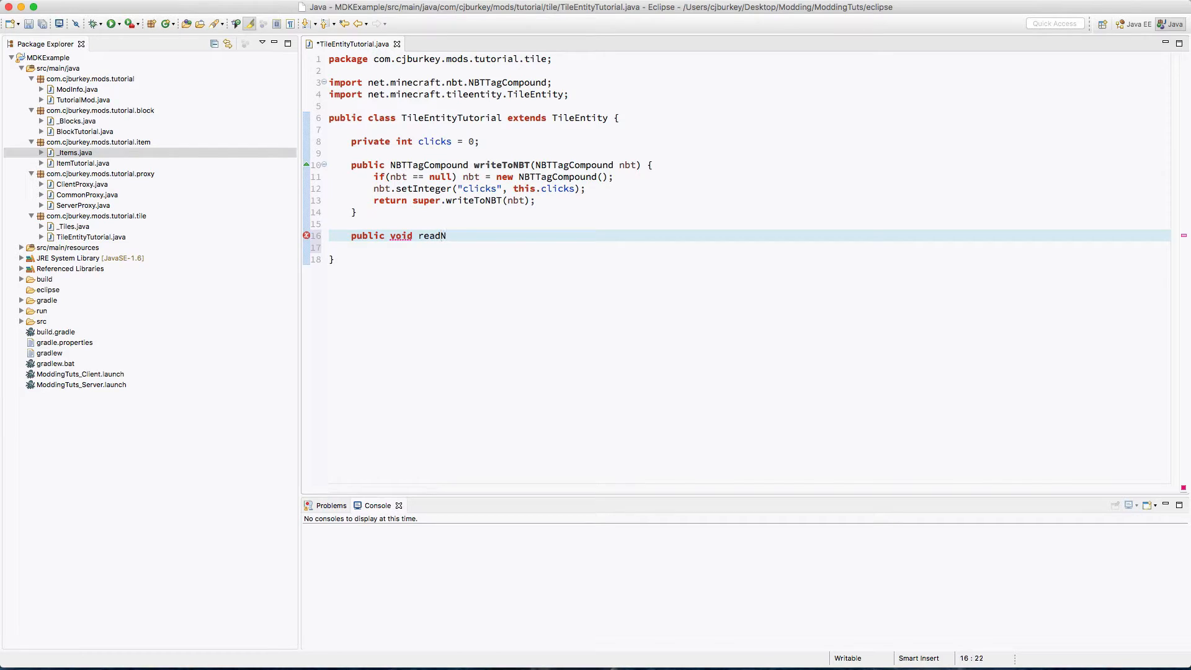
pyautogui.write('From')
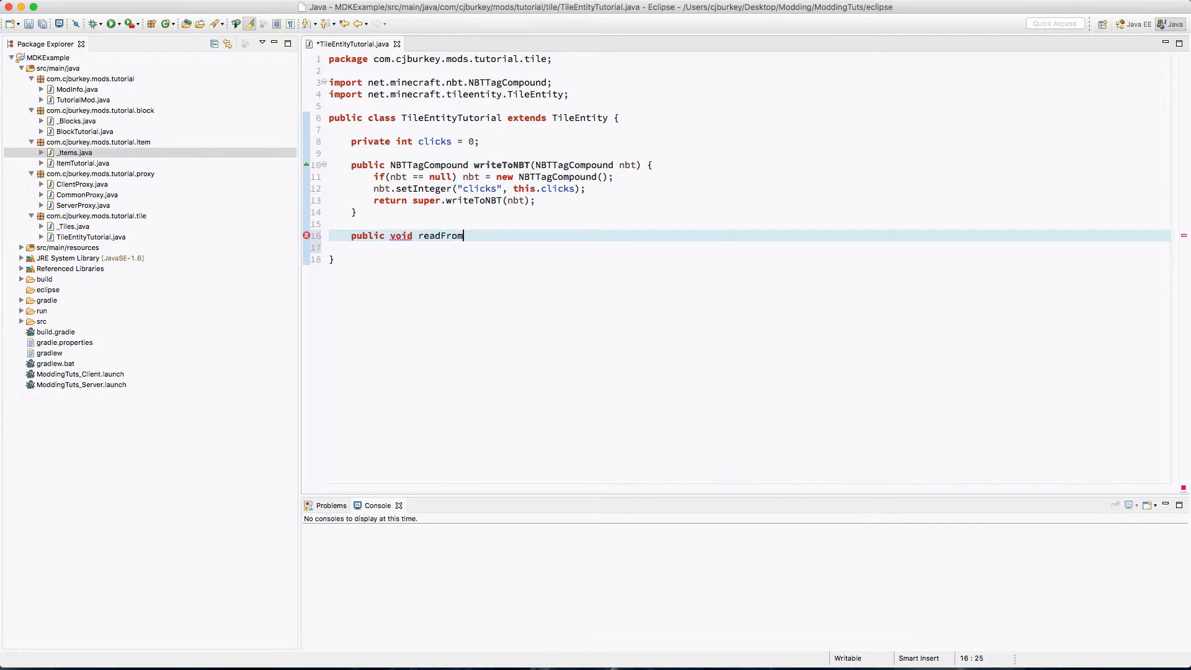
pyautogui.write('NBT(NBT)')
pyautogui.write('if')
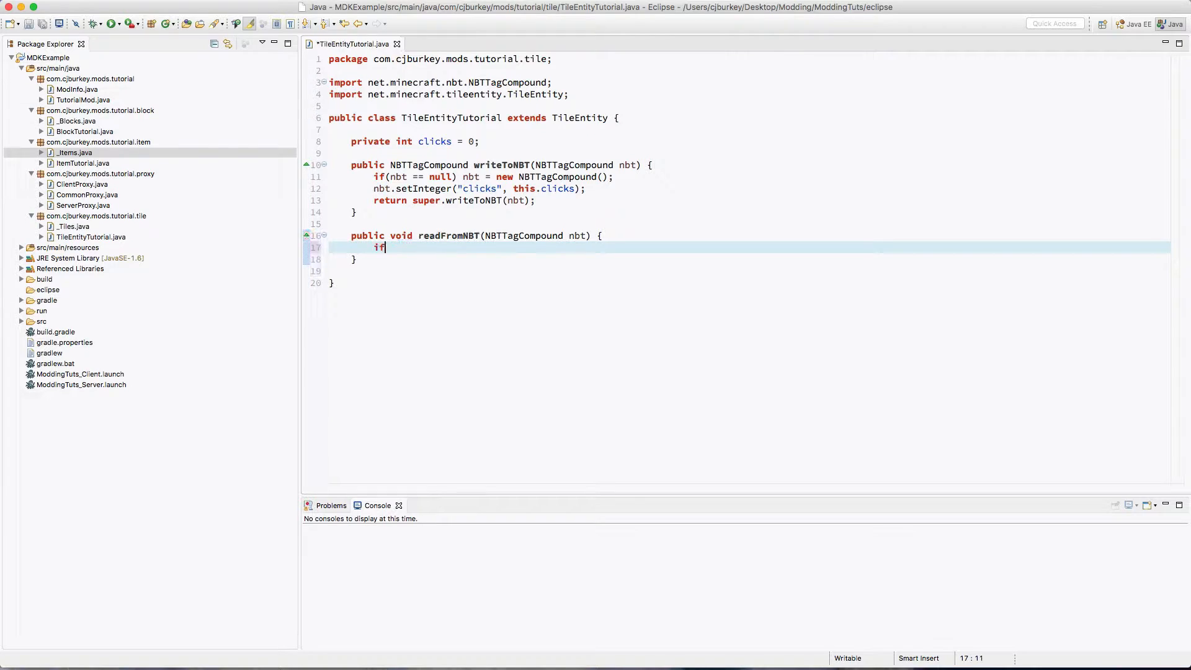
pyautogui.write('(nb')
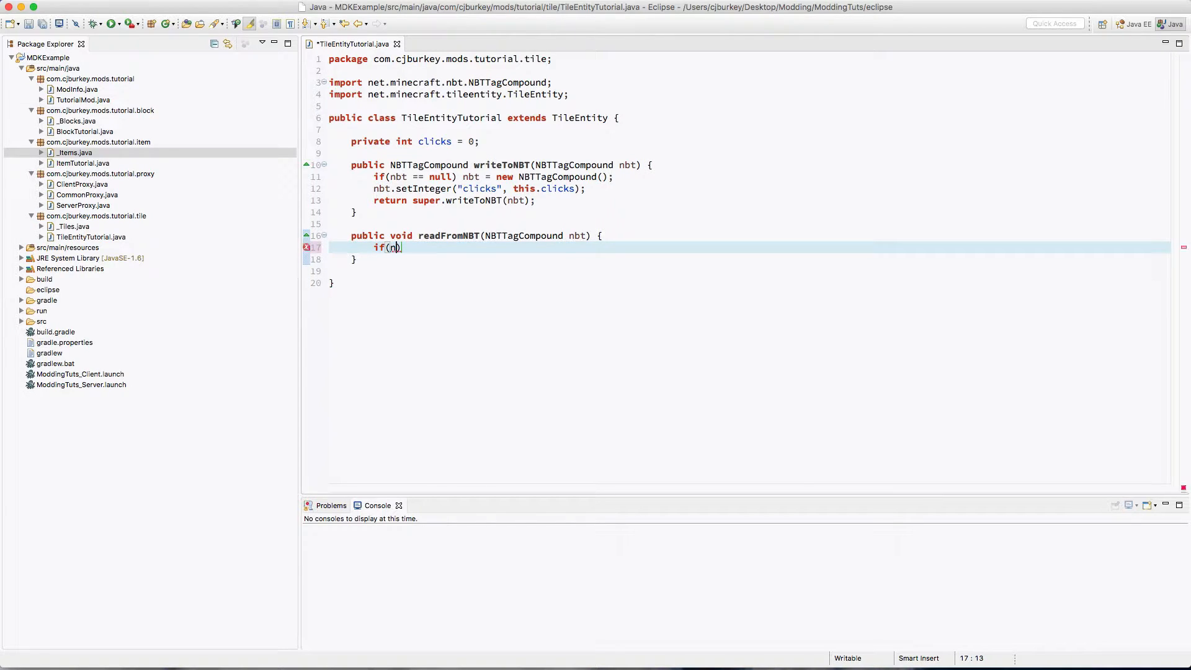
pyautogui.write('!nbt ==')
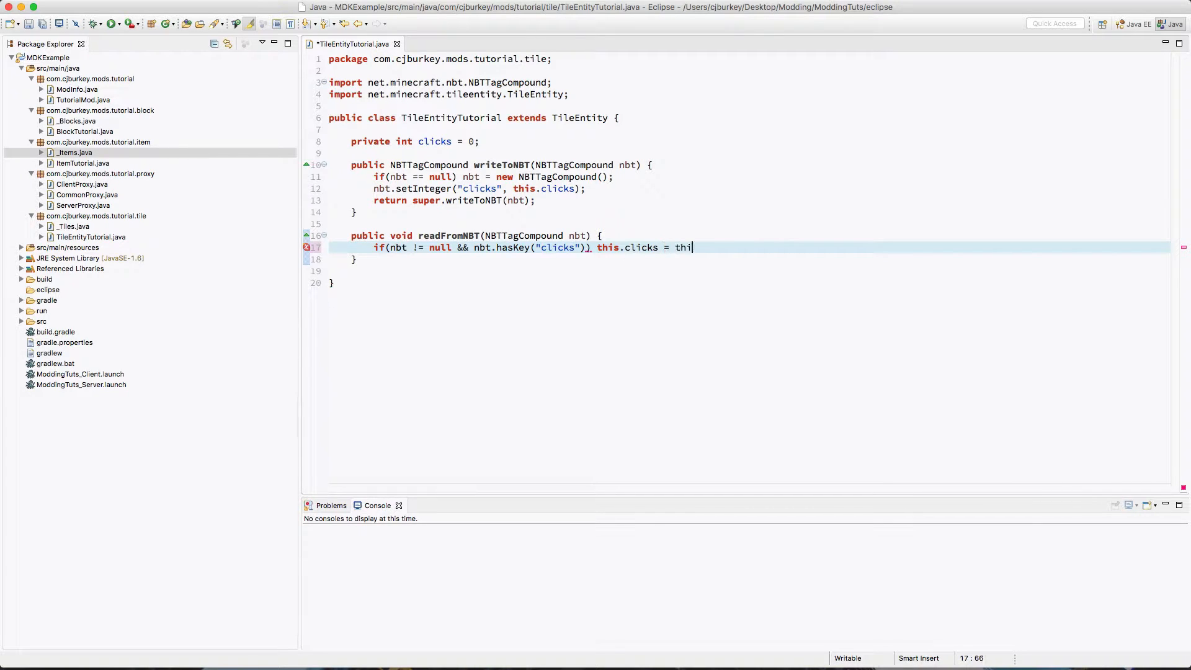
pyautogui.write('nbt.getInteger("')
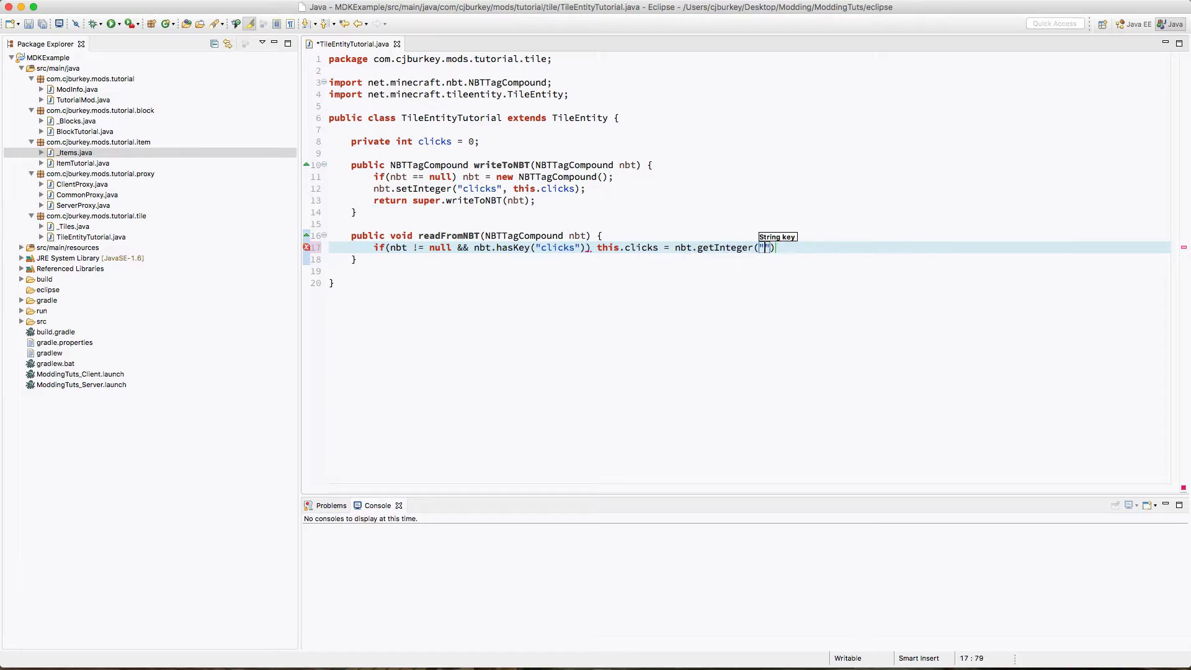
pyautogui.write('clicks')
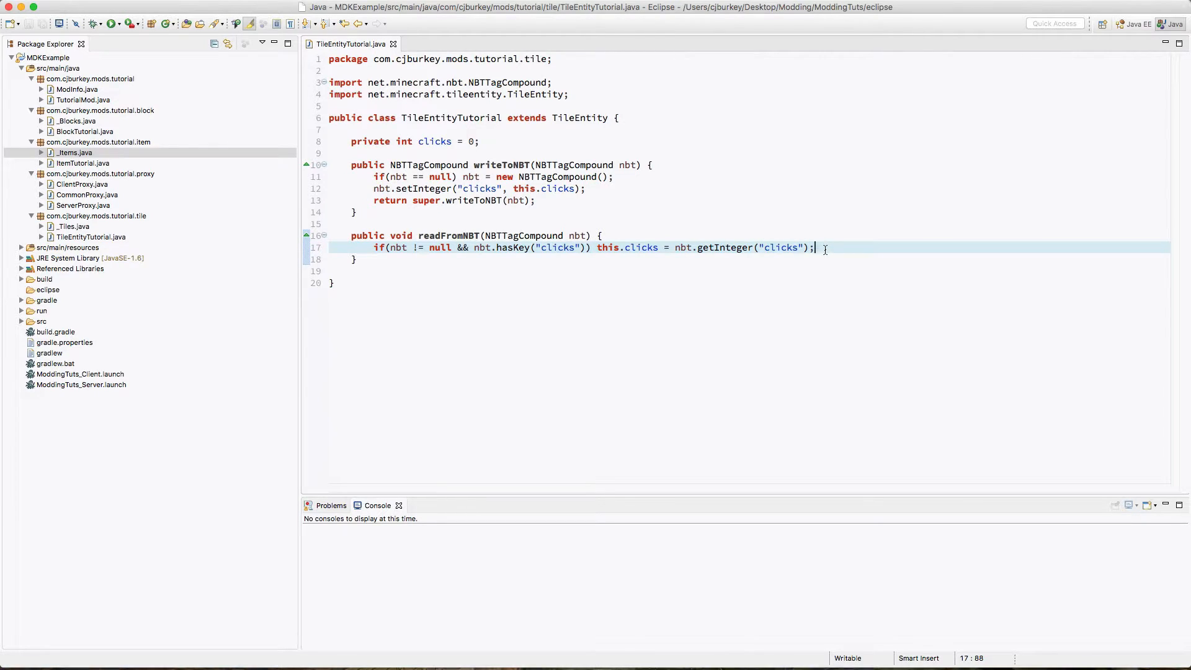
pyautogui.write('super.readFromNBT(nbt);')
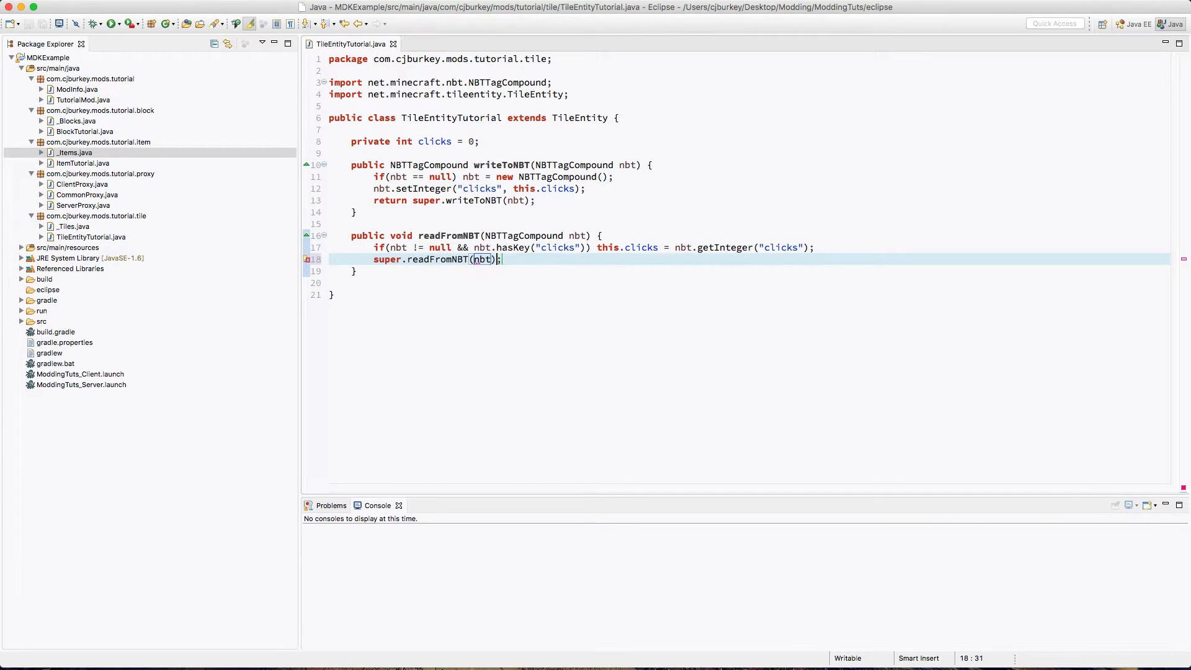
pyautogui.press('enter')
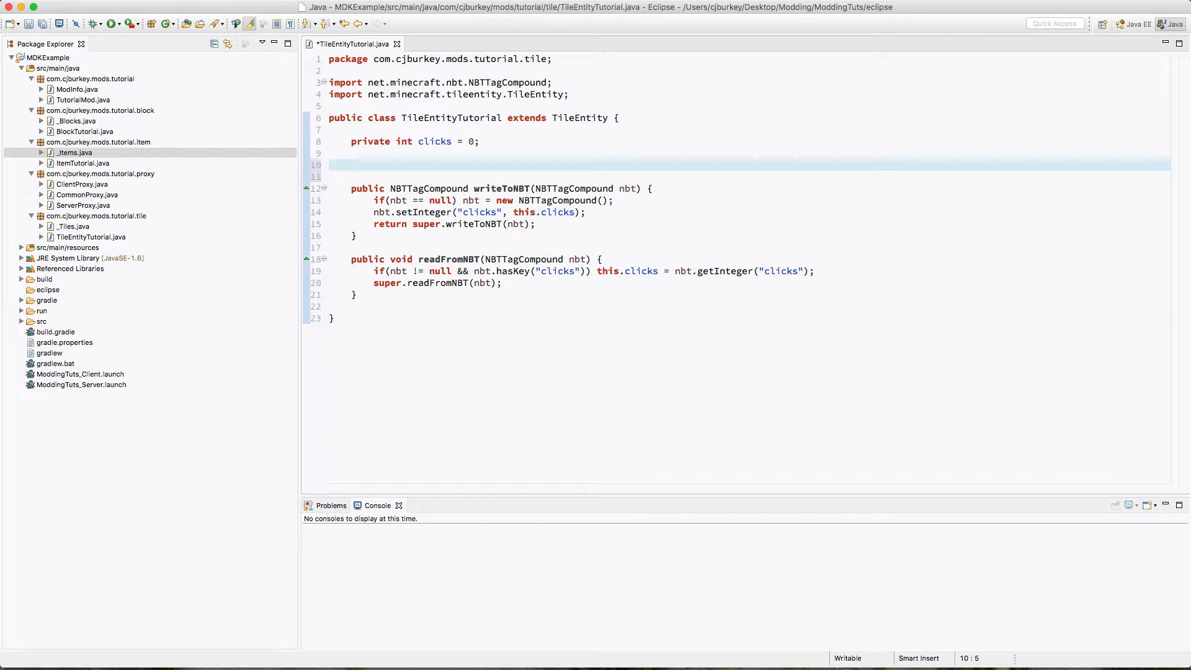
# - Add setClicks(int clicks) assigning this.clicks and getClicks() returning this.clicks
pyautogui.write('public')
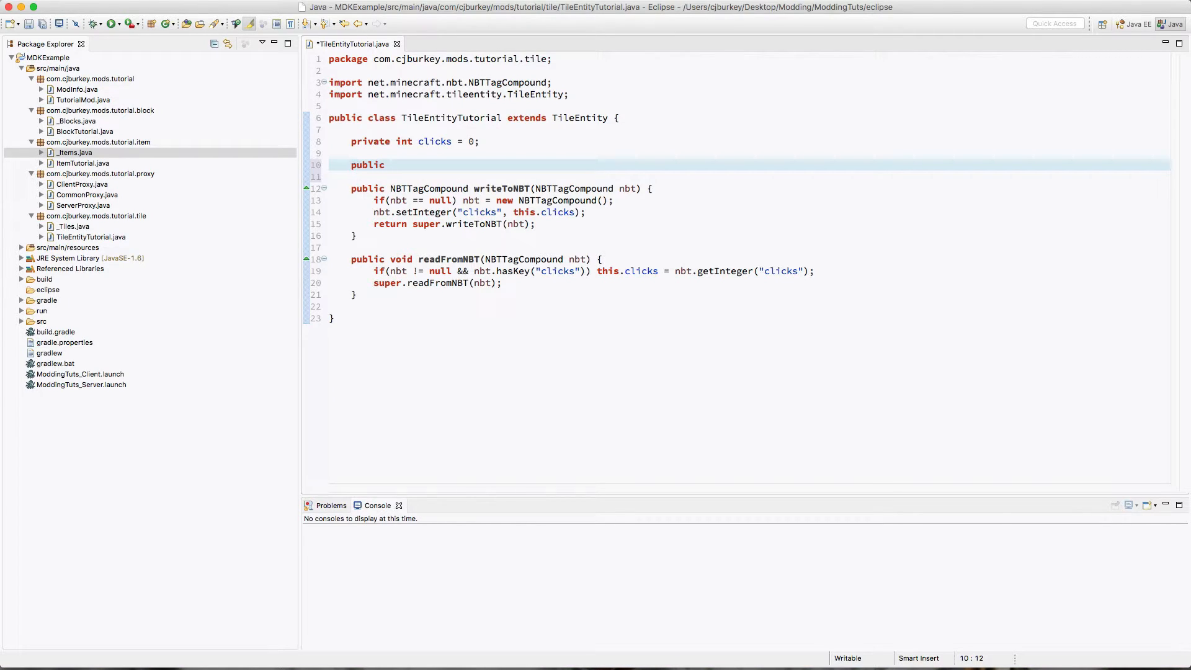
pyautogui.write('void setClicks(int')
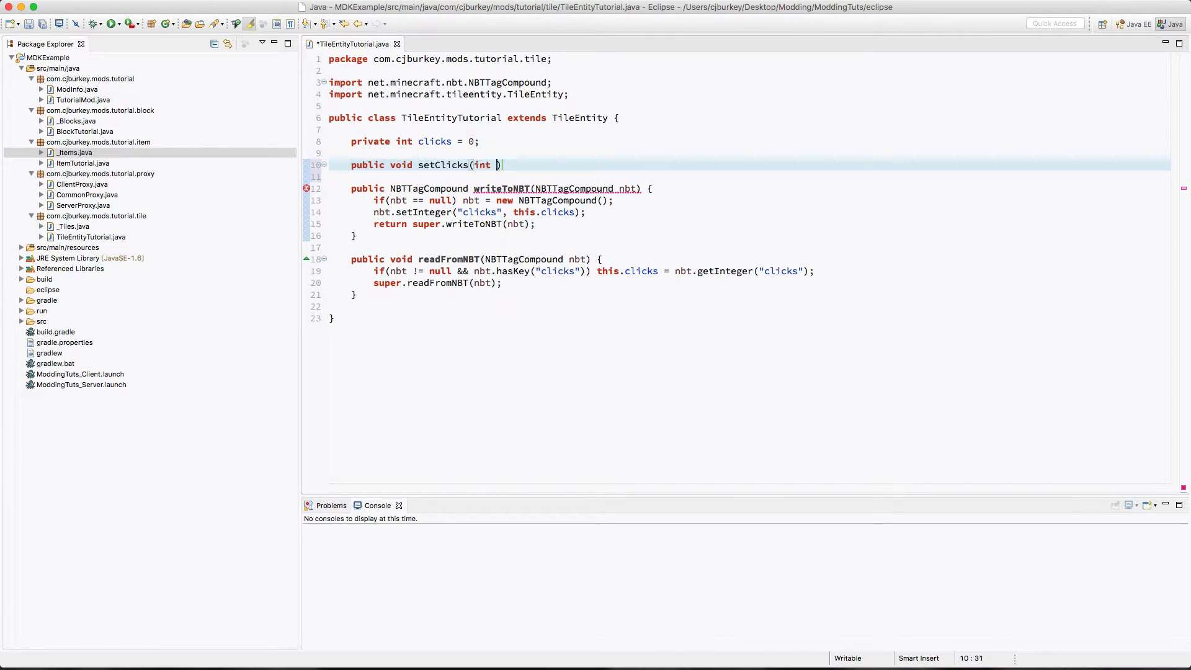
pyautogui.write('clicks) {')
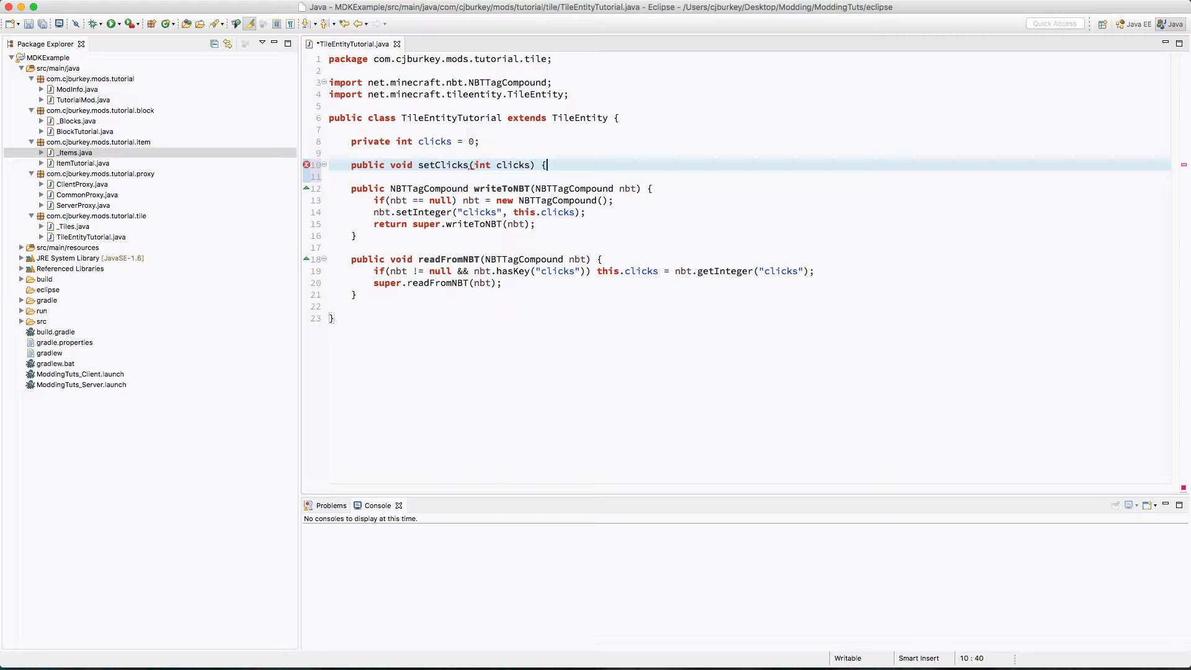
pyautogui.write('this.clicks =')
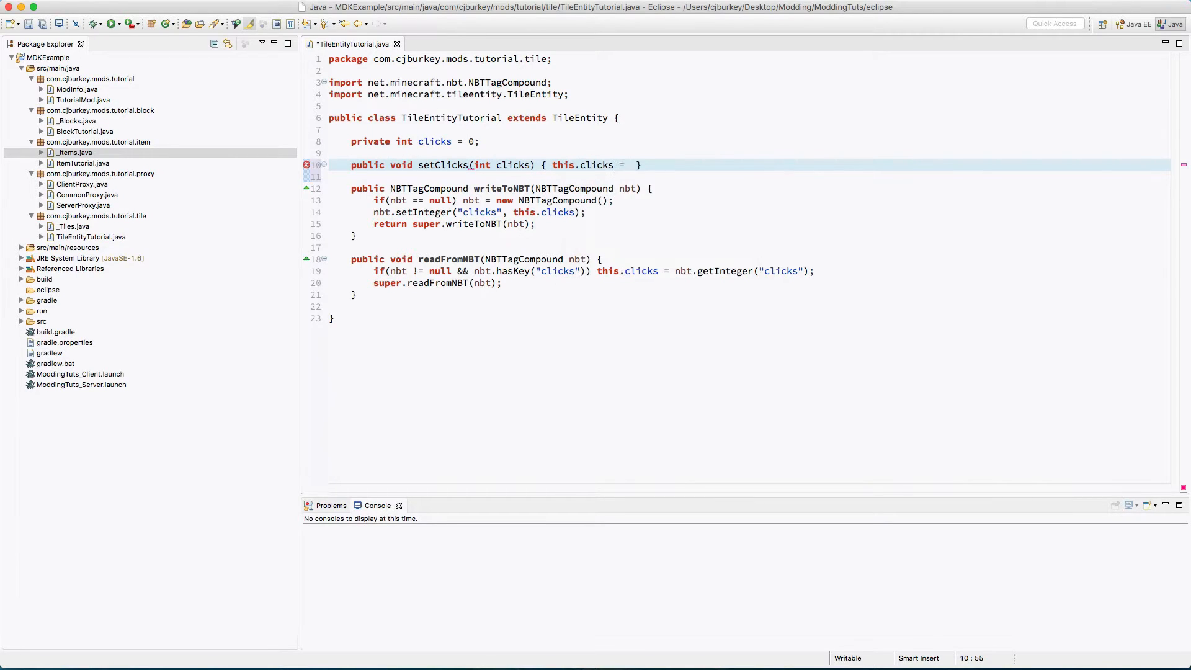
pyautogui.write('clicks;')
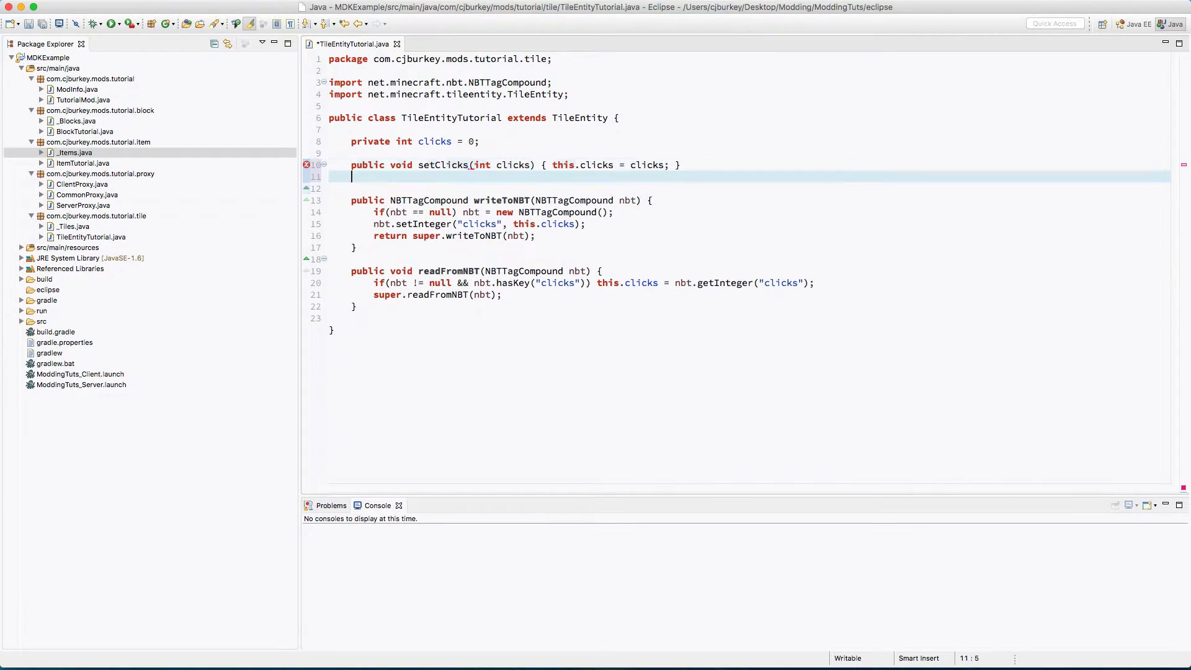
pyautogui.write('public int getClicks() {')
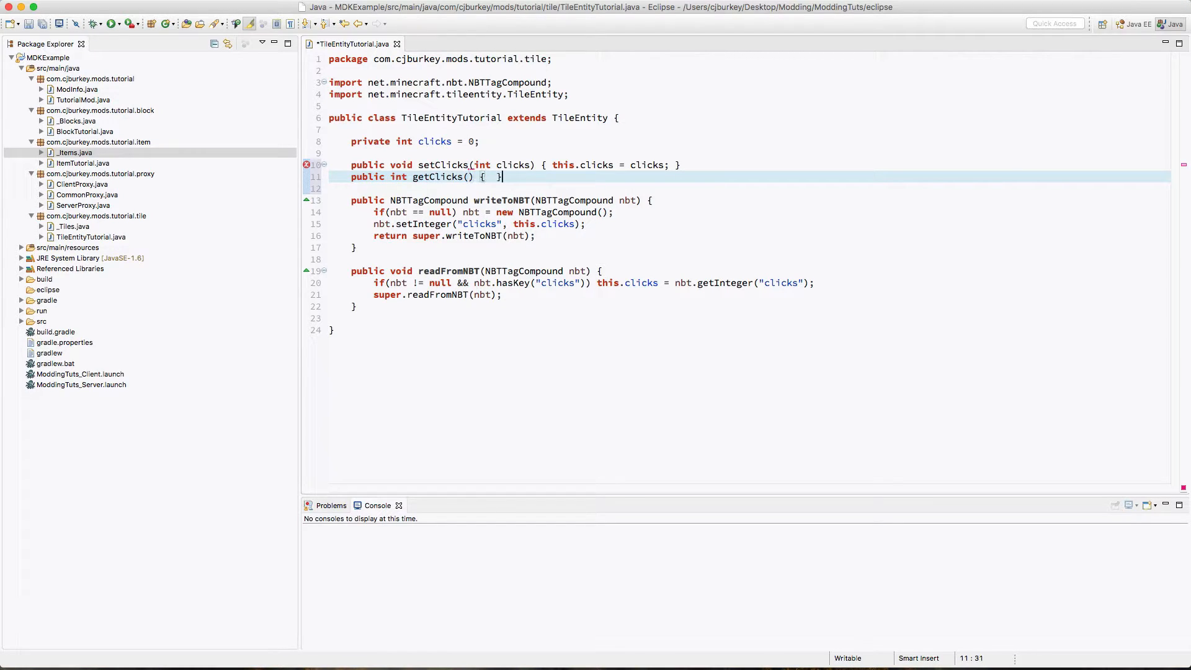
pyautogui.write('return this.cl')
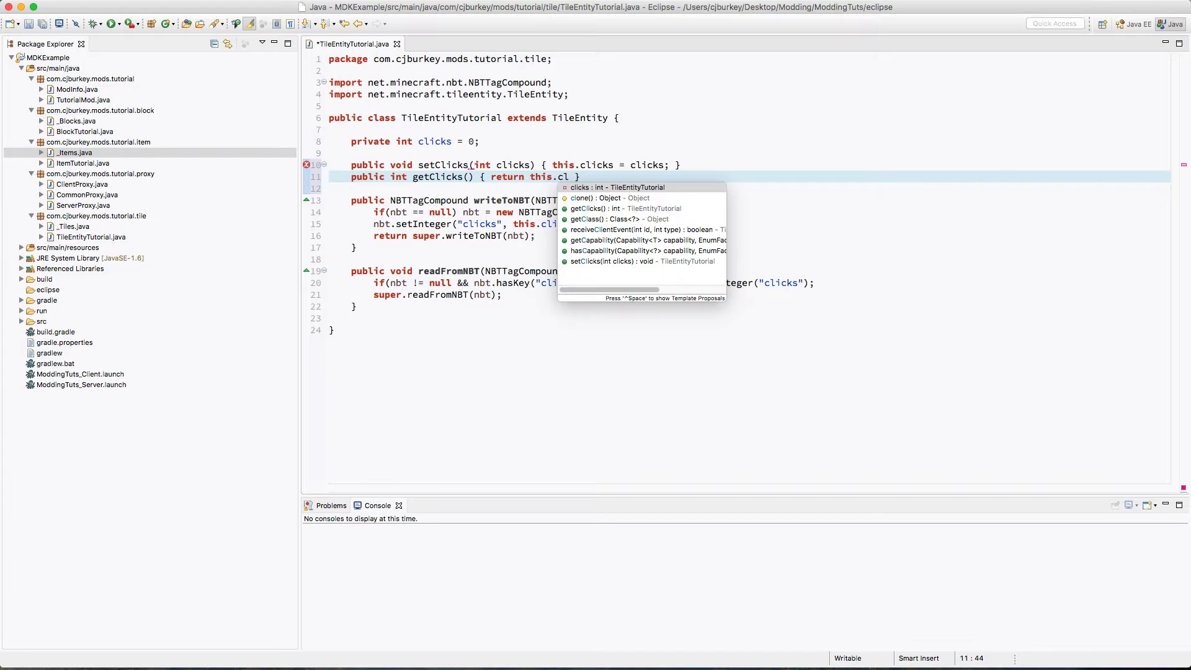
pyautogui.click(441, 44)
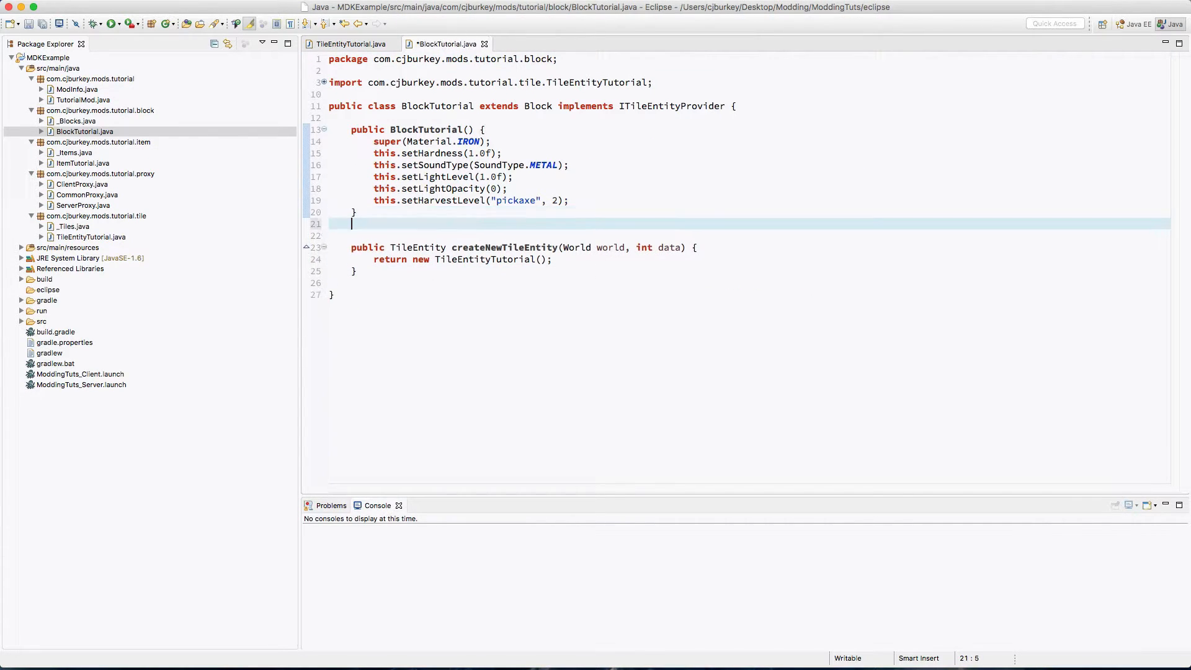
# - Declare onBlockActivated(World, BlockPos, IBlockState, EntityPlayer, EnumHand, EnumFacing, float x, y, z)
pyautogui.write('public boolean')
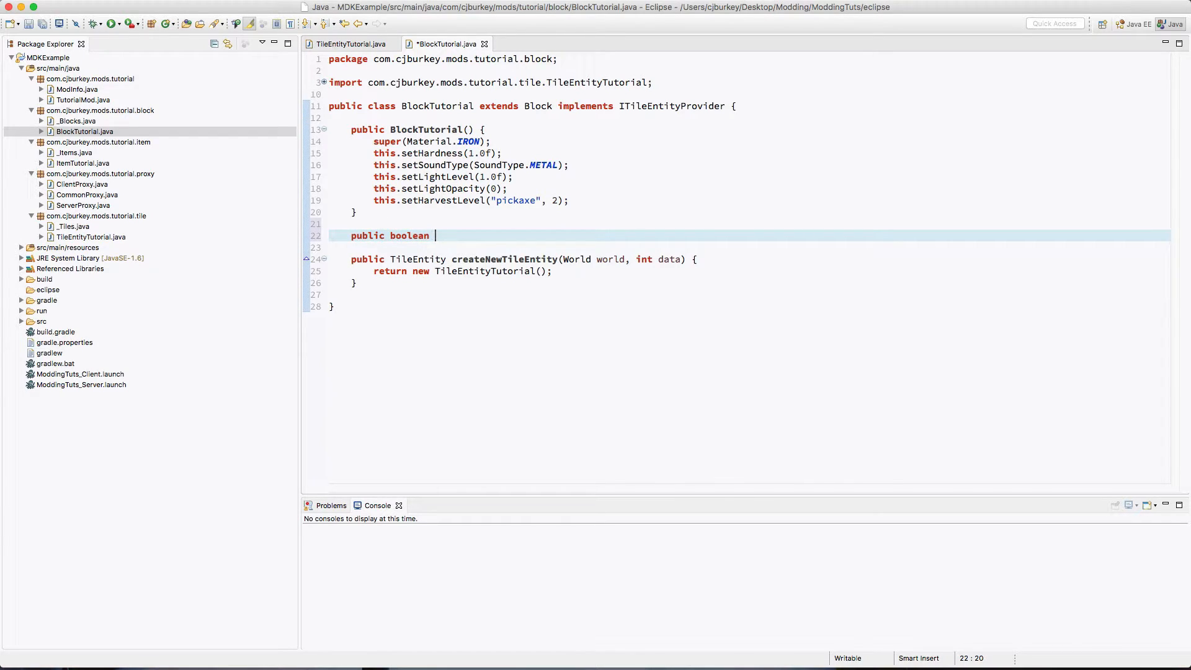
pyautogui.write('onBlockActiv')
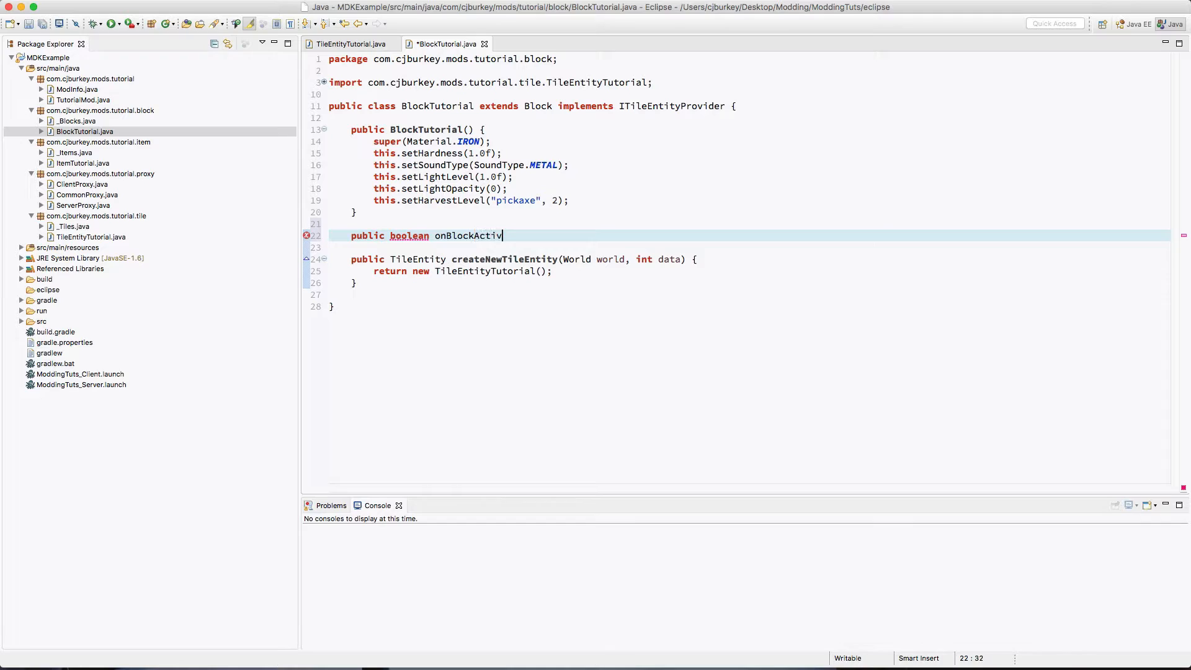
pyautogui.write('ated()')
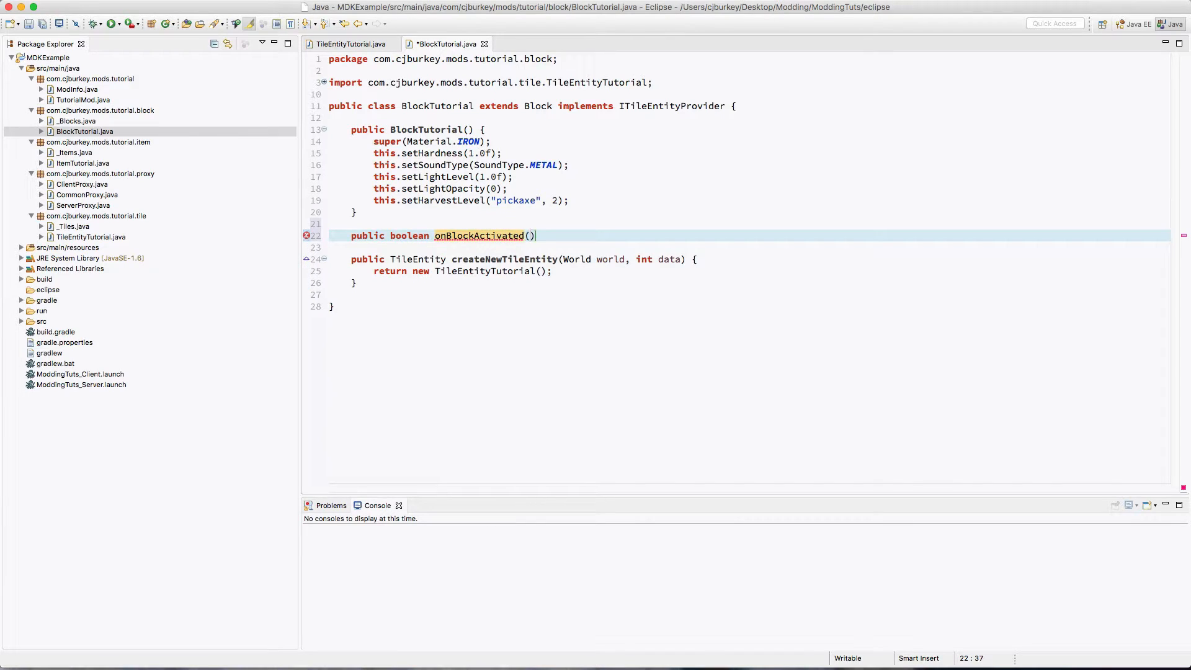
pyautogui.write('World world,')
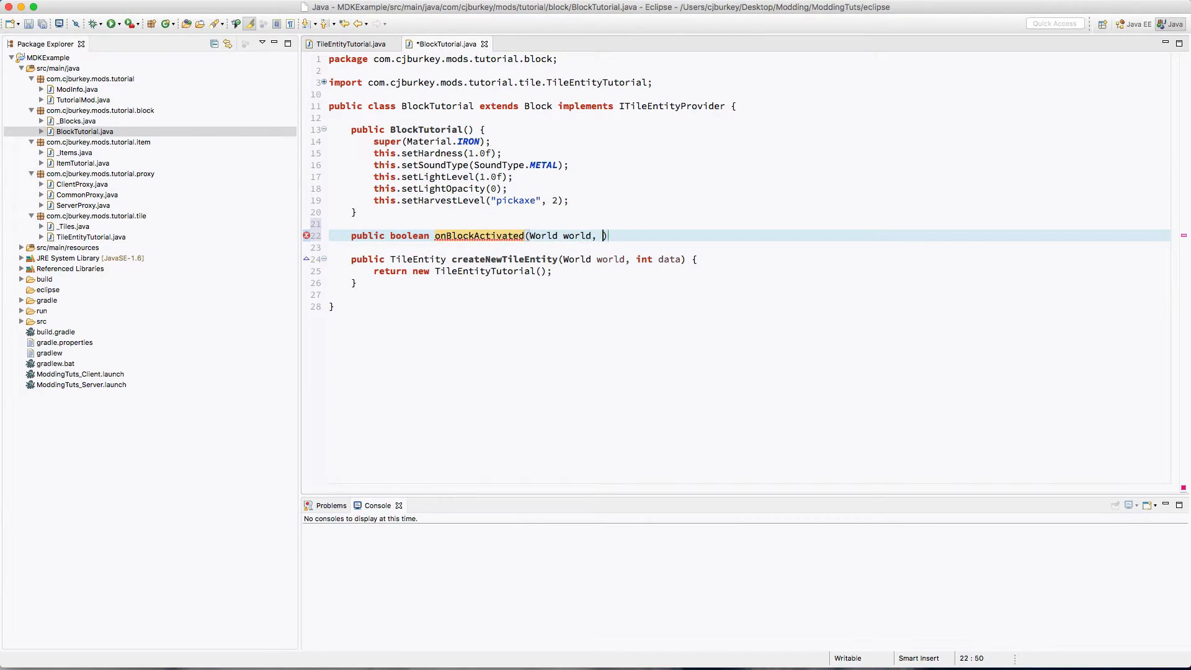
pyautogui.write('BlockPos pos,')
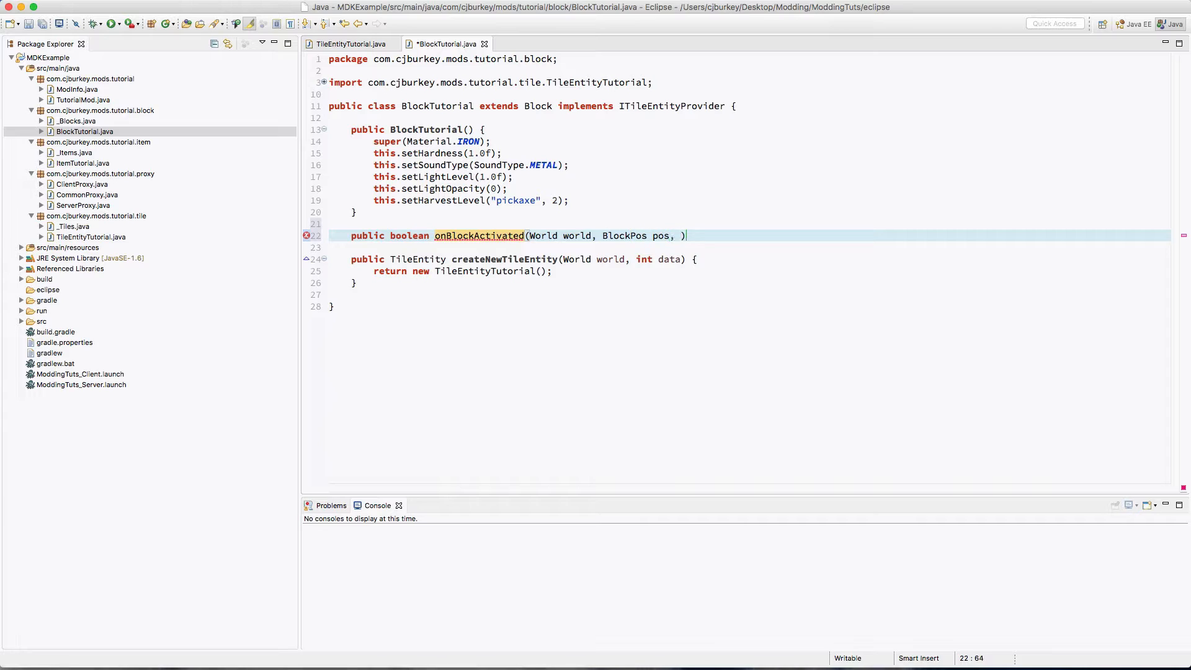
pyautogui.write('IBlockState state, EntityPlayer p')
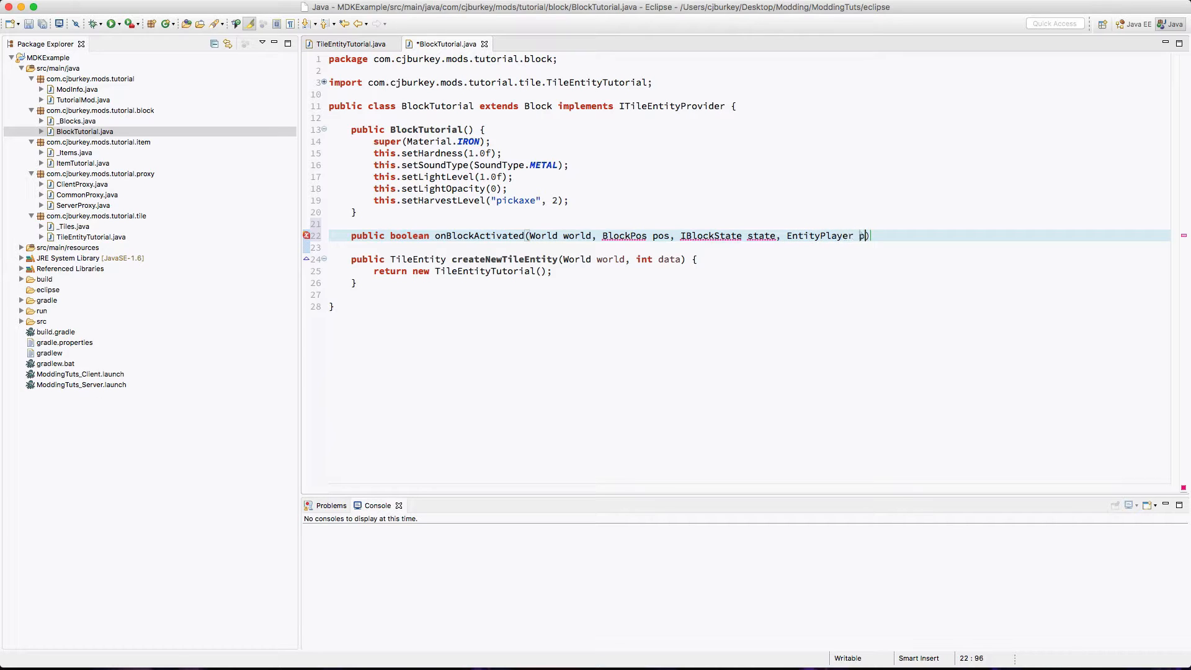
pyautogui.write('layer, En')
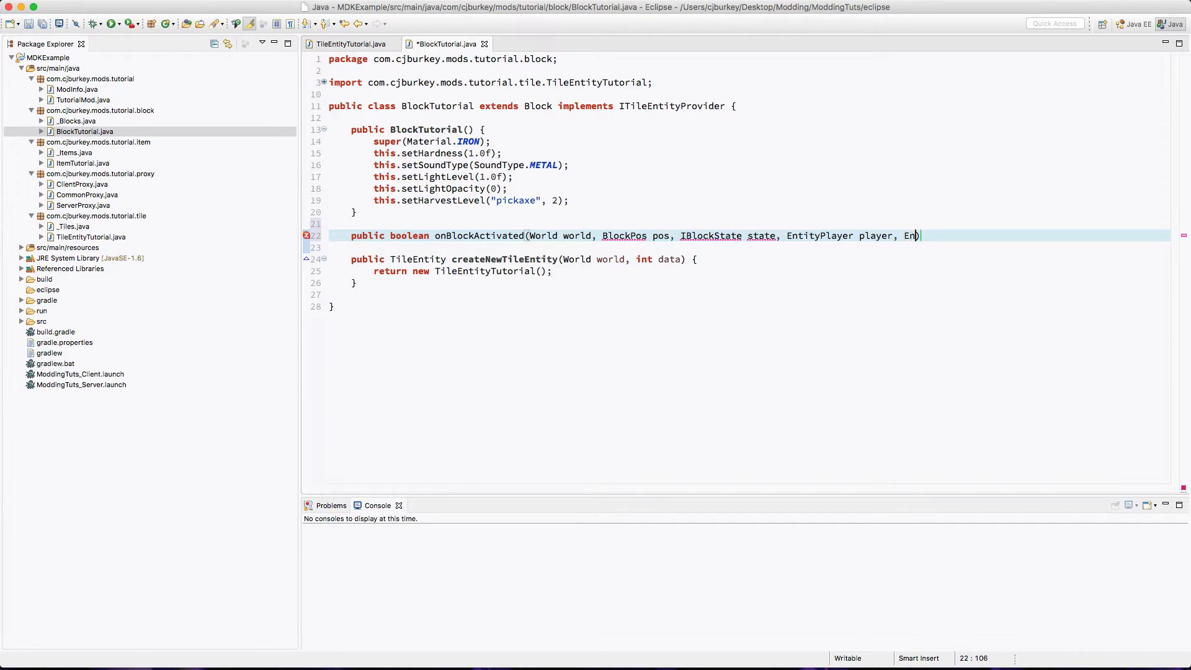
pyautogui.write('umHand hand,')
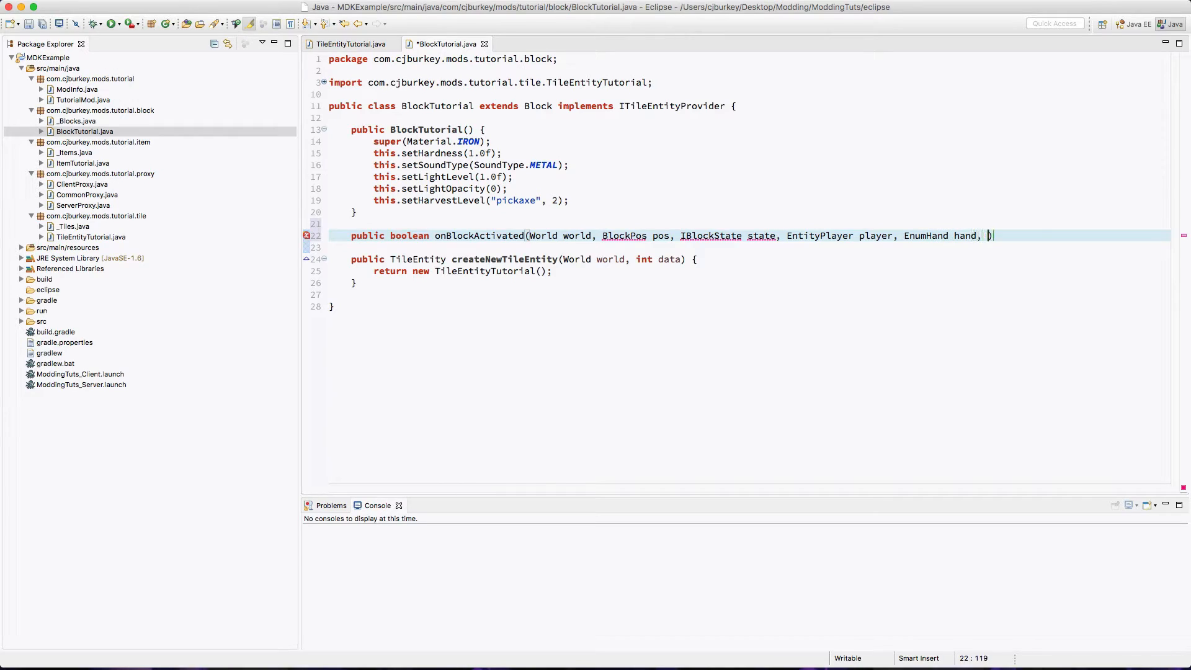
pyautogui.write('EnumFacing f')
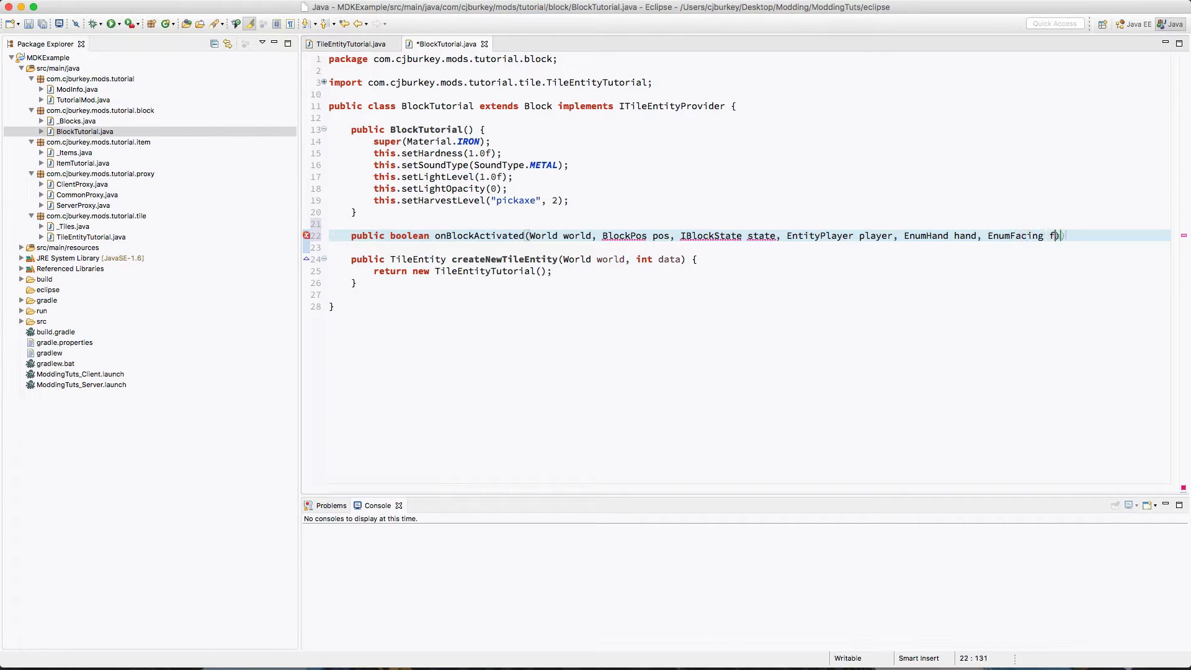
pyautogui.write('acing, float )')
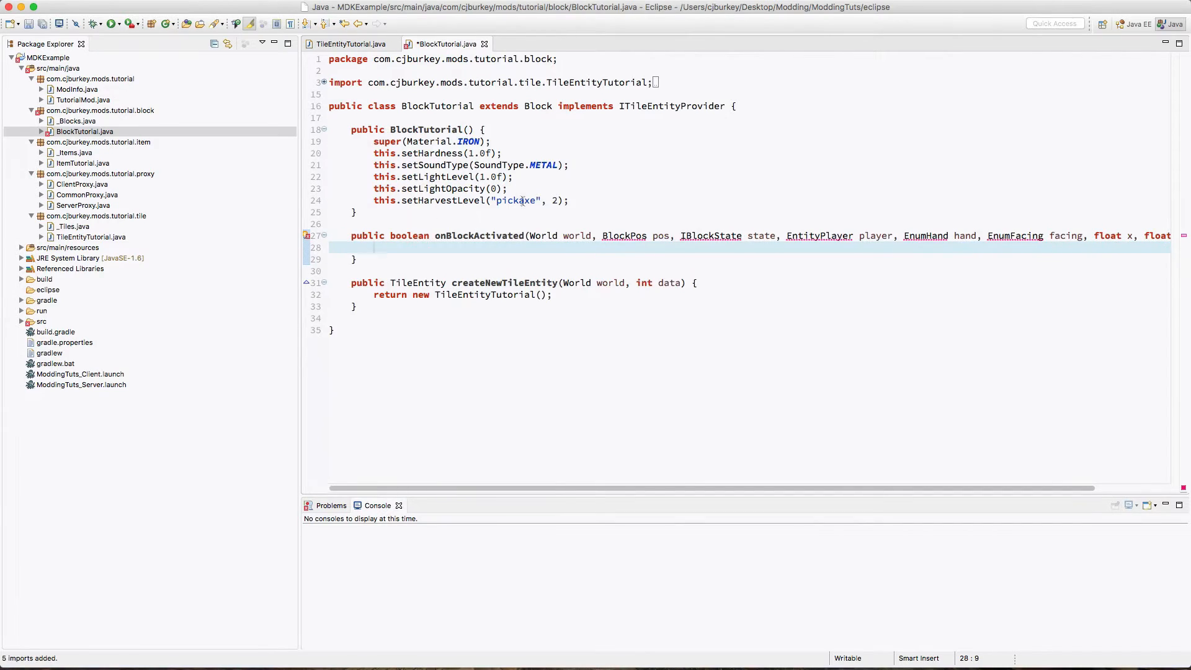
# - Make onBlockActivated return true and select a parameter name to shorten
pyautogui.write('r')
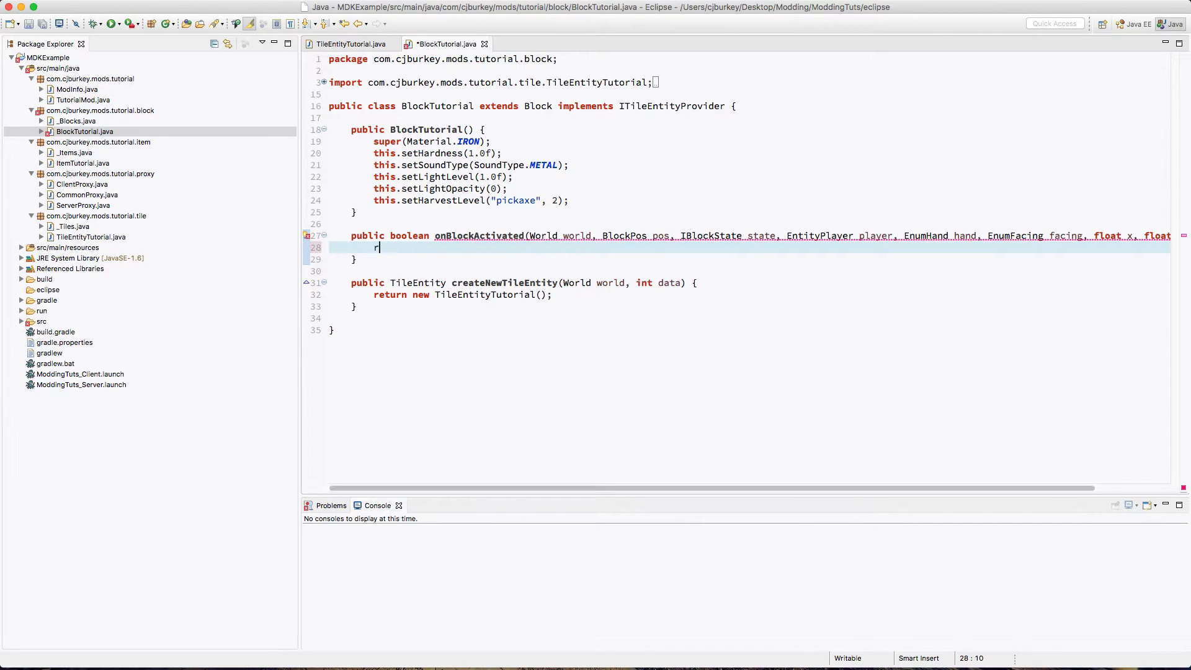
pyautogui.write('eturn true;')
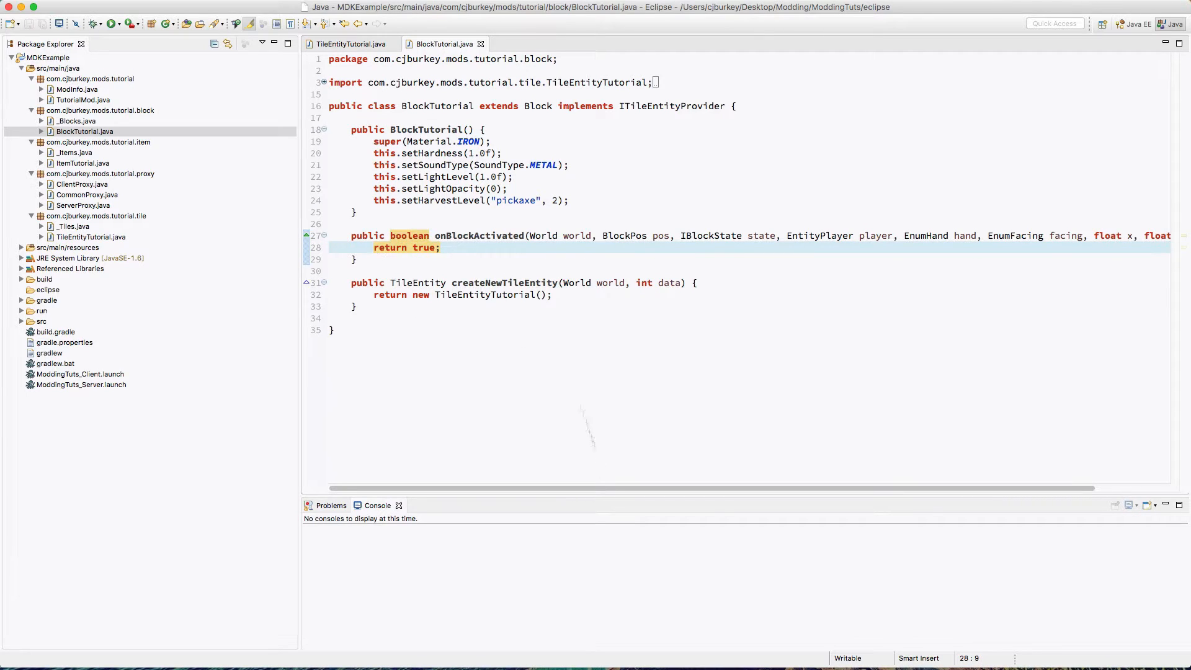
pyautogui.hscroll(3)
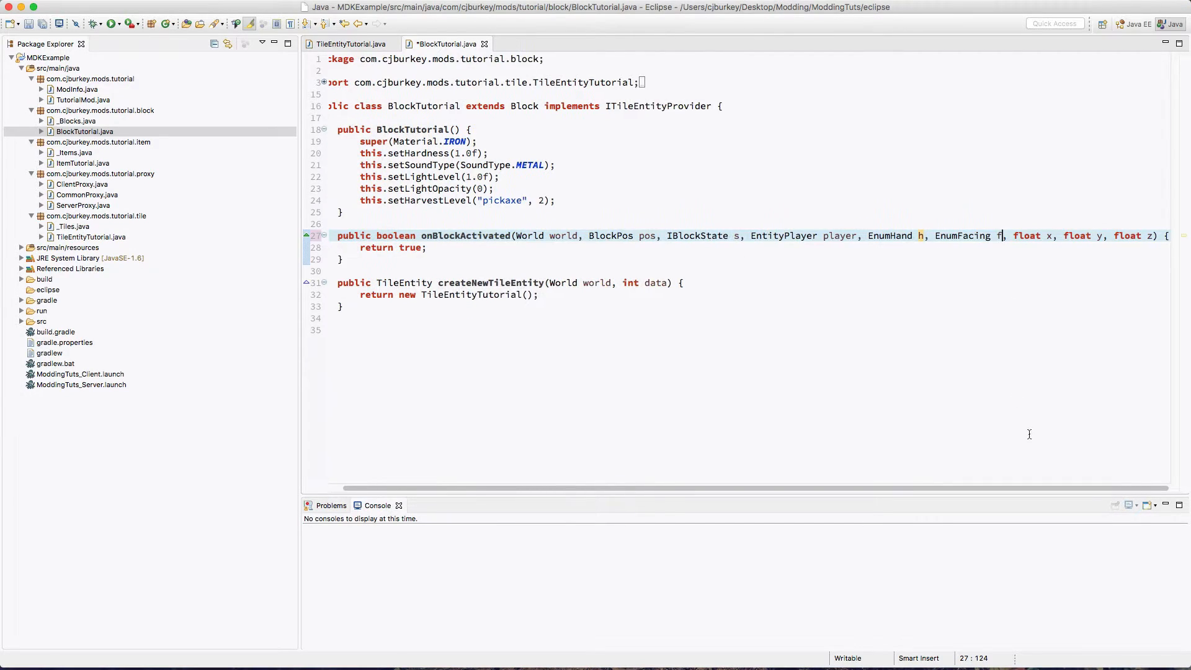
pyautogui.doubleClick(563, 236)
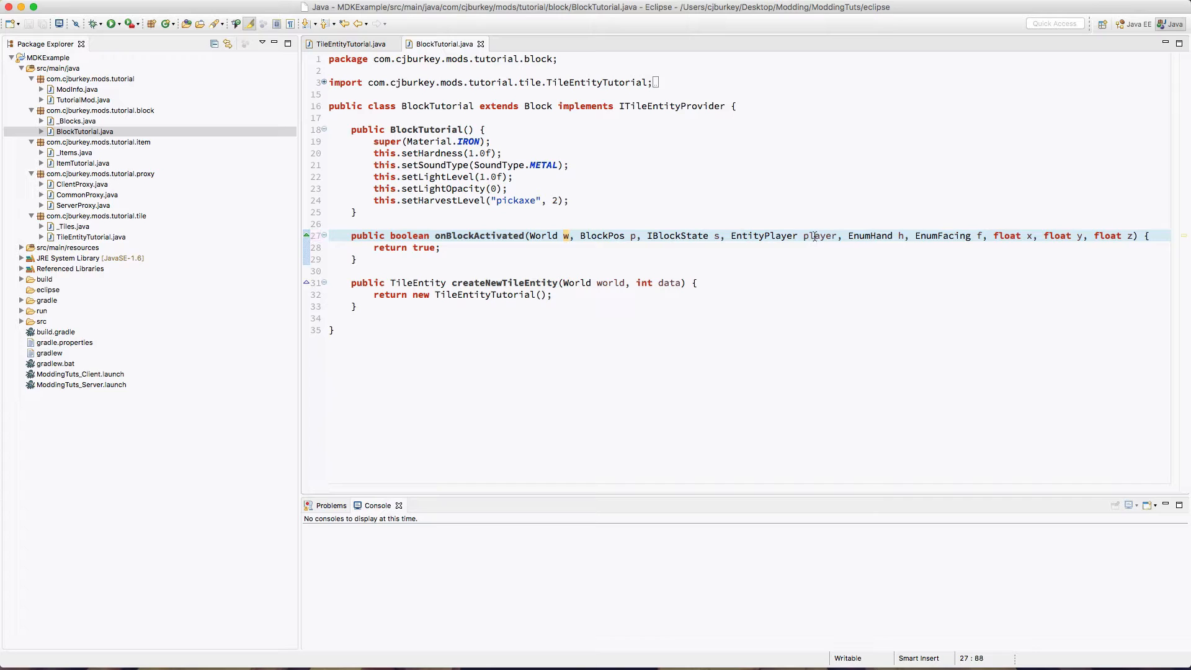
# - Rename the parameters to w, bp, st, ply, h, f and begin a 'Til' body line
pyautogui.write('p')
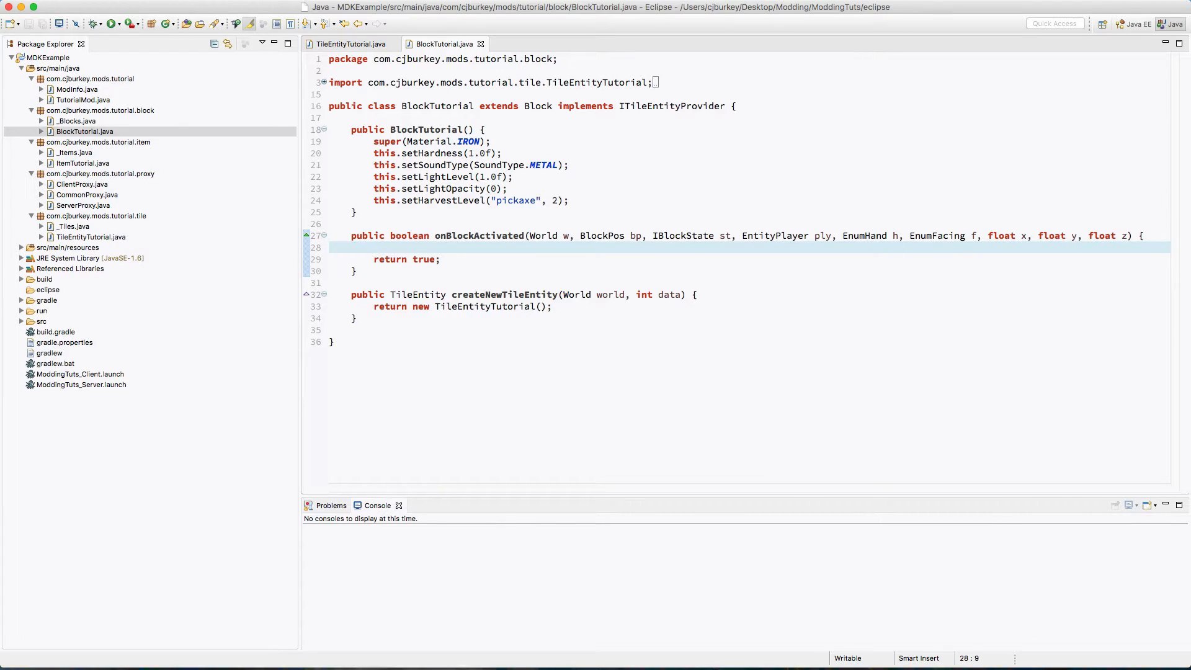
pyautogui.write('Til')
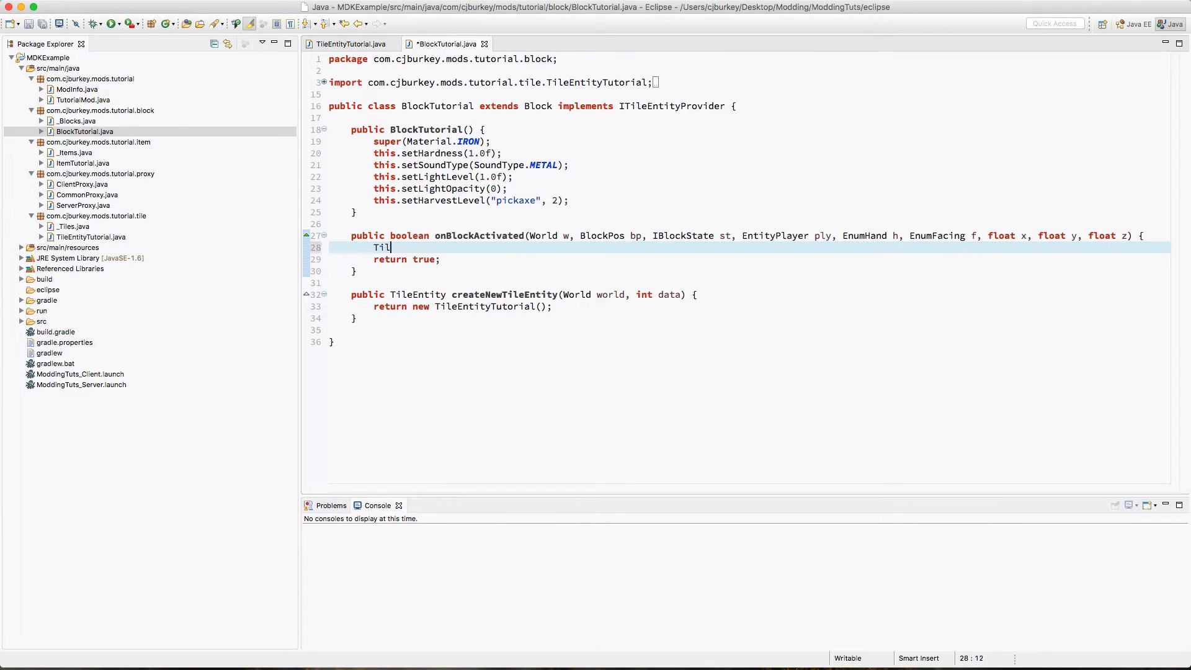
# - Get the TileEntity at bp and check te != null && te instanceof TileEntityTutorial
pyautogui.write('eEntity te =')
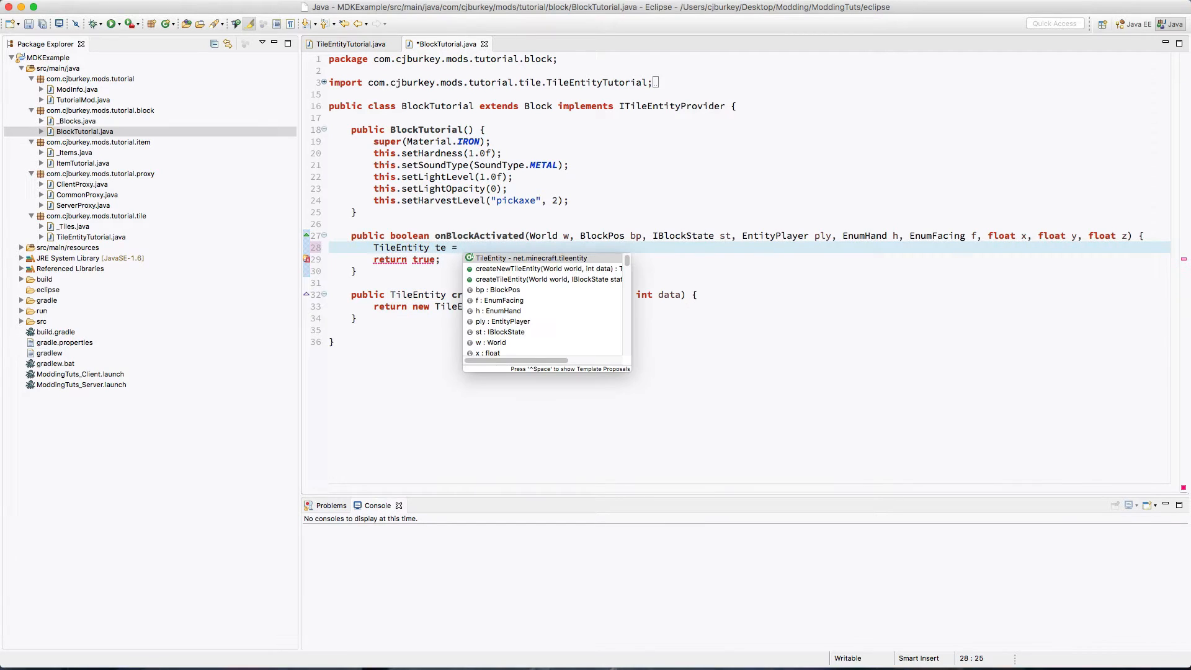
pyautogui.write('w.getTileEntity(bp);')
pyautogui.write('if')
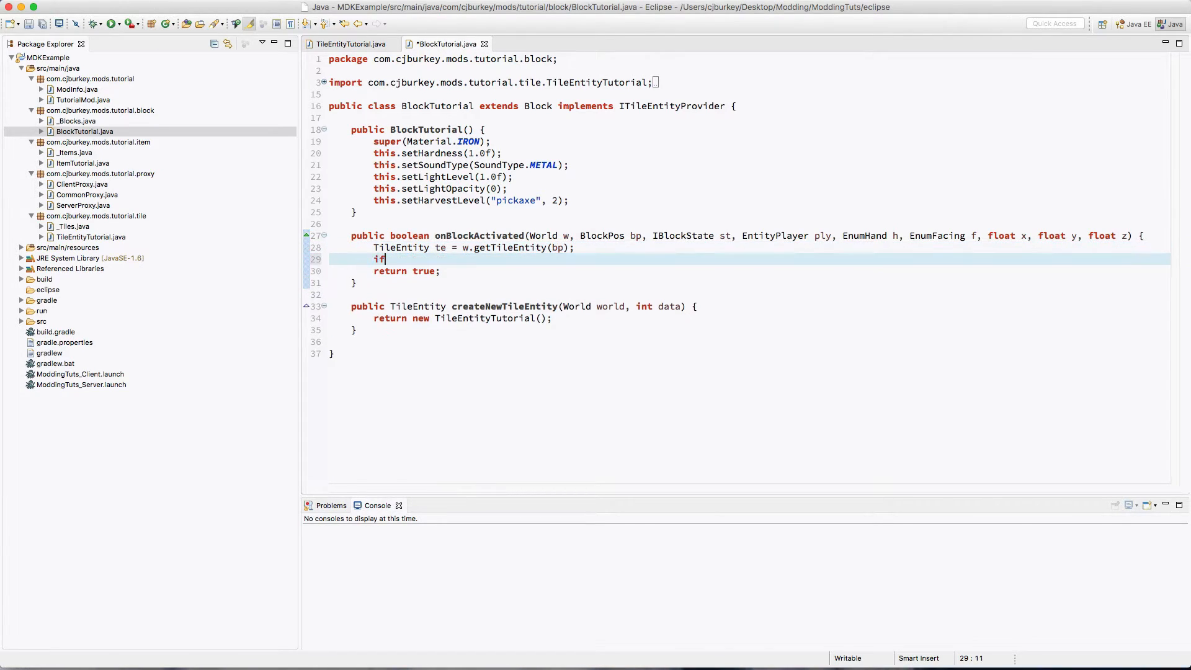
pyautogui.write('(te !')
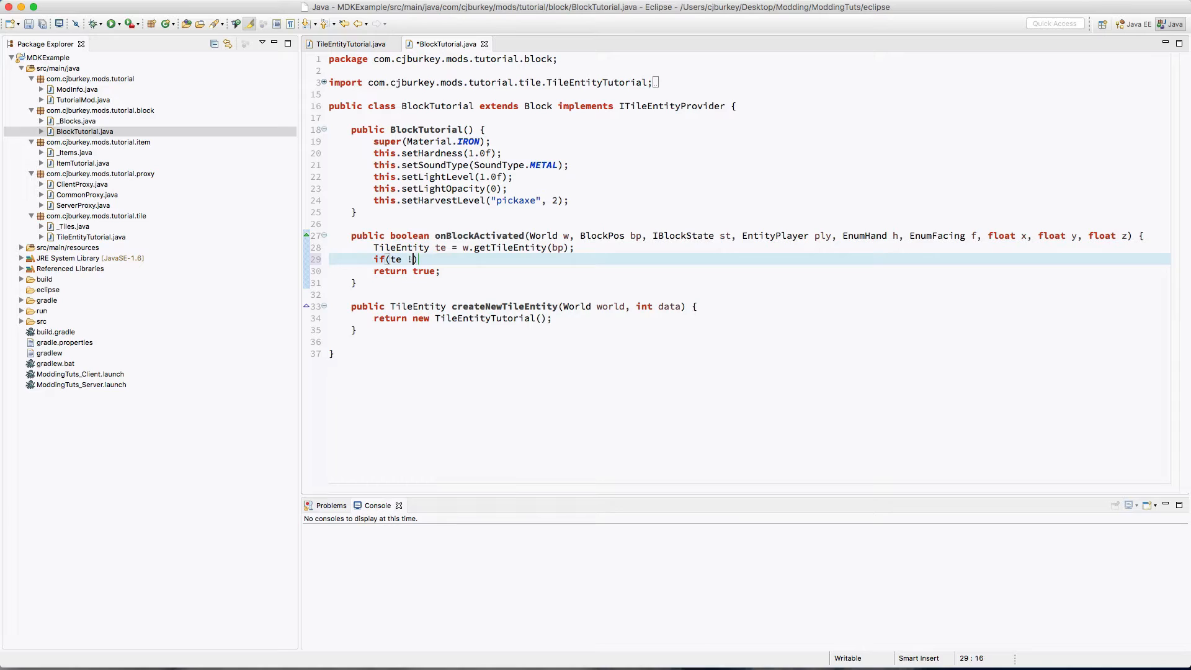
pyautogui.write('!= null && te instanceof T')
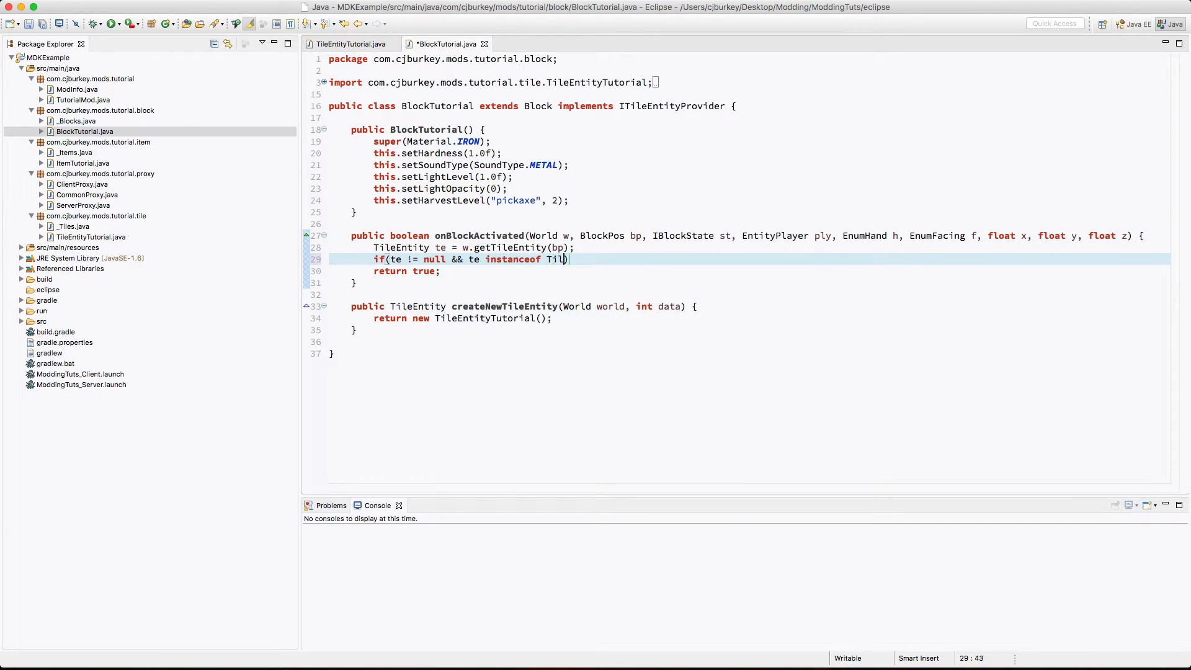
pyautogui.write('ileEnbtit')
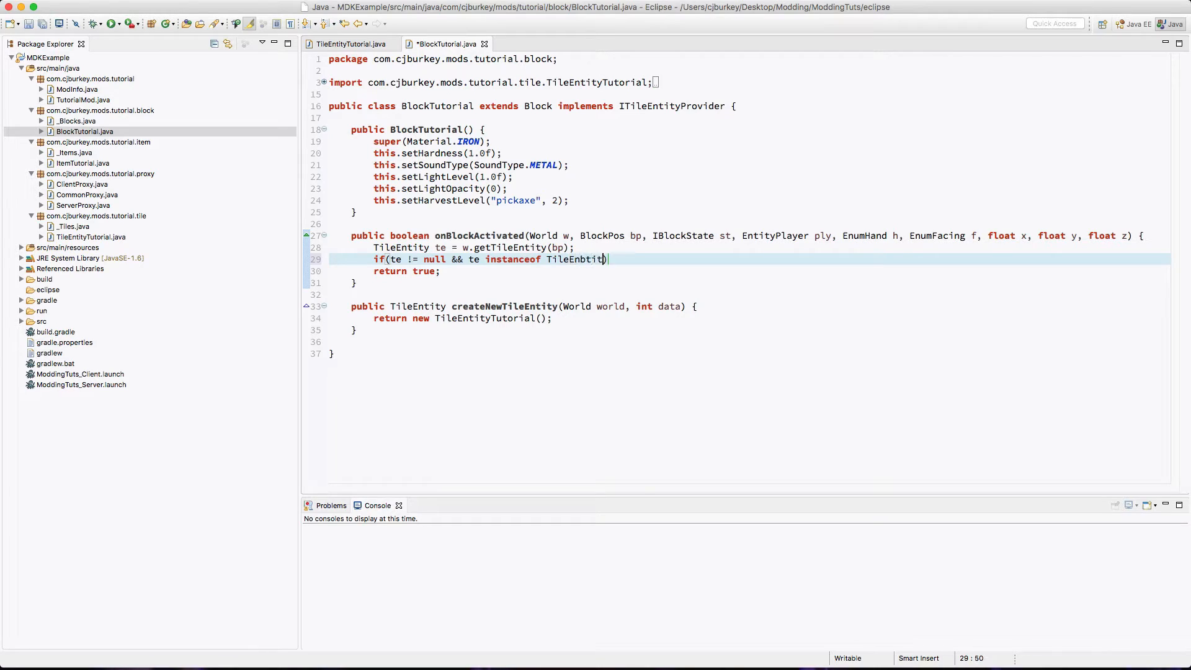
pyautogui.write('TileEntityTutorial')
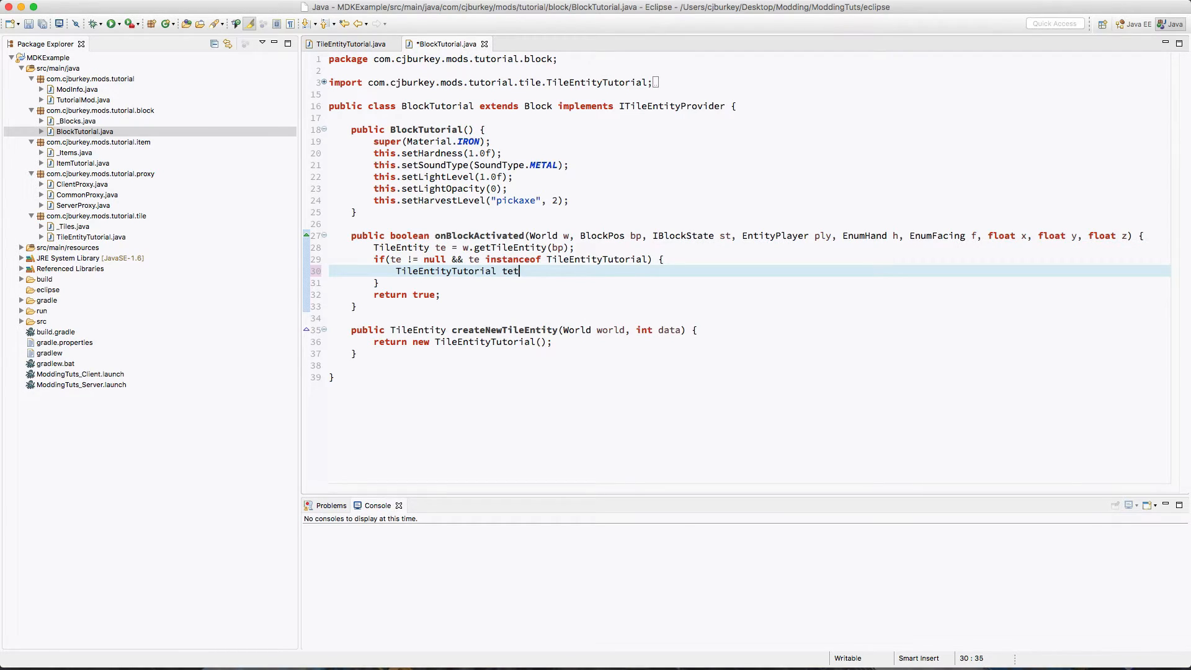
# - Cast te to TileEntityTutorial tet and open an if(ply.isSneaking()) block
pyautogui.write('= (Til')
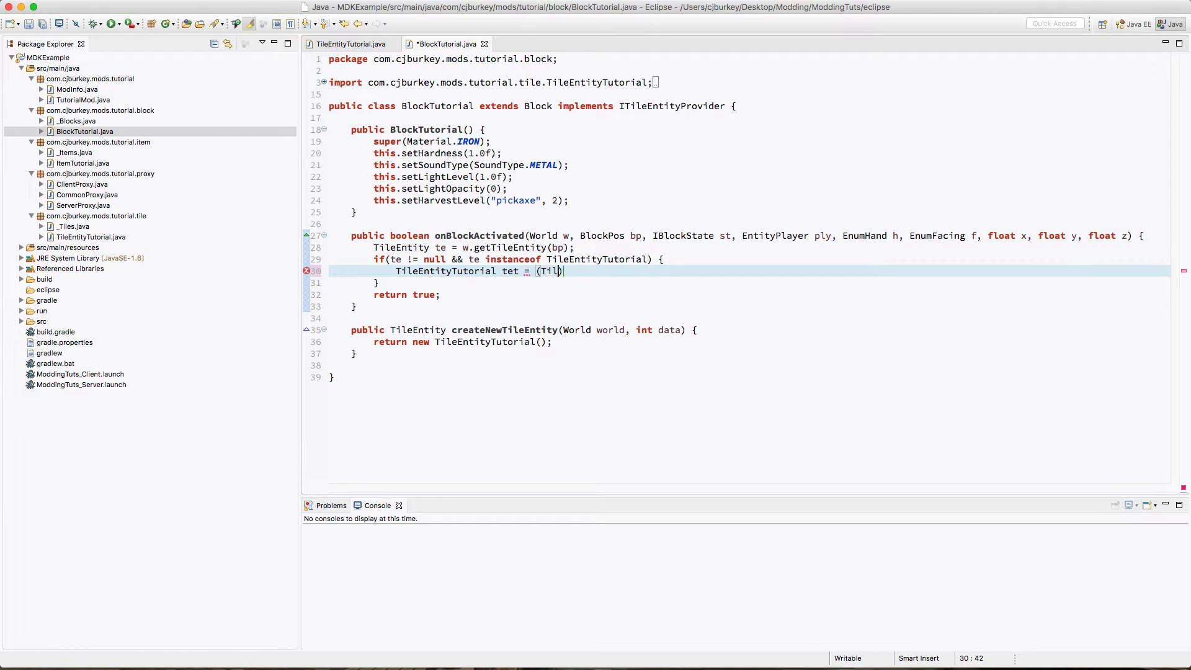
pyautogui.write('eEntityTutorial')
pyautogui.write('if')
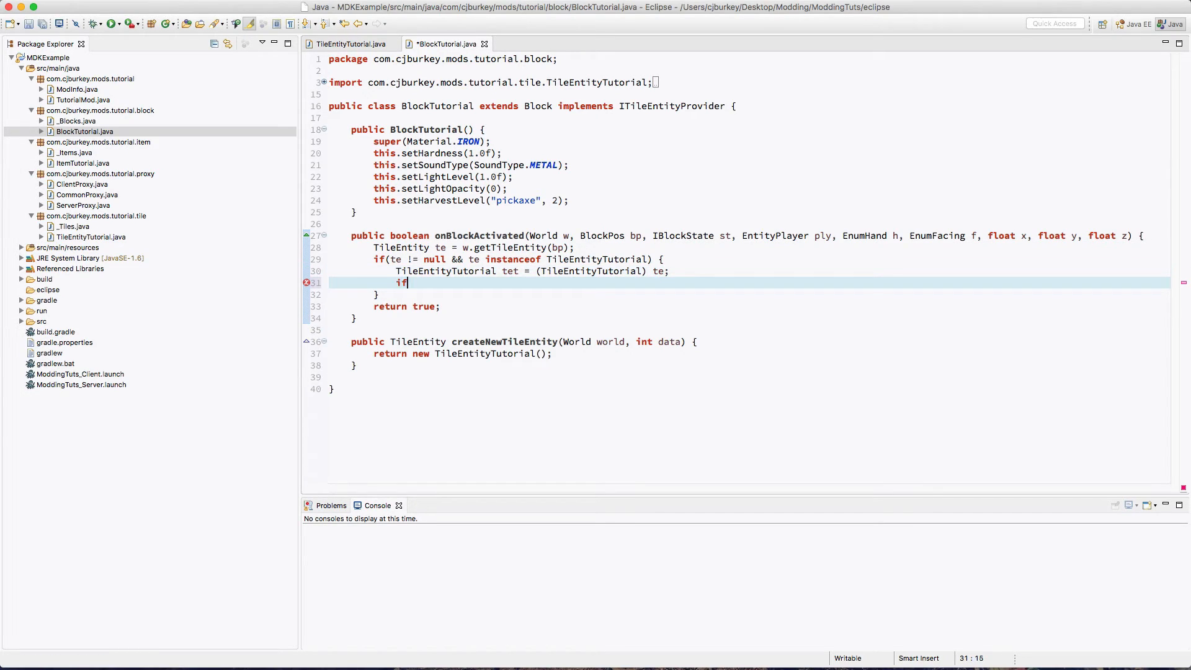
pyautogui.write('(ply.isSneaking()) {')
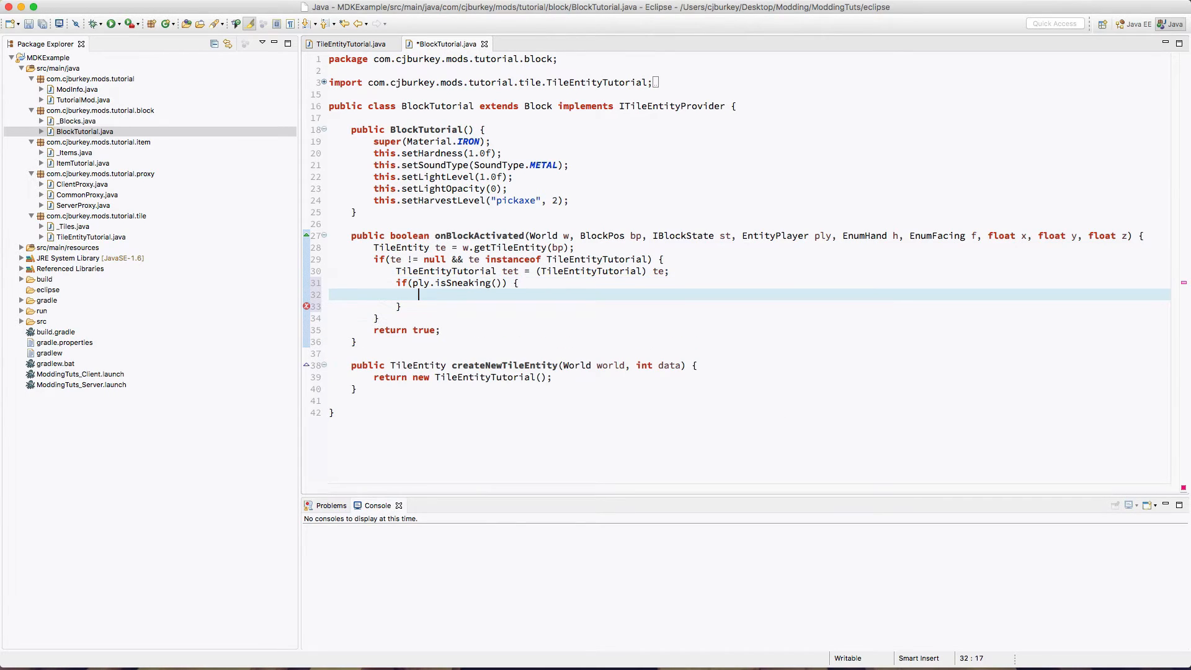
# - Message sneaking players "Clicks: " + tet.getClicks(); otherwise increment clicks with setClicks, then view TileEntityTutorial
pyautogui.write('ply.mes')
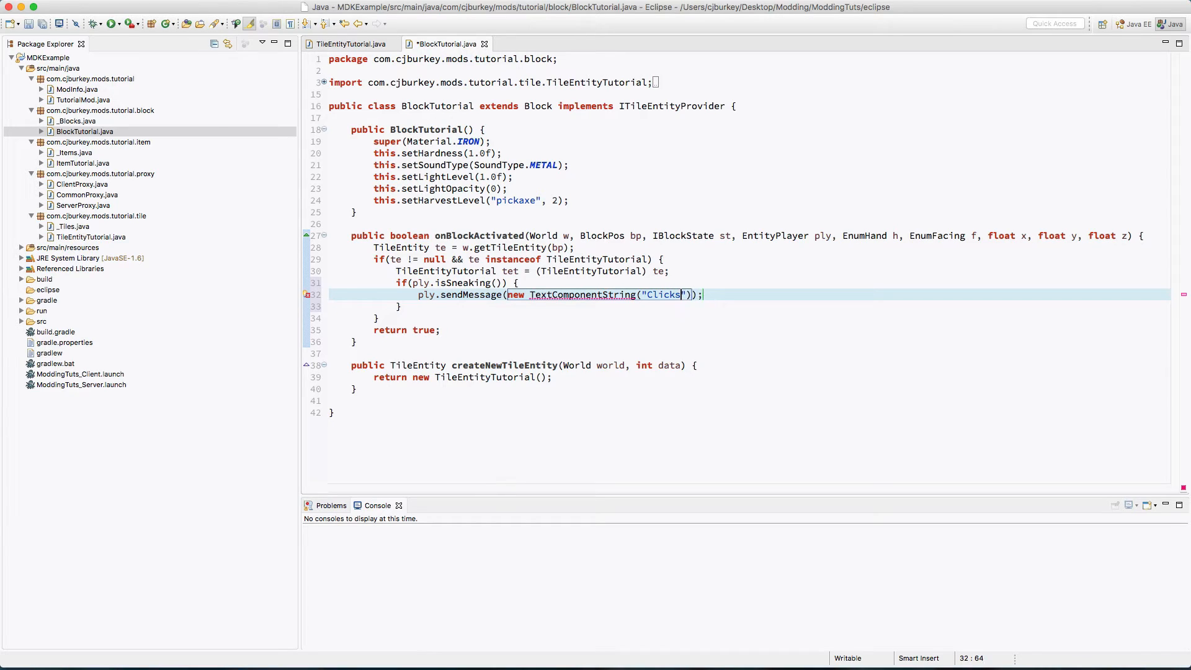
pyautogui.write(':')
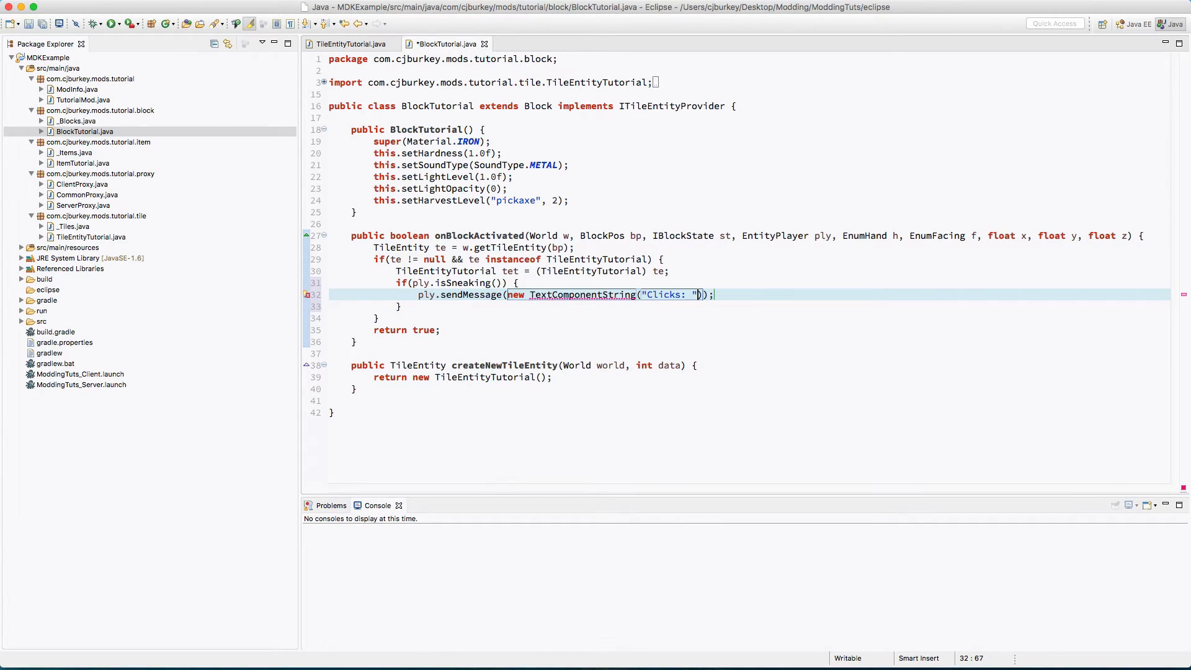
pyautogui.write('+')
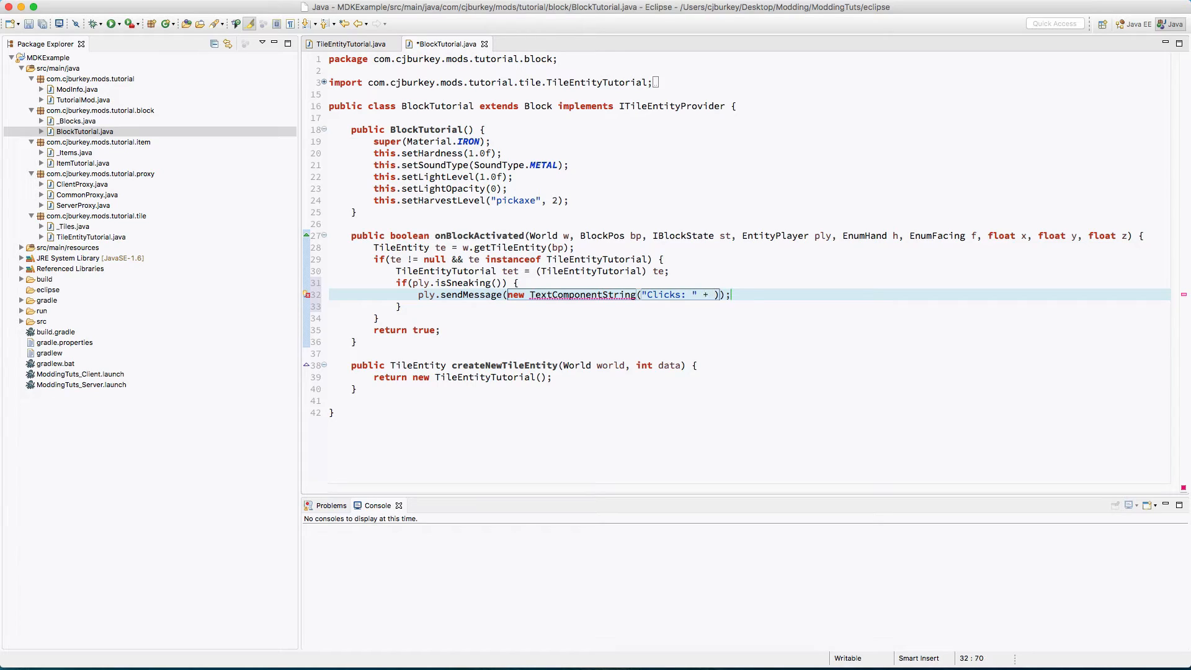
pyautogui.write('tet.getClicks(')
pyautogui.click(750, 306)
pyautogui.write(' else {')
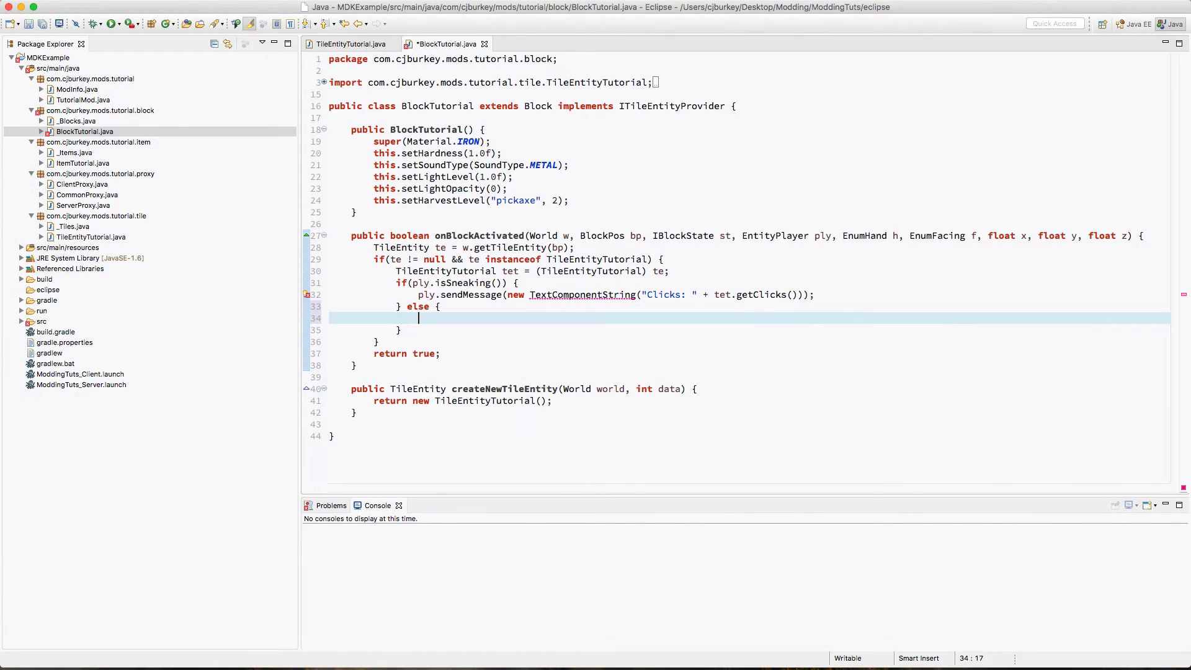
pyautogui.press('Backspace')
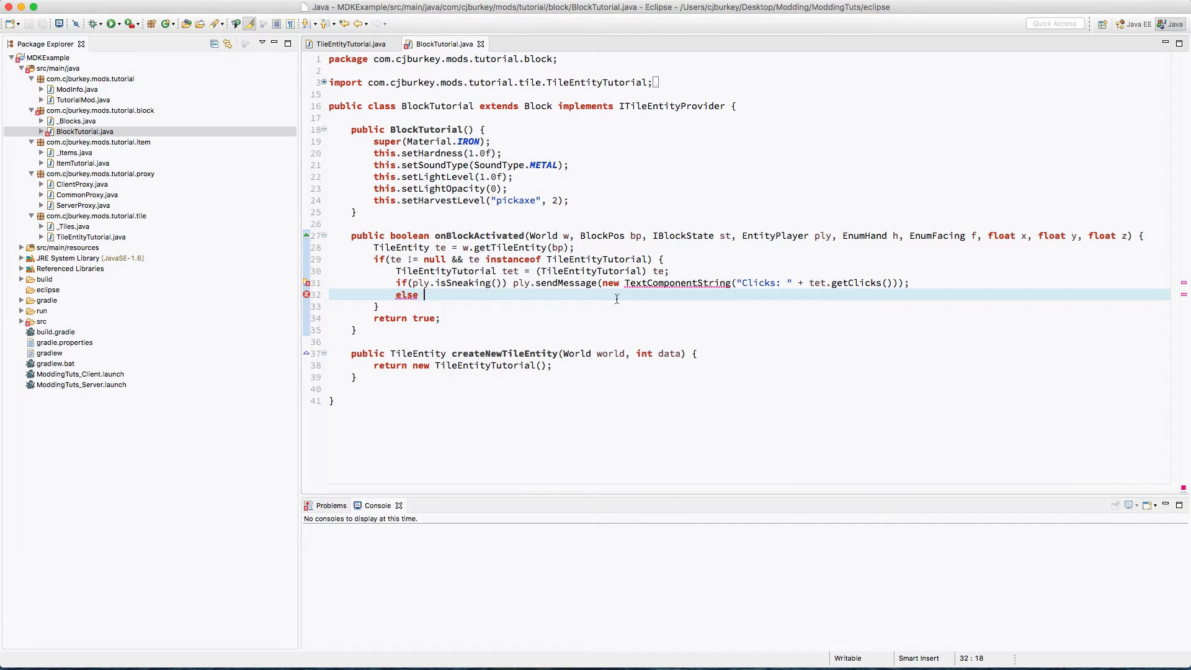
pyautogui.write('tet.setClicks(clicks);')
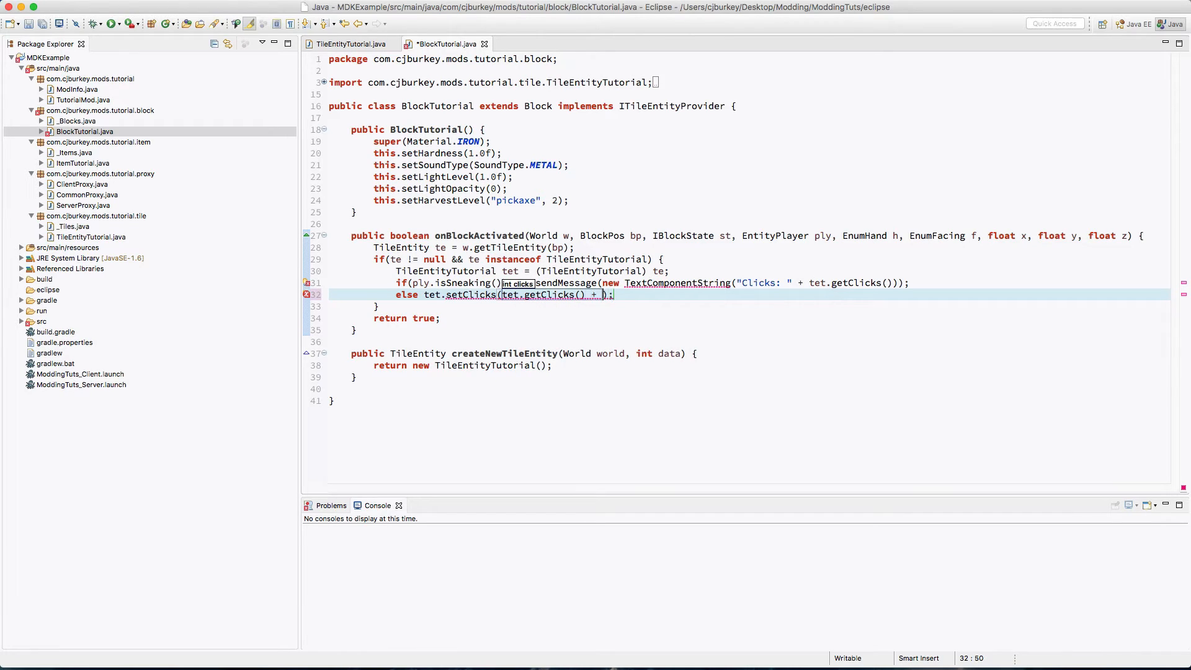
pyautogui.click(348, 43)
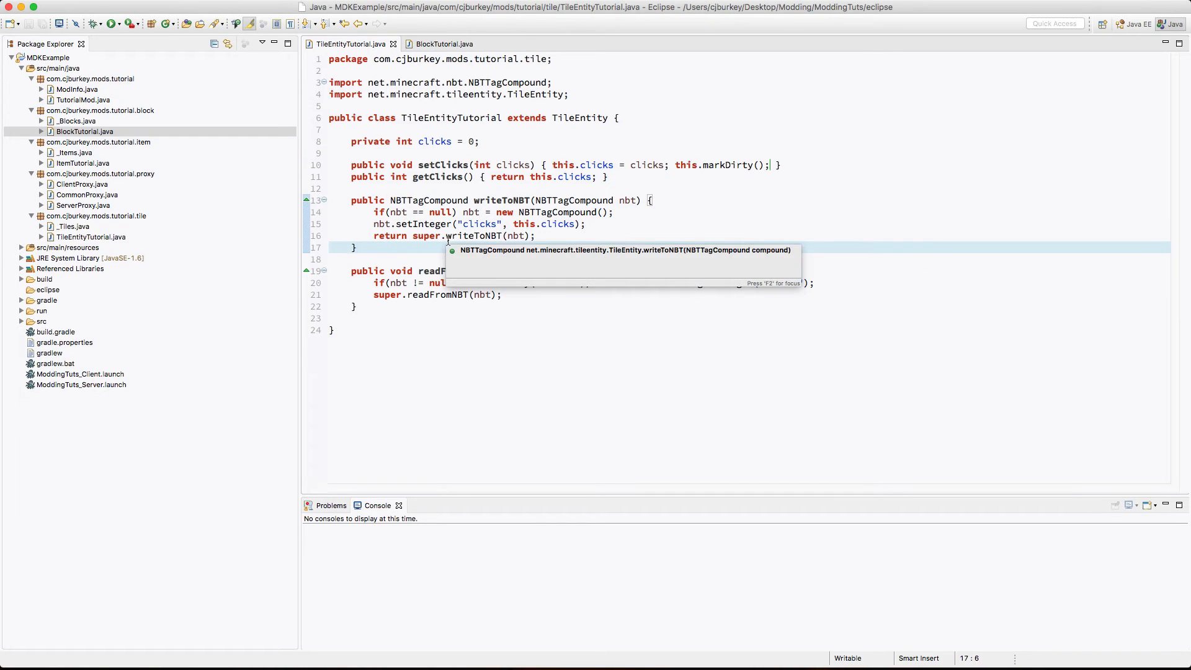
# - Wrap BlockTutorial's activation logic in if(!w.isRemote) and launch Minecraft
pyautogui.click(441, 44)
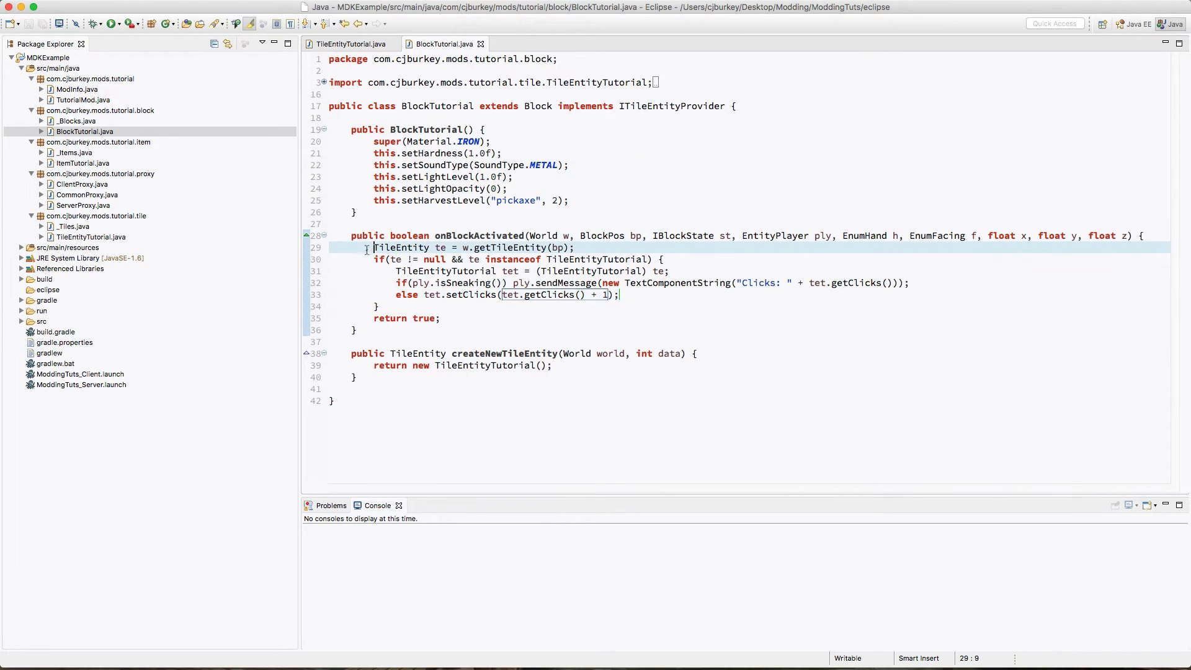
pyautogui.write('if()')
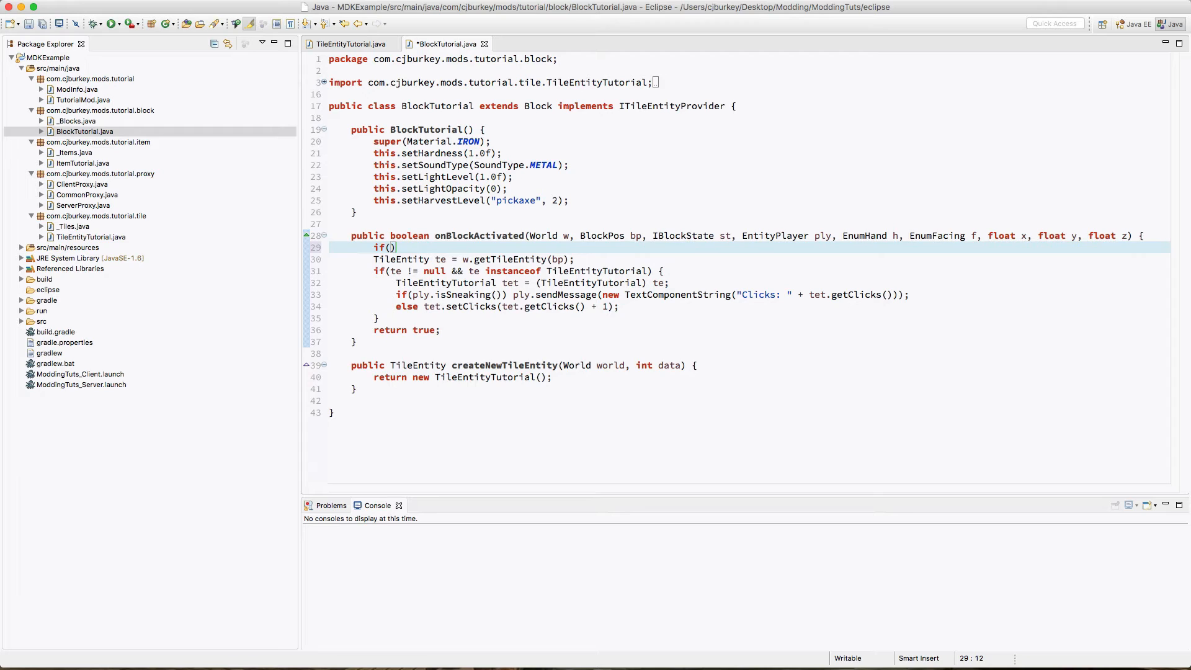
pyautogui.write('w.isRemote')
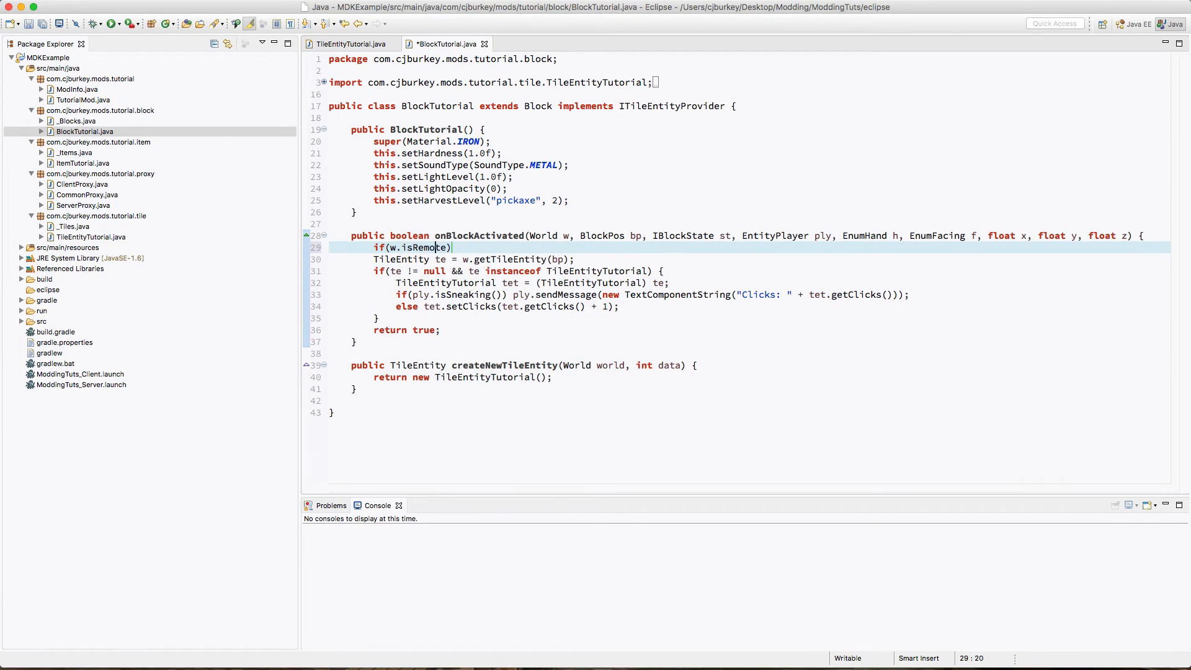
pyautogui.write('!')
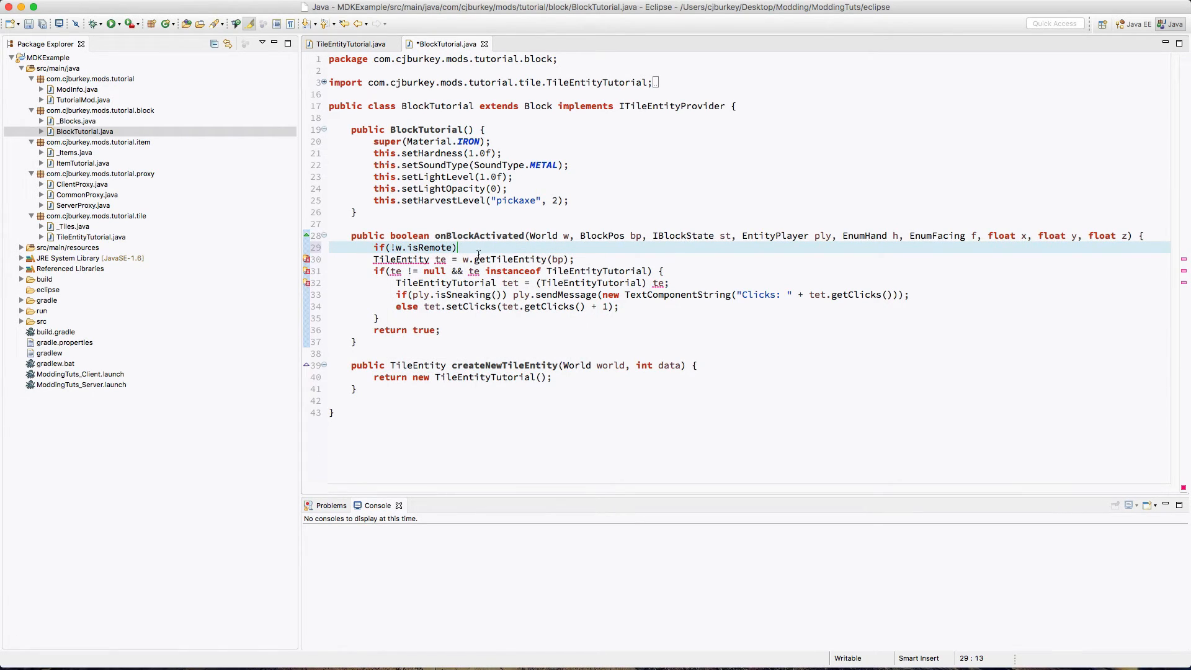
pyautogui.write('{')
pyautogui.write('}')
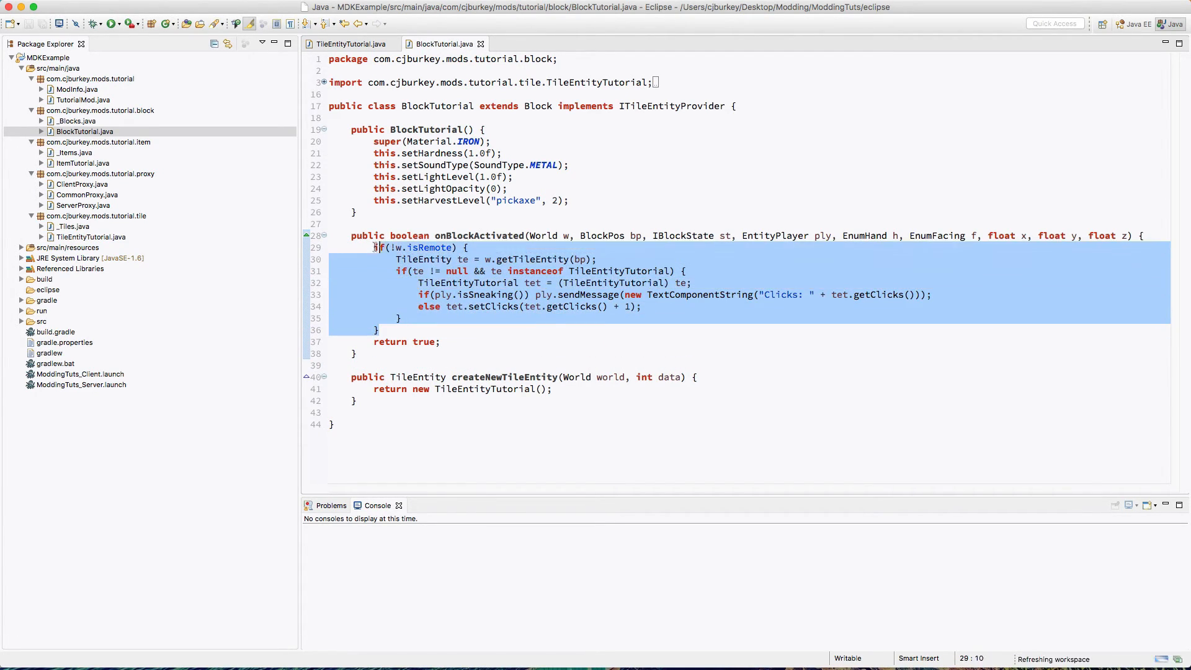
pyautogui.click(379, 329)
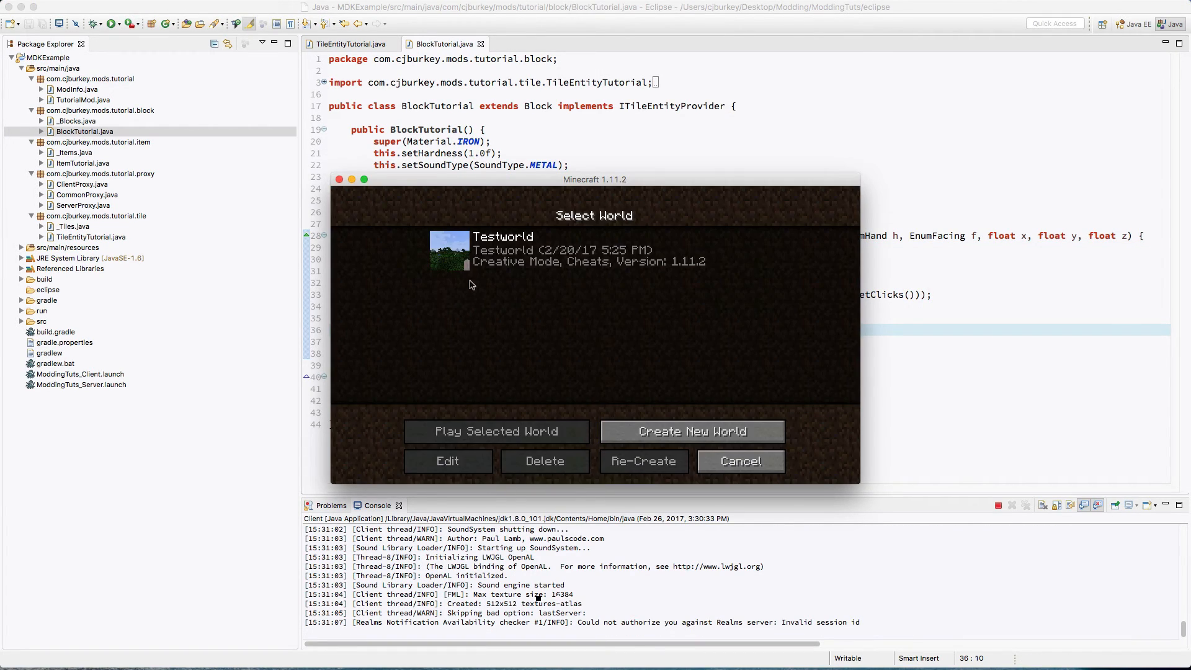
# - In Testworld, give and click the Tutorial Block, confirming its count (7, then 11) survives rejoining
pyautogui.click(496, 431)
pyautogui.write('/give Player395')
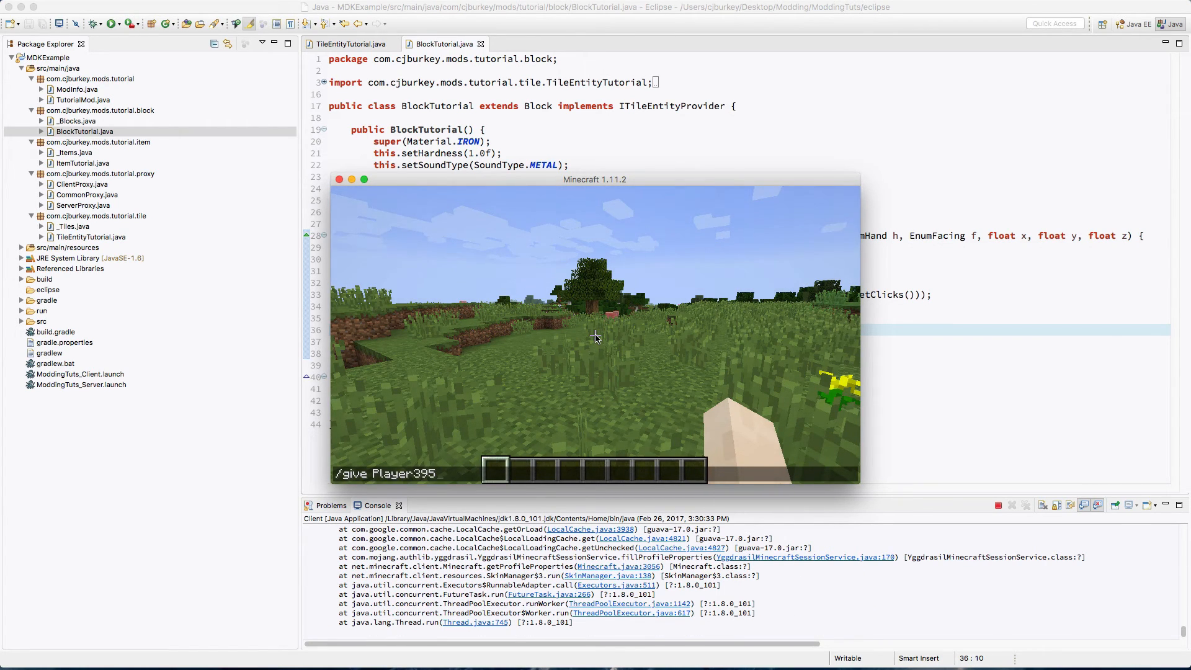
pyautogui.write('tu')
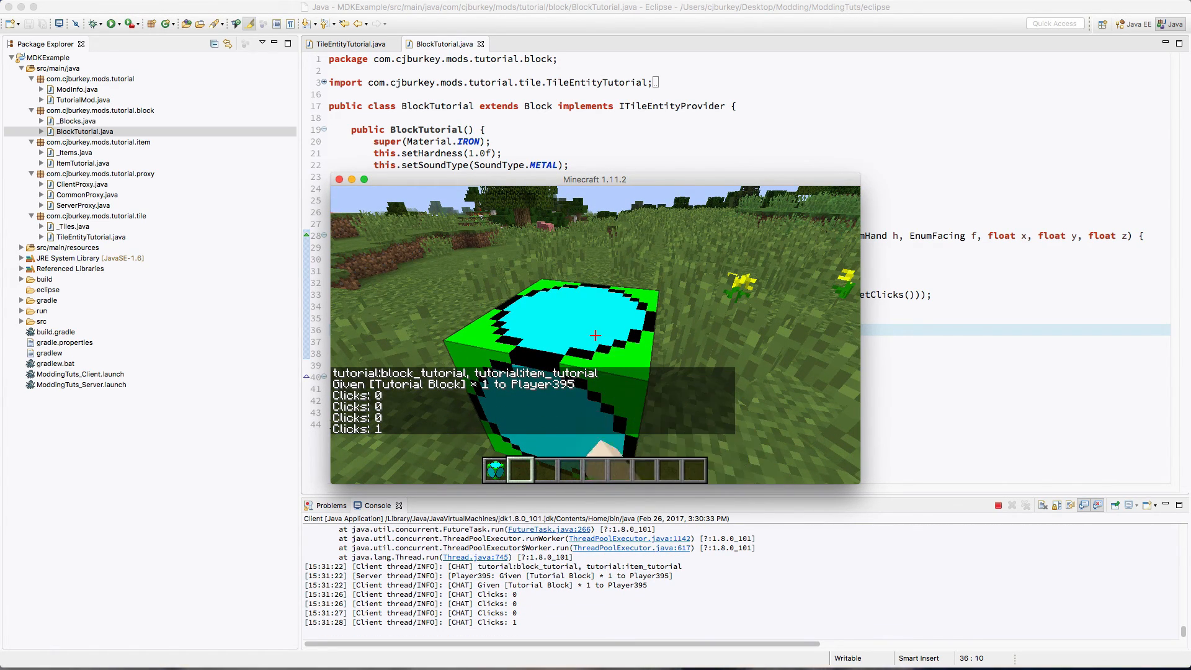
pyautogui.press('Escape')
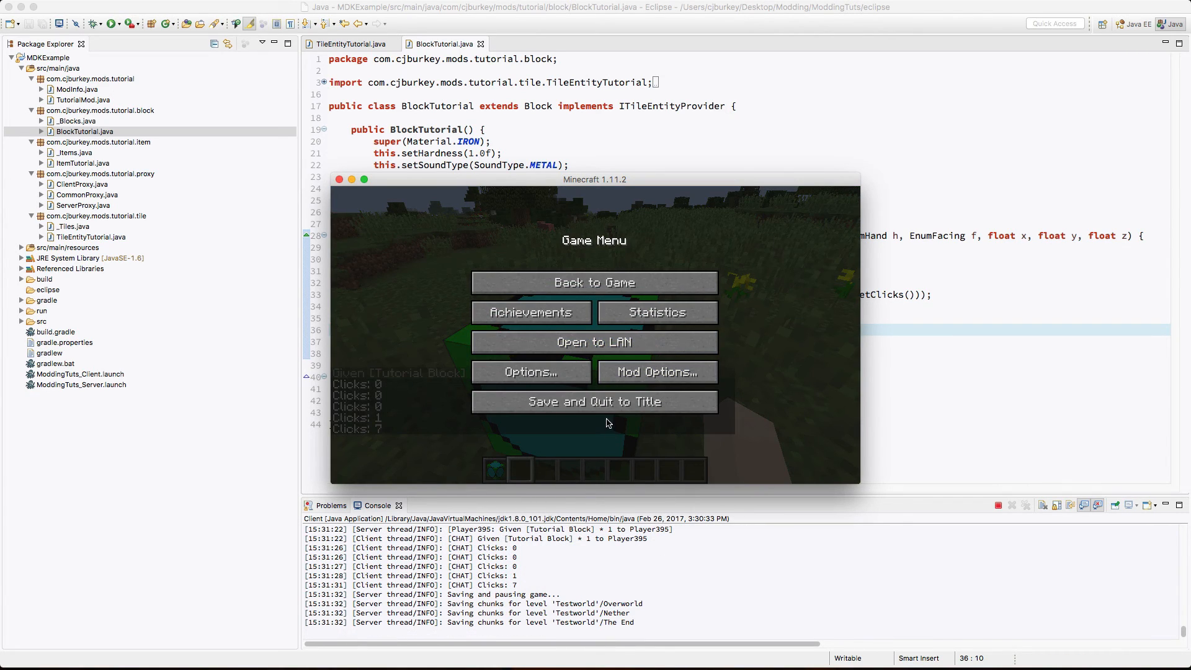
pyautogui.click(593, 402)
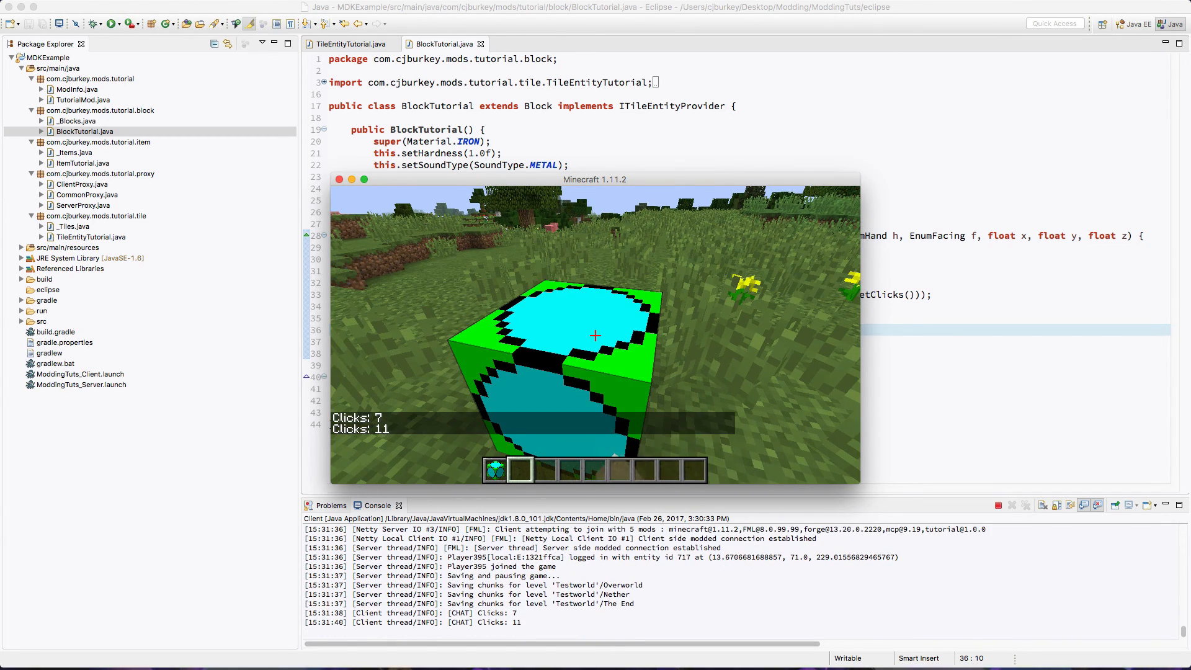
pyautogui.press('Escape')
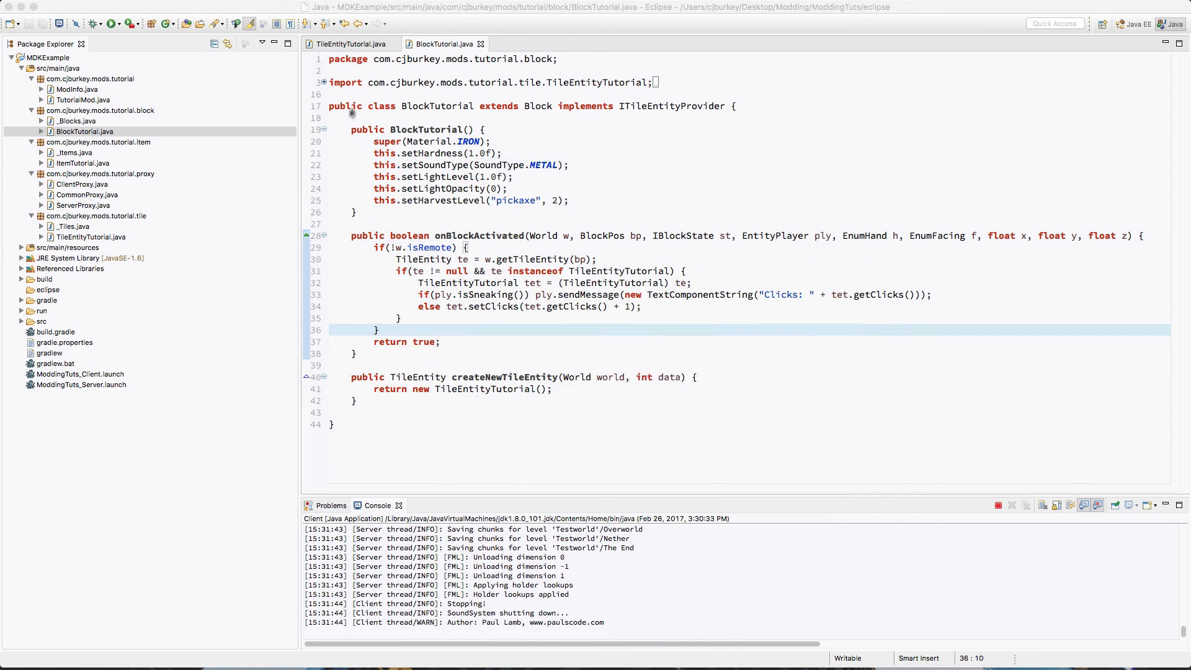
# - Glance over TileEntityTutorial.java and BlockTutorial.java, then close both tabs
pyautogui.click(348, 43)
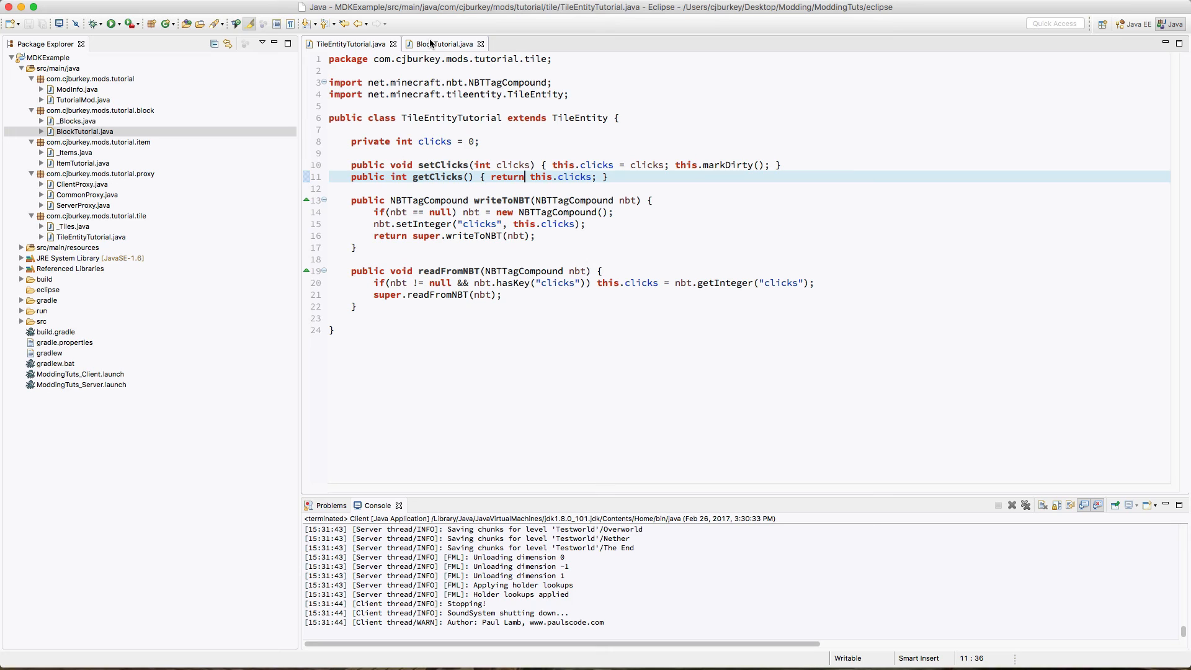
pyautogui.click(441, 44)
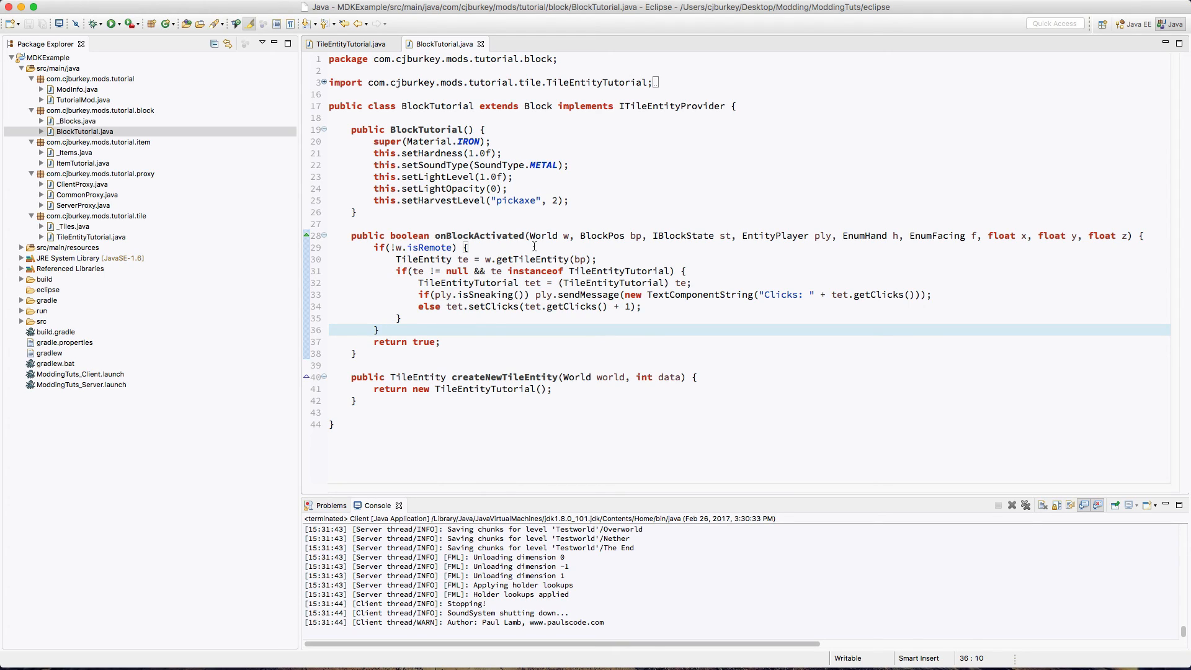
pyautogui.click(387, 43)
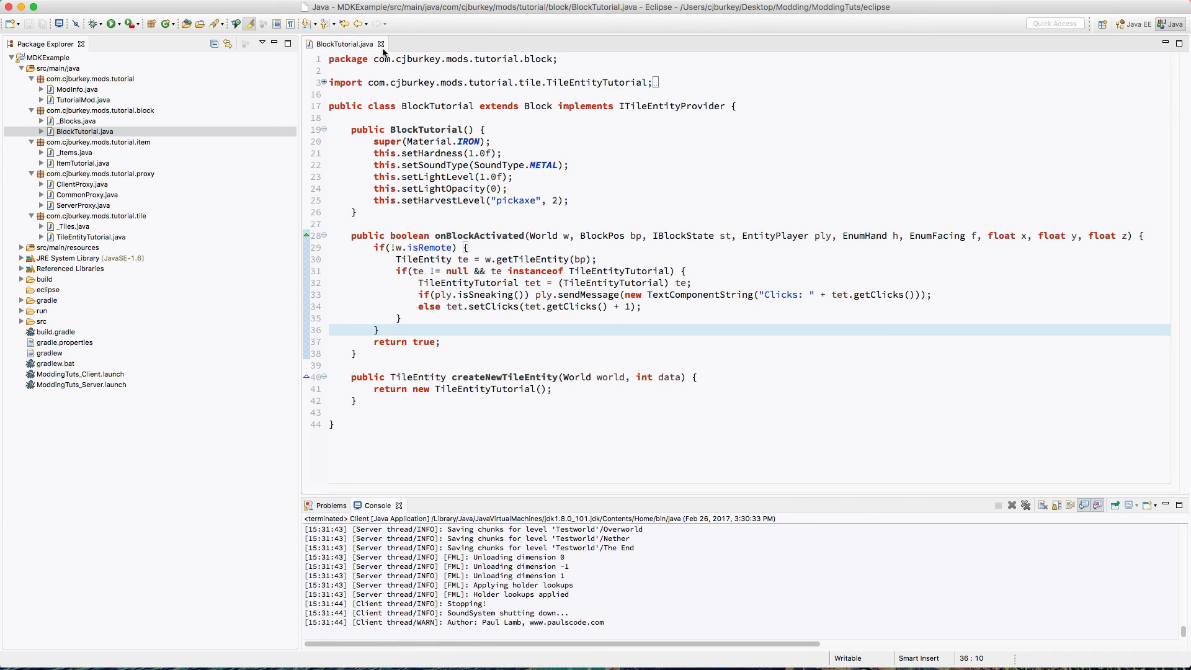
pyautogui.click(380, 44)
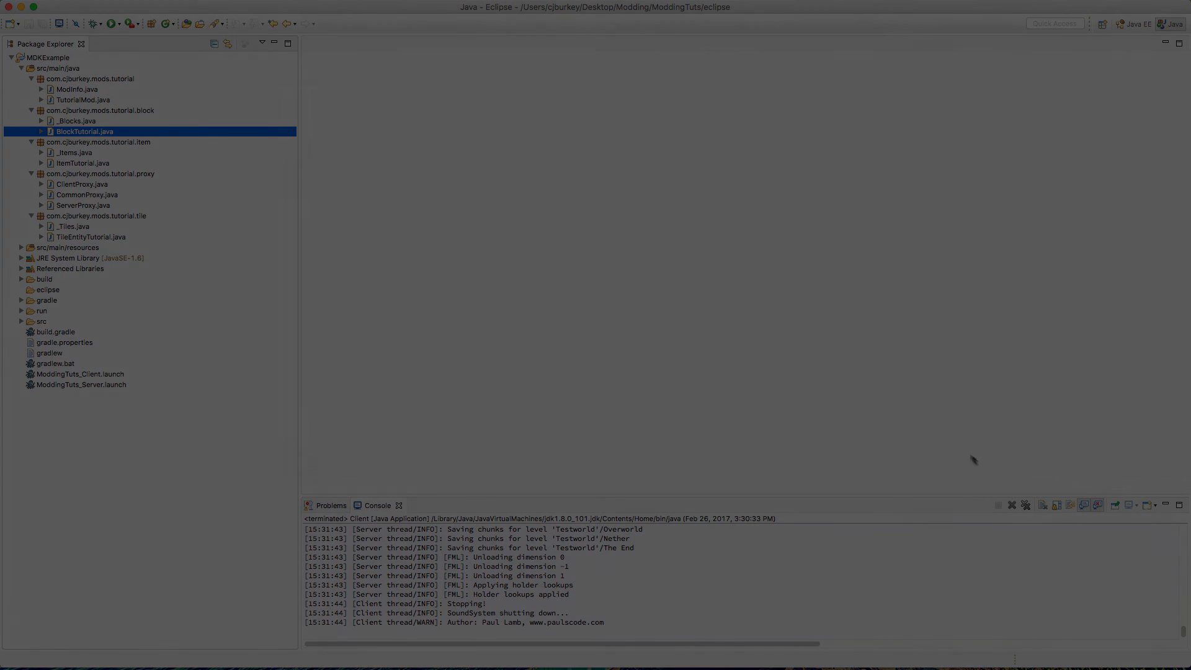